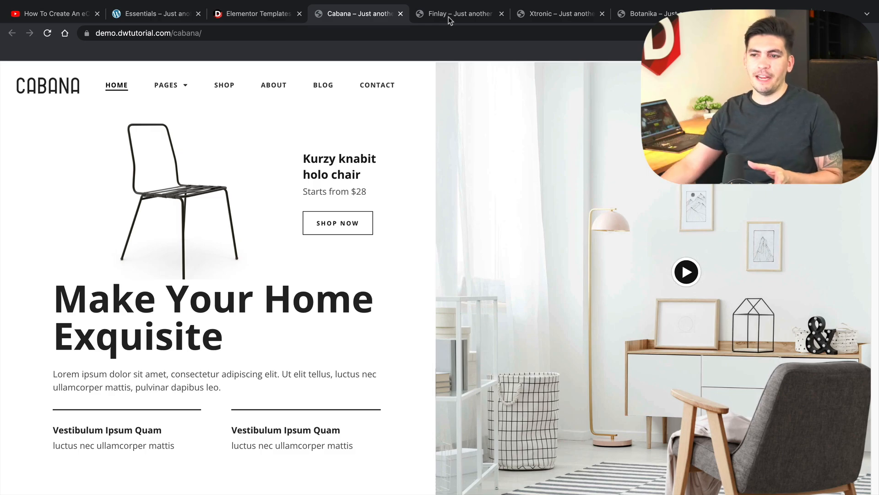
- Browse the Finlay demo homepage and its pages, then move on to the Xtronic demo
left_click(458, 13)
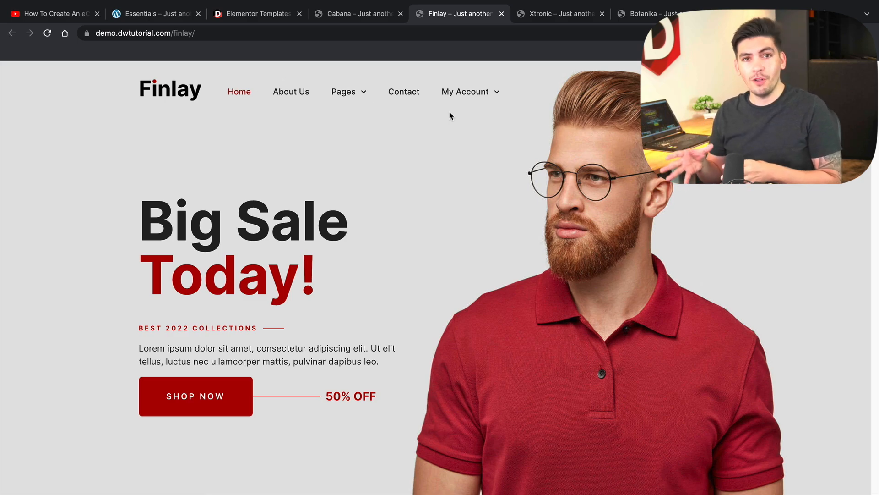
left_click(344, 91)
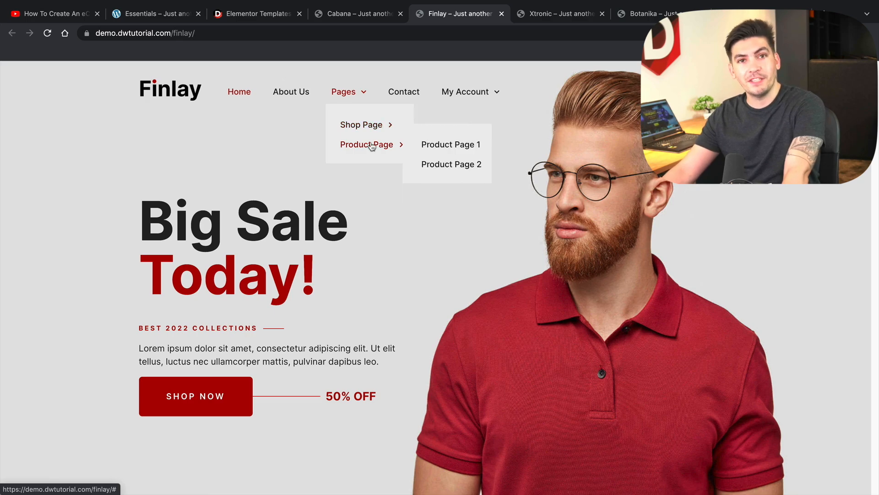
left_click(557, 13)
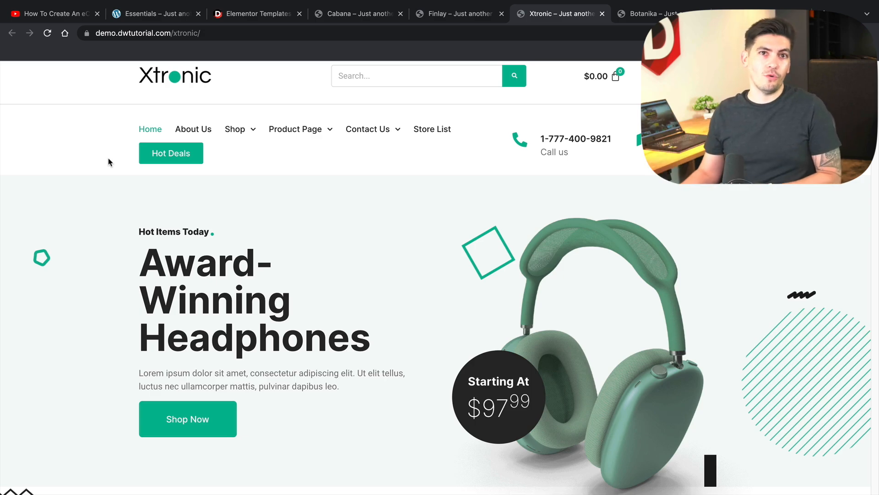
left_click(235, 129)
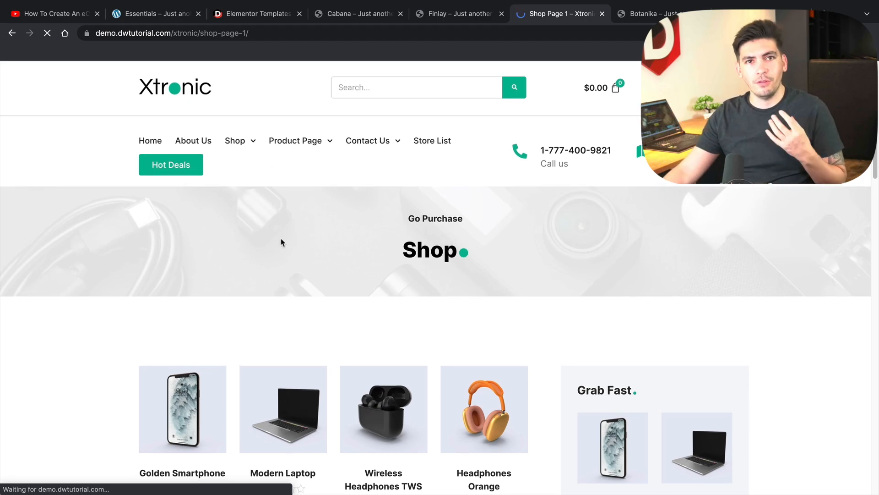
scroll("down", 3)
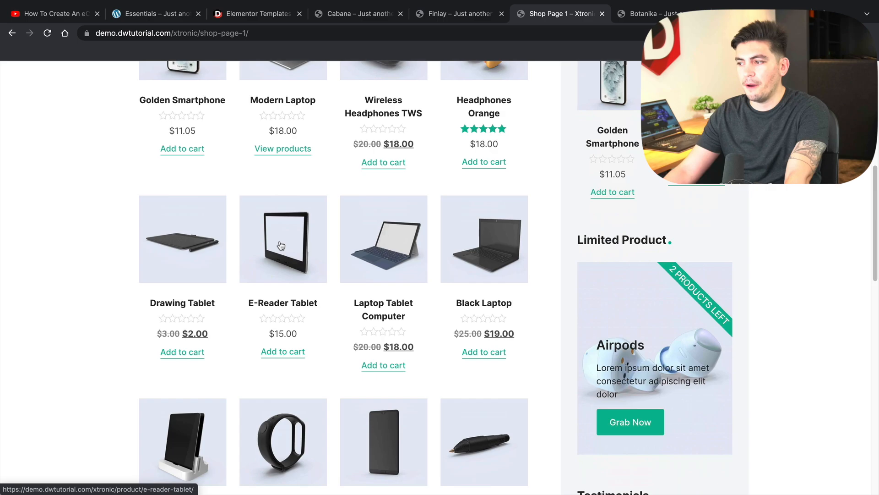
scroll("down", 3)
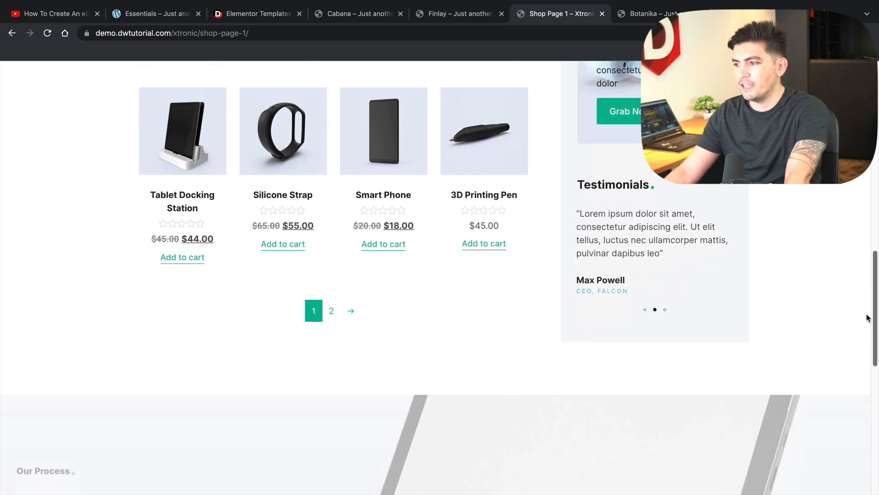
scroll("down", 3)
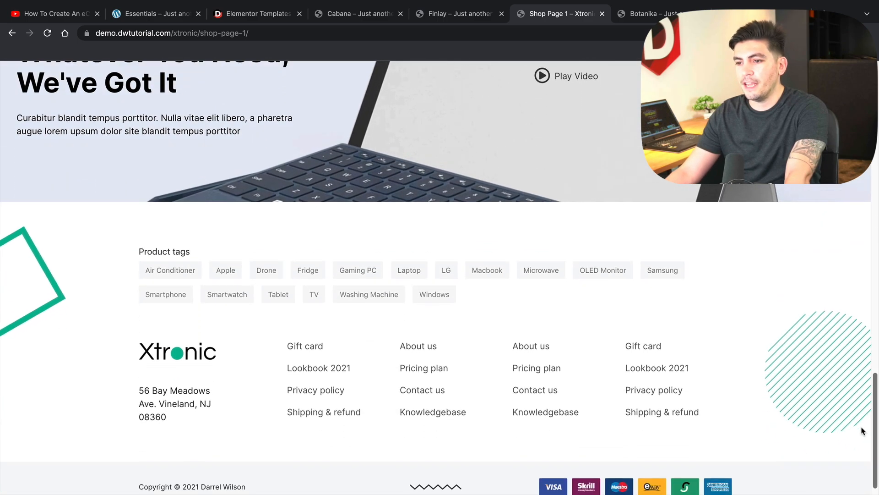
scroll("up", 3)
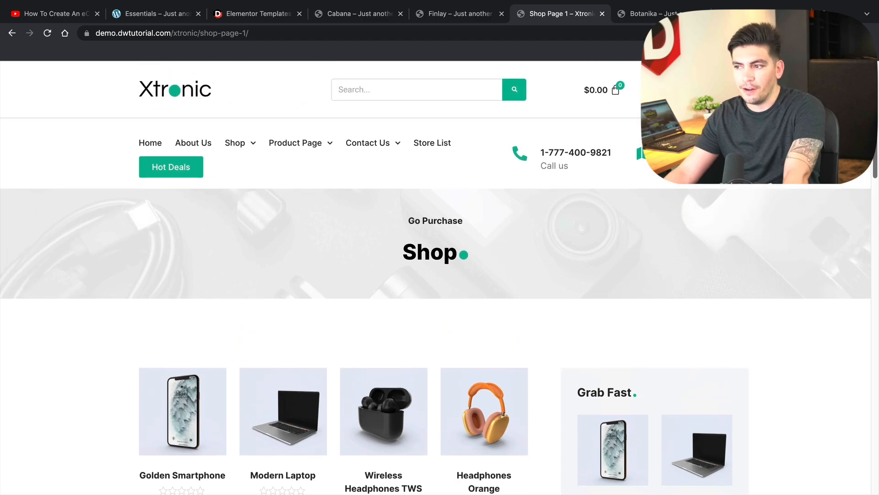
left_click(150, 142)
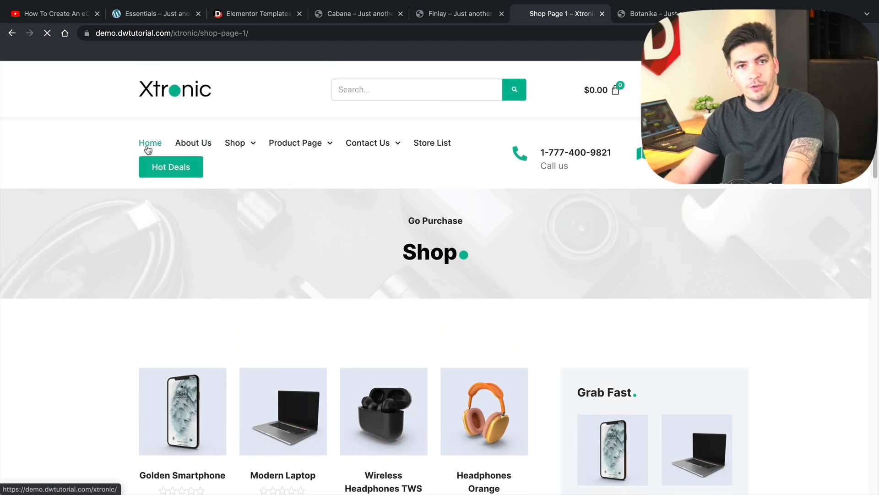
left_click(150, 143)
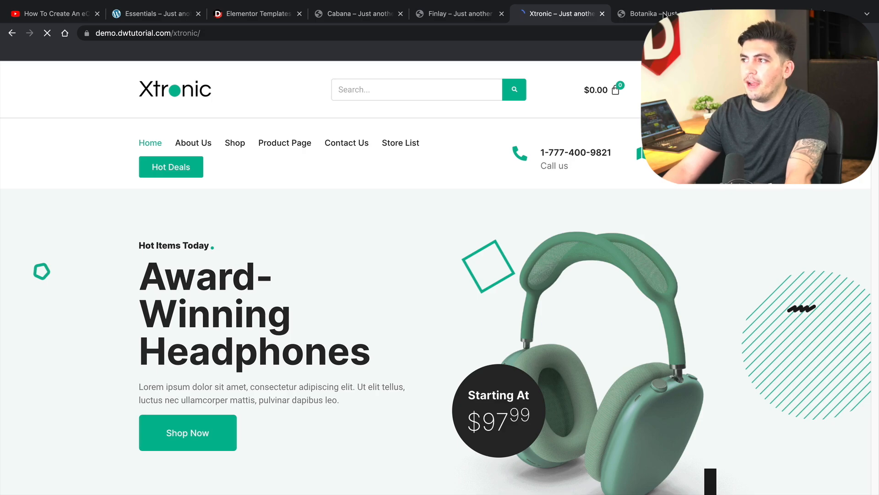
left_click(645, 13)
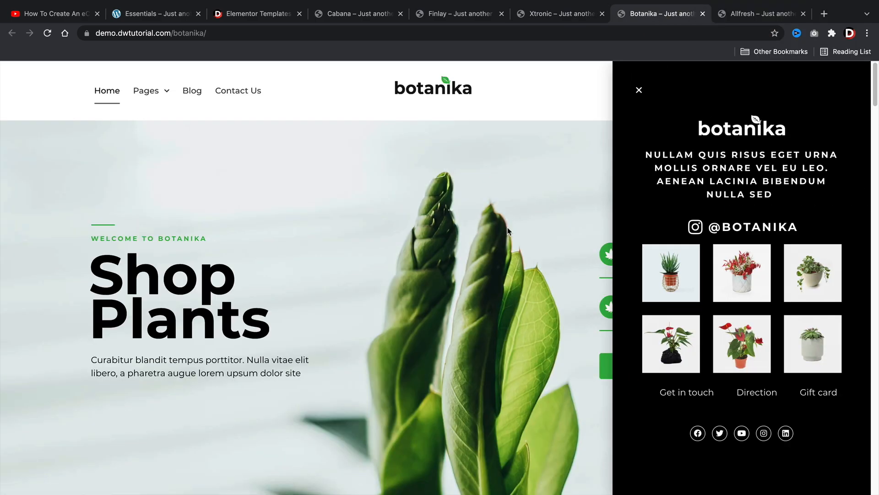
mouse_move(575, 199)
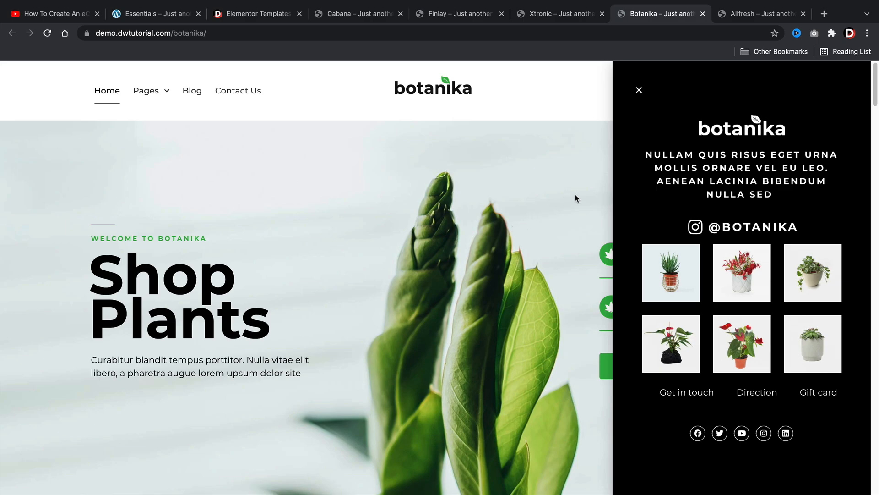
- Close the Botanika side info panel and scroll through collections, popular plants and featured products
scroll("down", 3)
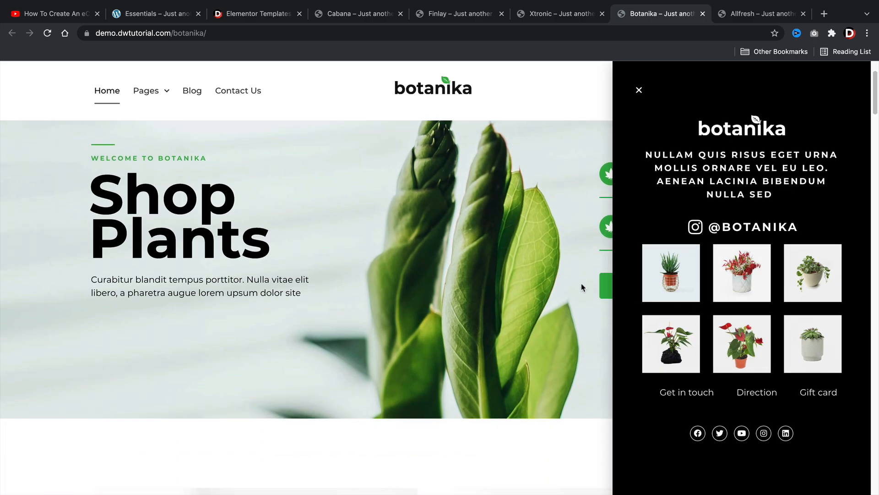
scroll("down", 3)
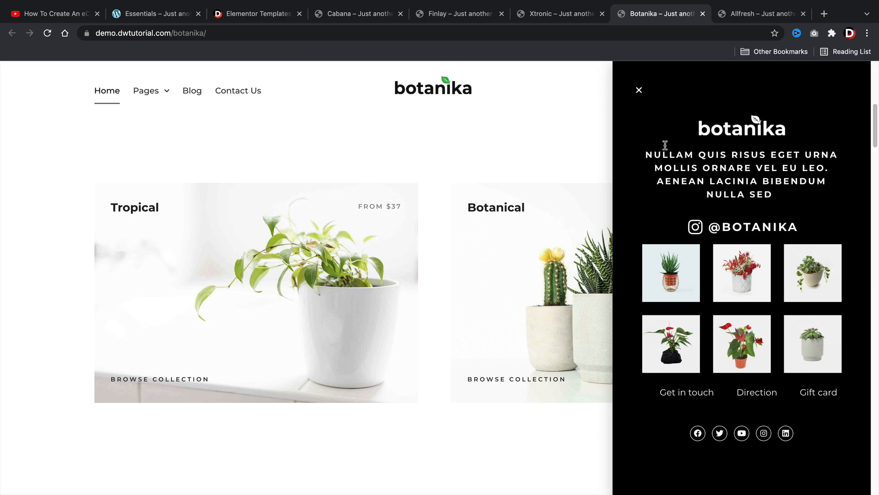
left_click(639, 89)
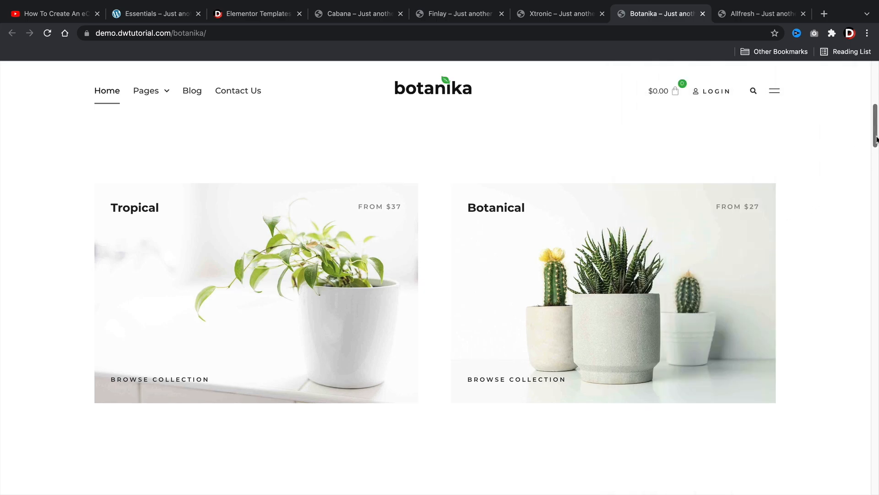
scroll("down", 3)
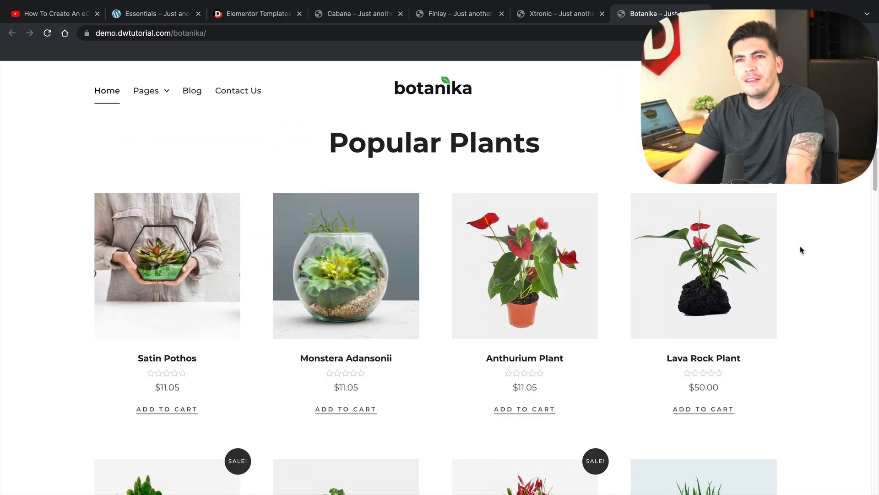
scroll("down", 3)
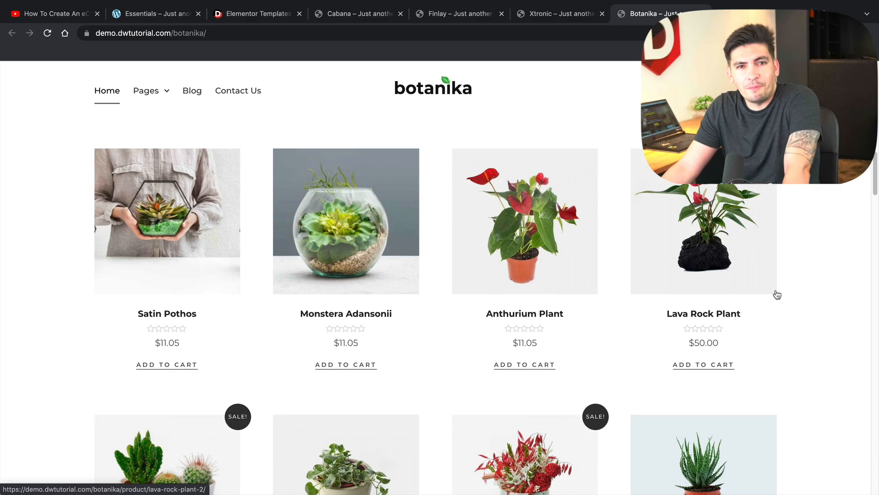
scroll("down", 3)
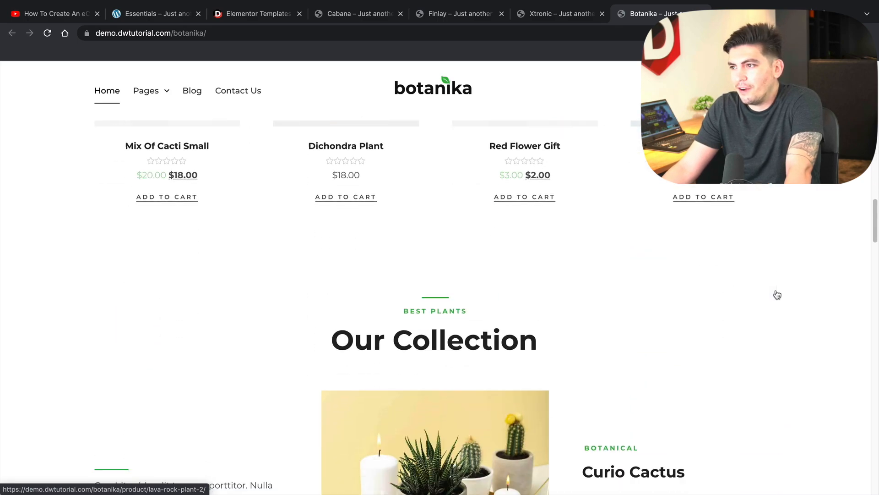
left_click(145, 90)
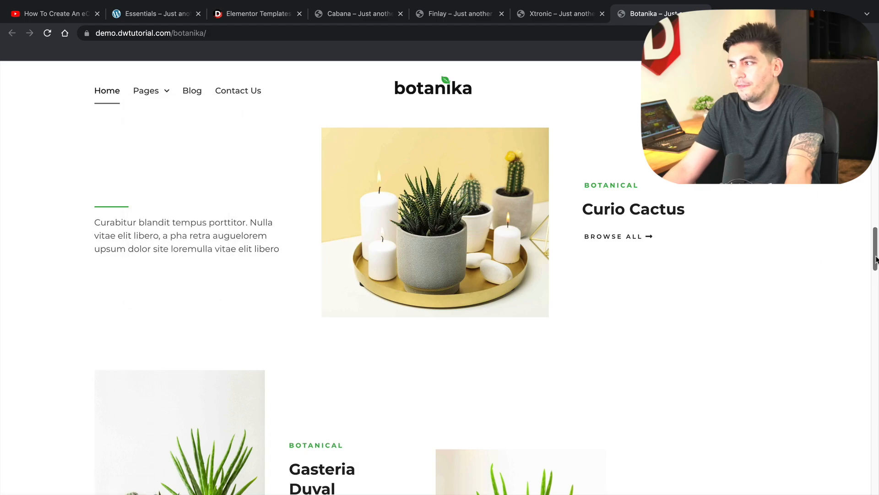
scroll("up", 3)
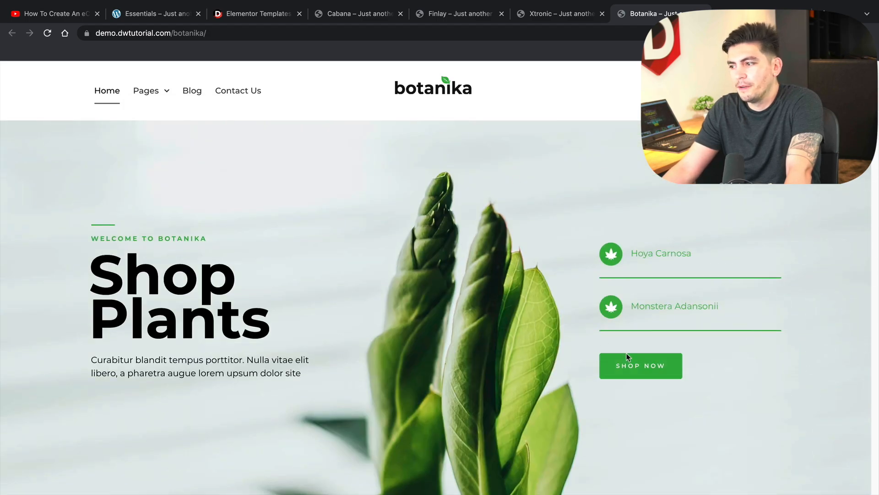
mouse_move(187, 68)
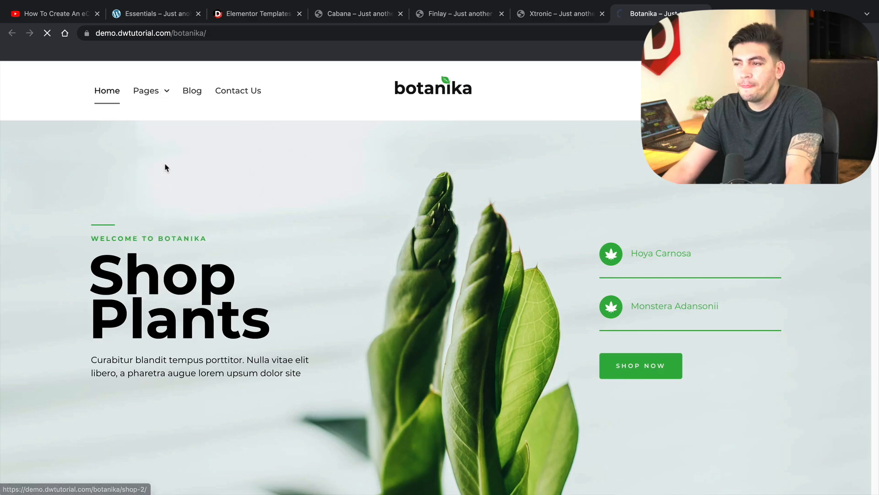
mouse_move(315, 212)
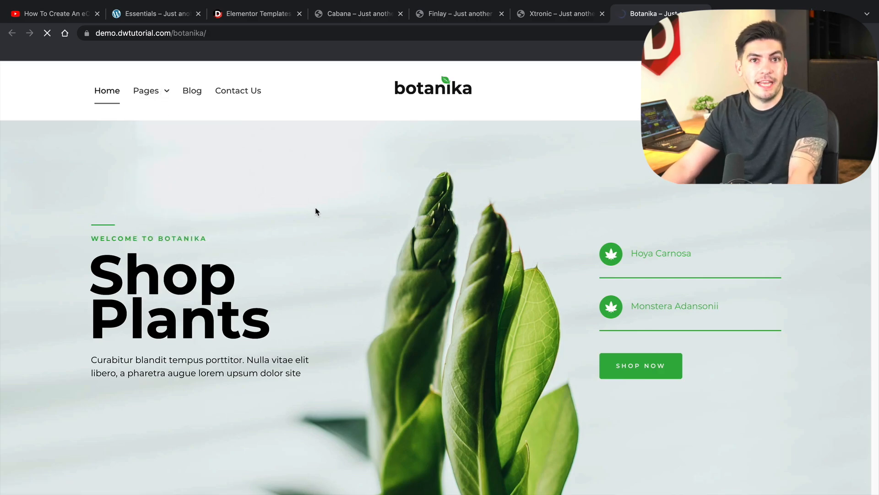
- Open the Botanika shop page and scroll through its plants and collections to the footer
left_click(640, 365)
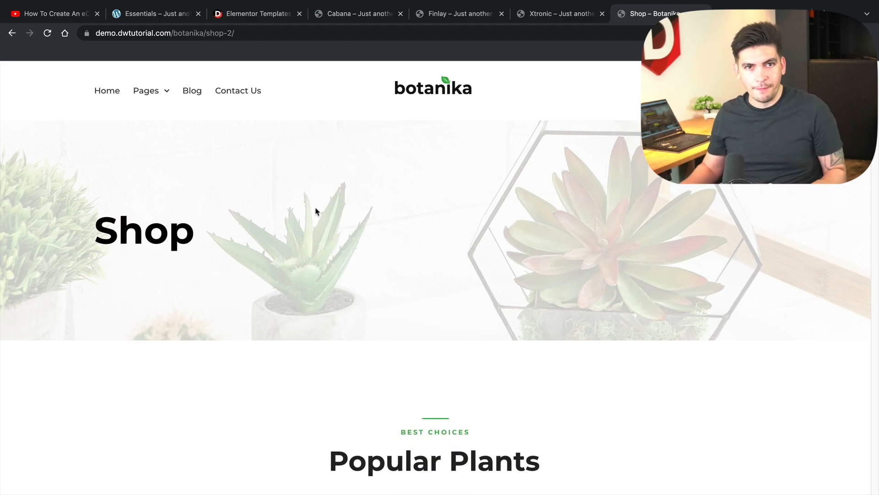
scroll("down", 3)
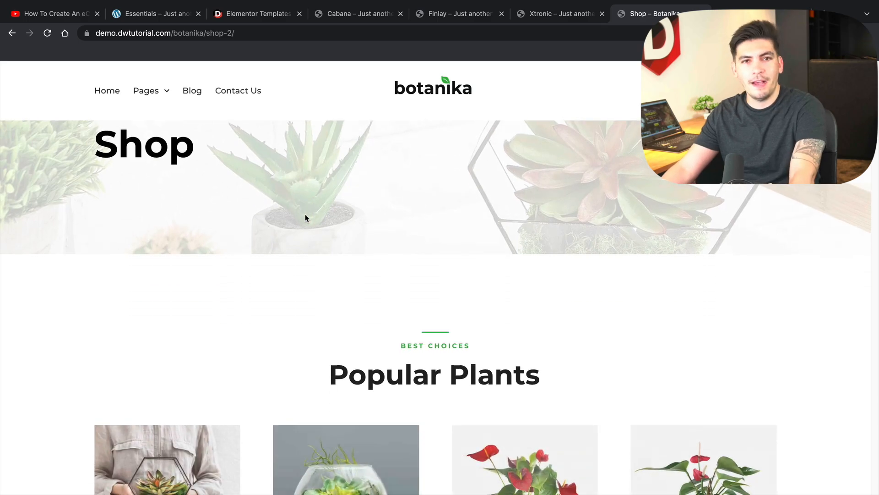
scroll("down", 3)
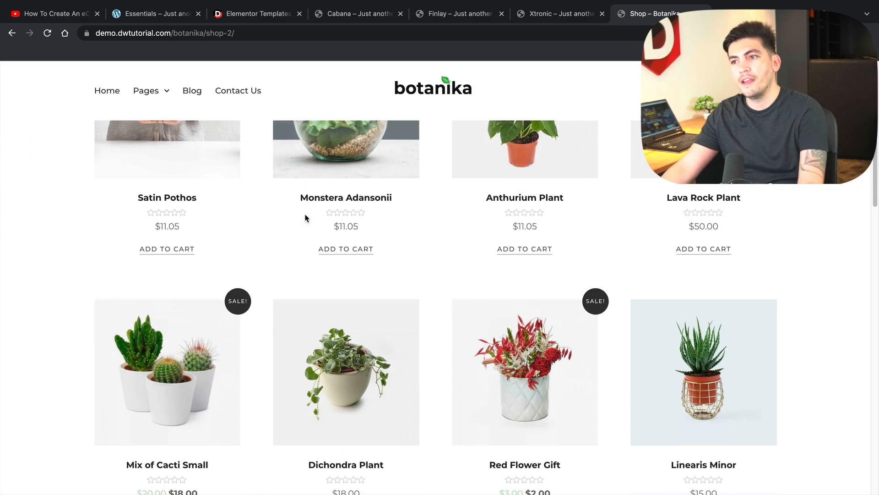
scroll("down", 3)
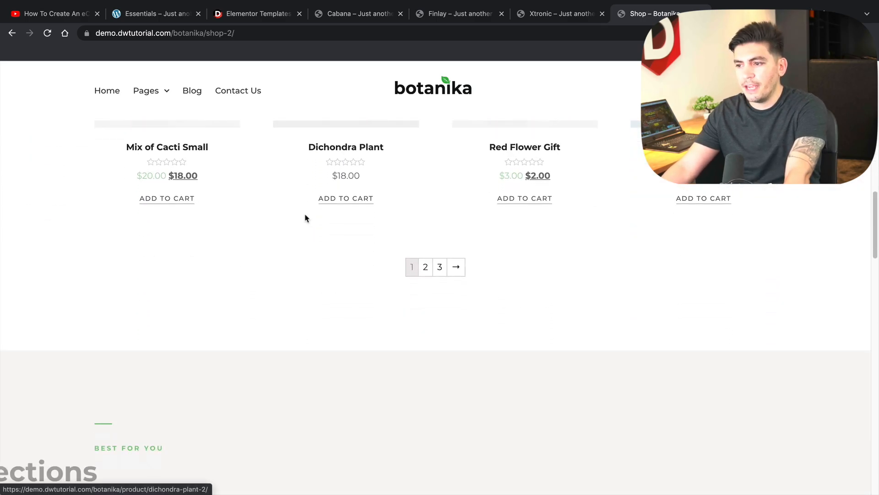
scroll("down", 3)
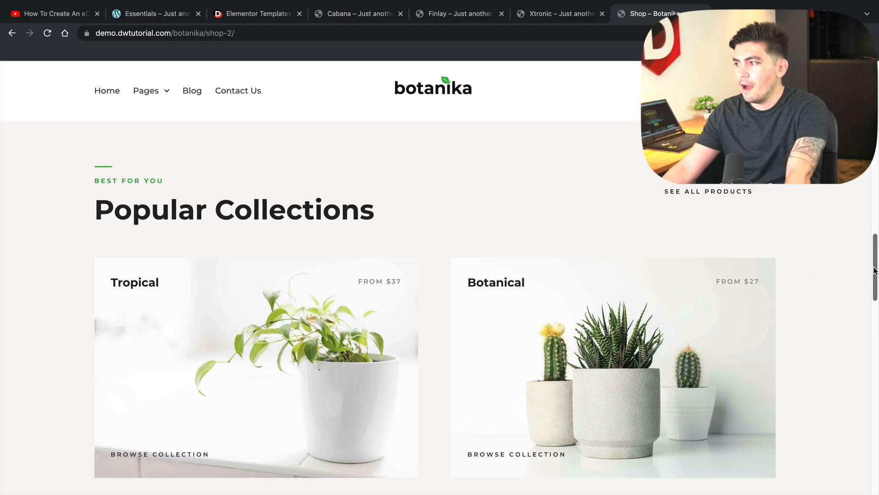
scroll("down", 3)
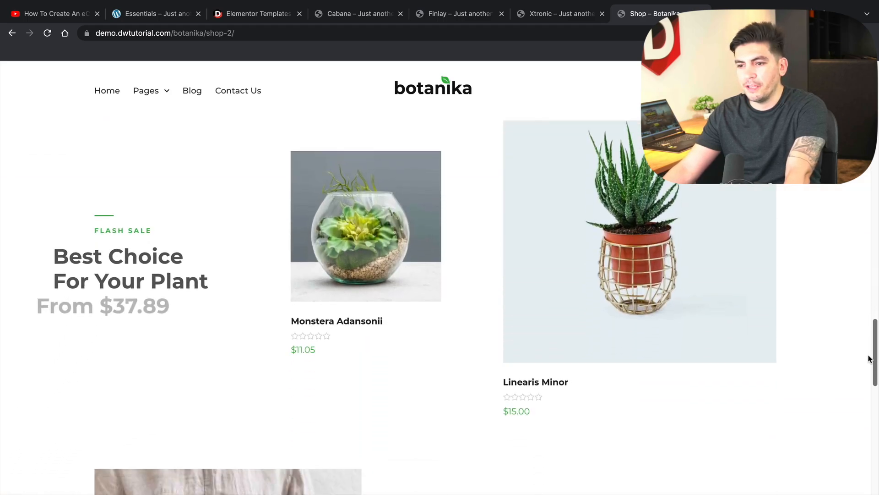
scroll("down", 3)
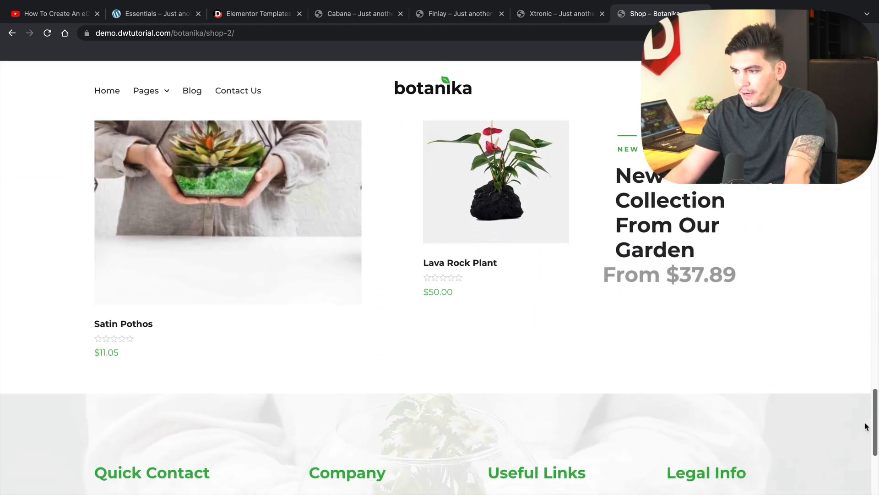
scroll("down", 3)
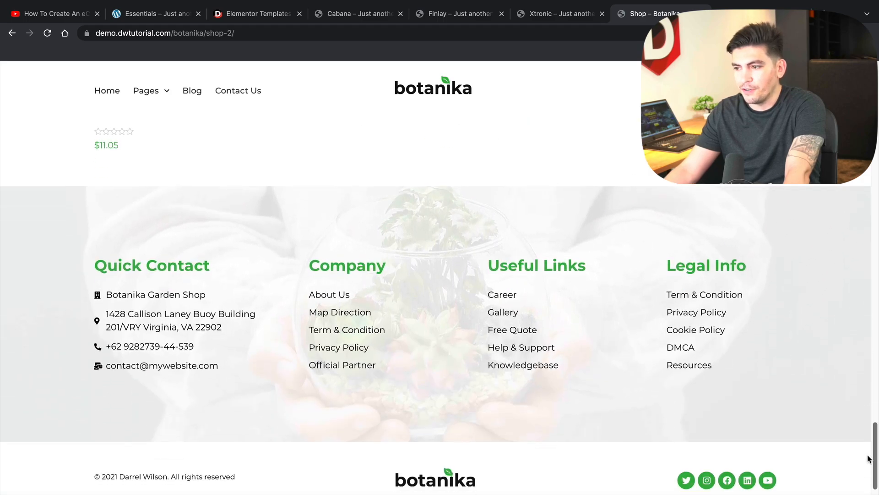
scroll("up", 3)
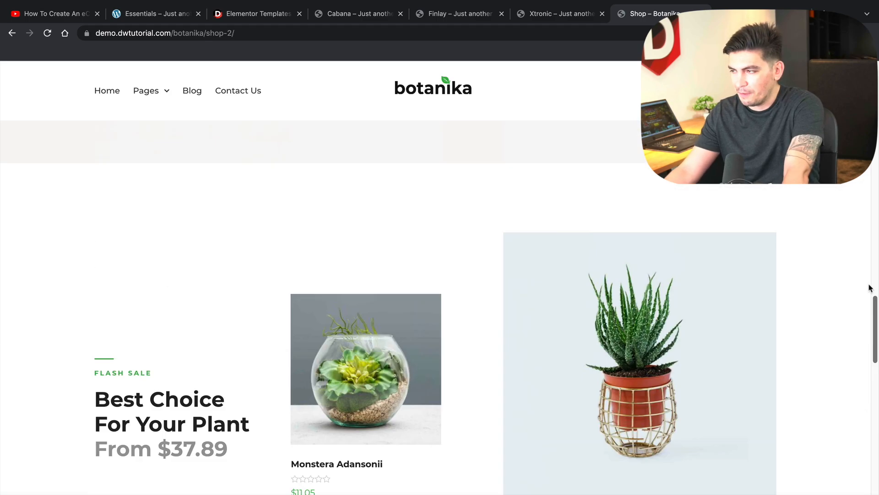
scroll("up", 3)
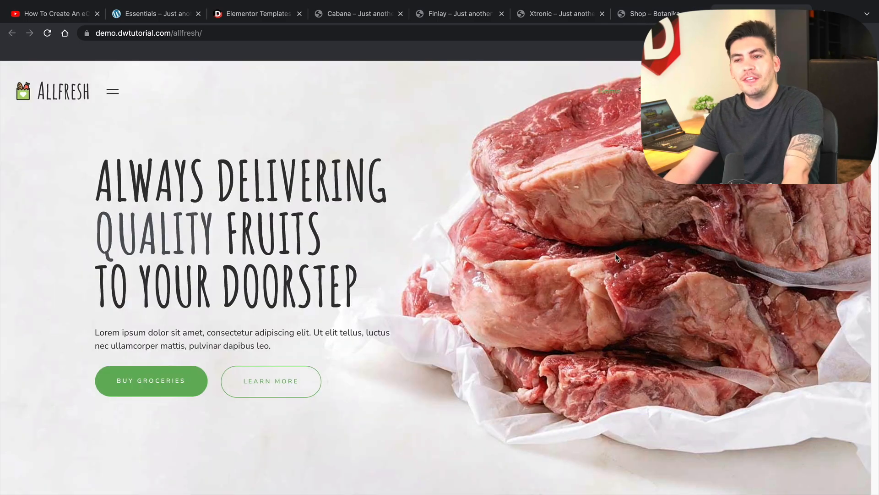
- Open and close the Allfresh side information panel, then return to the Allfresh home page
left_click(112, 92)
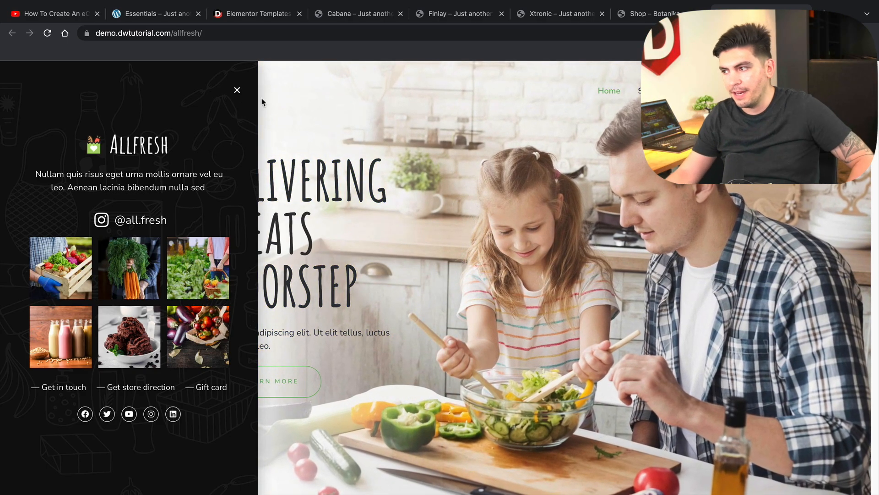
left_click(237, 90)
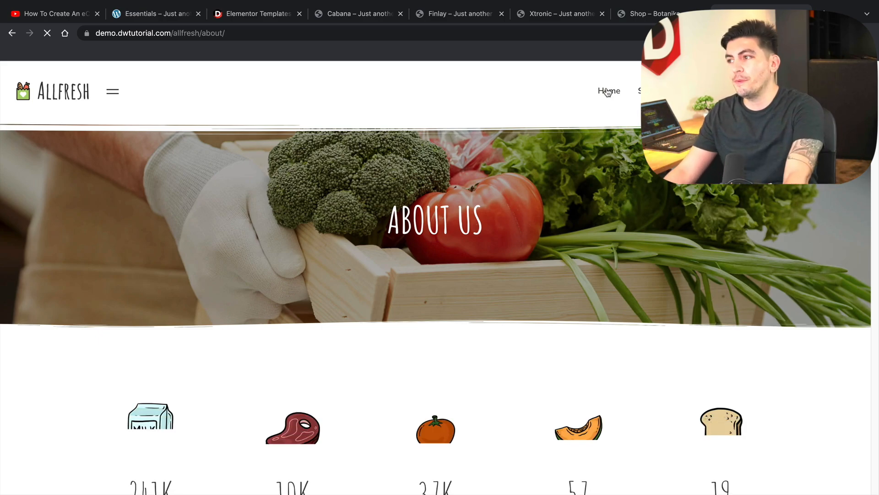
left_click(609, 91)
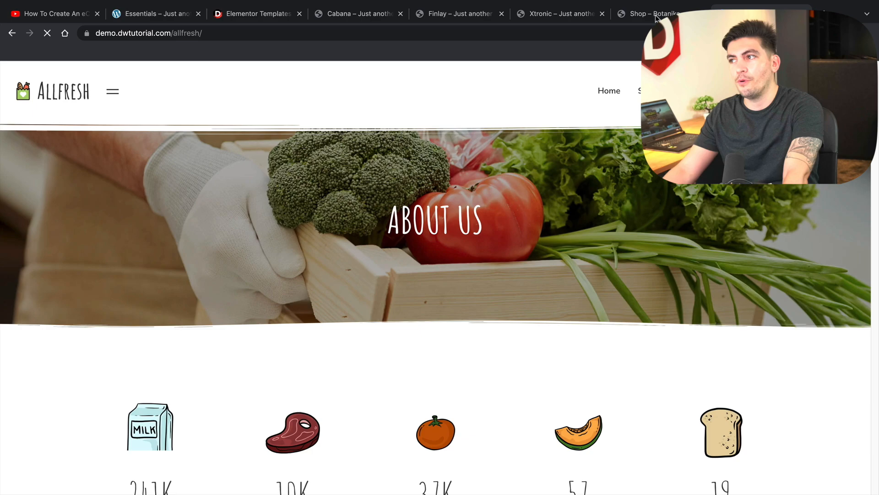
- Revisit the Botanika, Xtronic, Cabana and Allfresh demos, ending on the free Elementor templates page
left_click(647, 14)
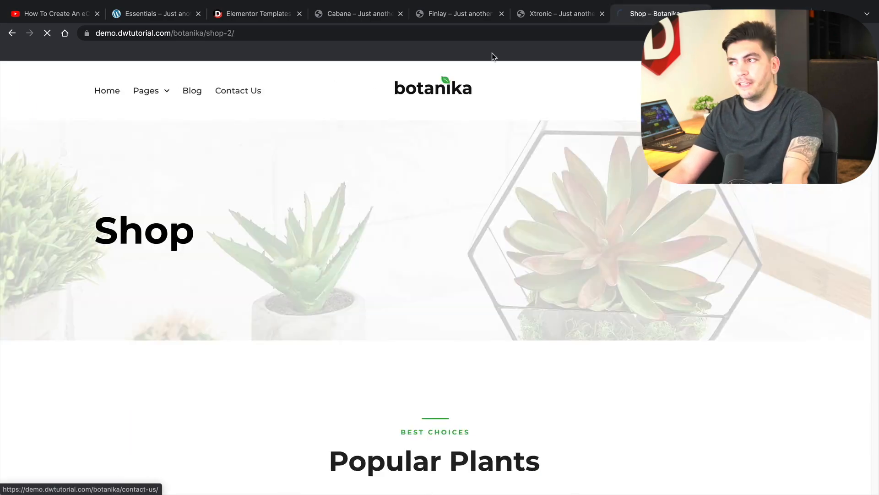
left_click(557, 13)
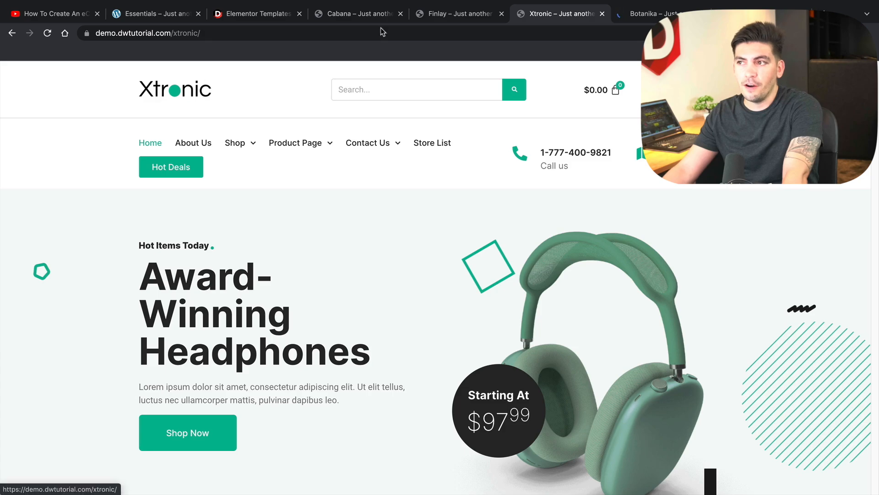
left_click(357, 13)
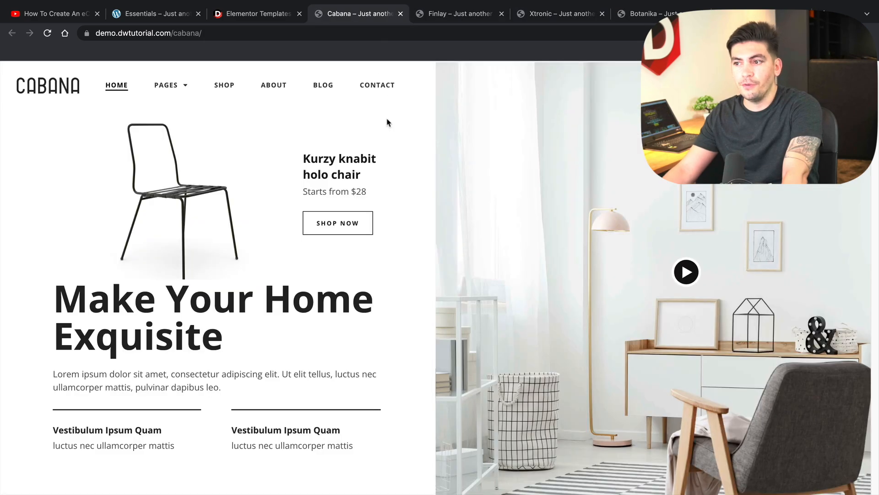
left_click(502, 13)
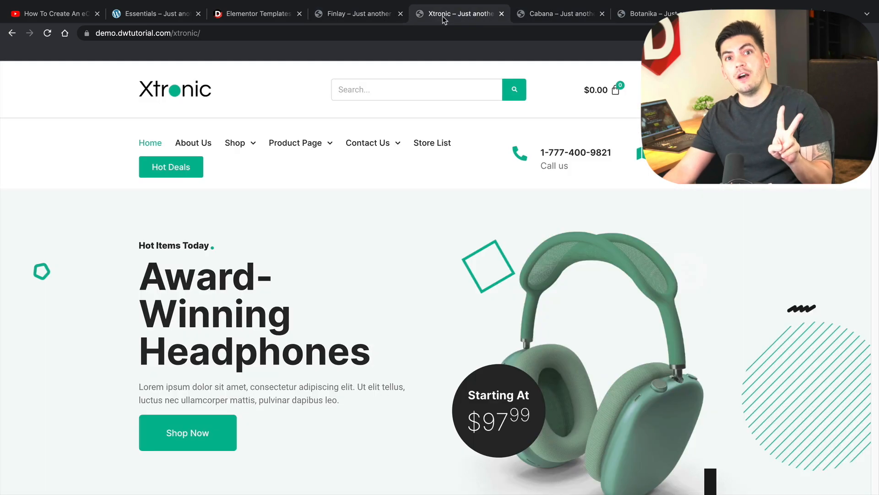
mouse_move(439, 20)
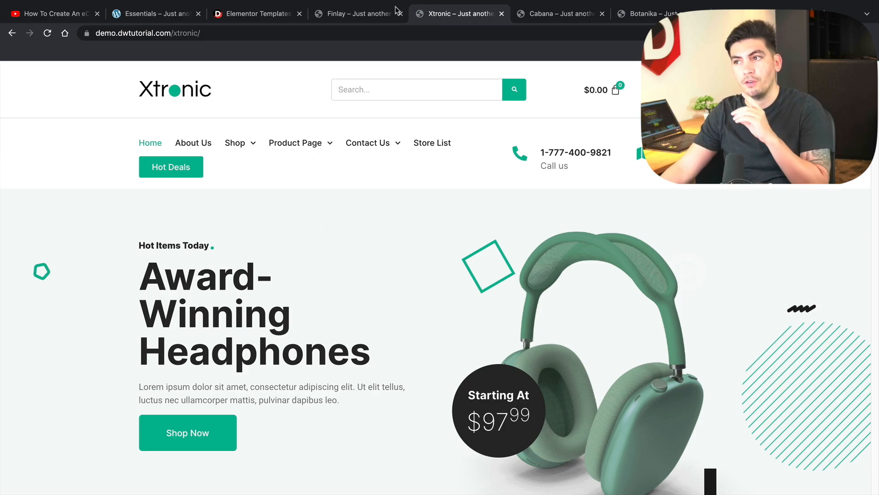
mouse_move(501, 21)
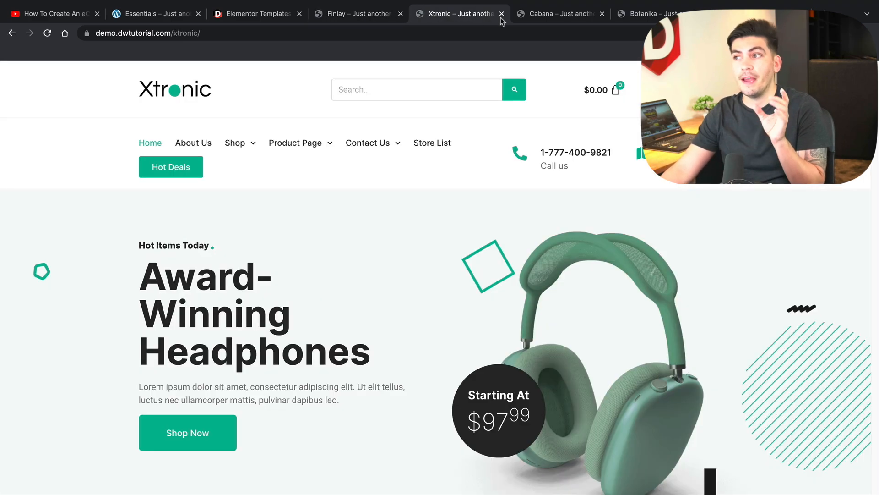
left_click(648, 13)
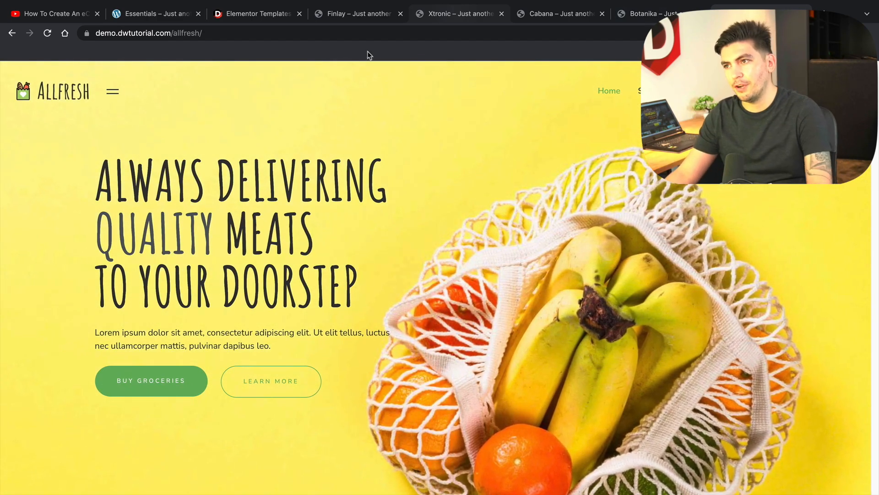
left_click(255, 13)
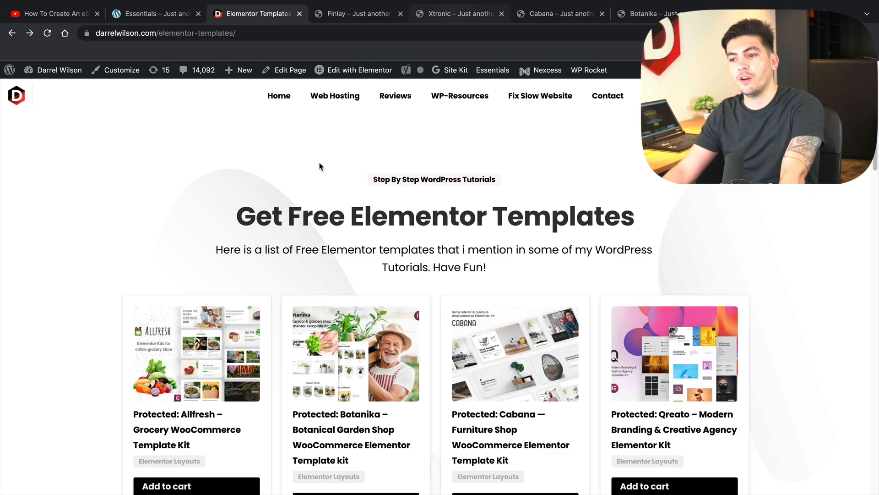
- Scroll the template kit grid and open 'Protected: Cabana — Furniture Shop'
scroll("down", 3)
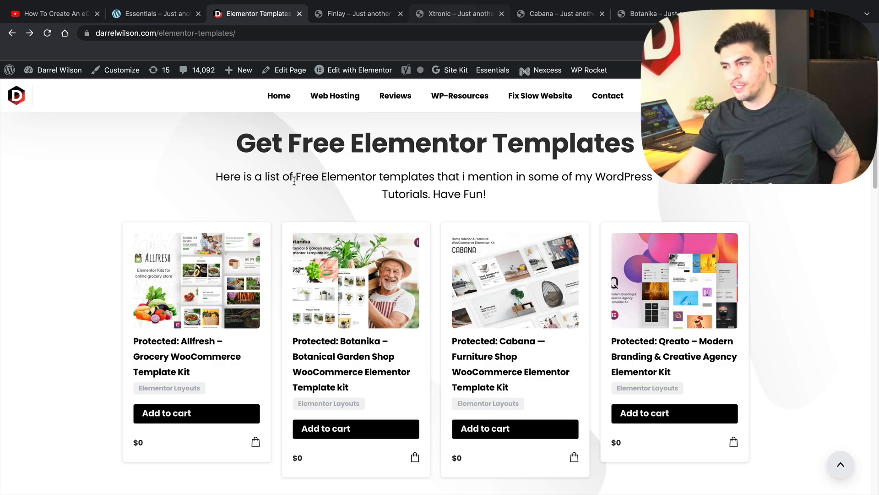
scroll("down", 3)
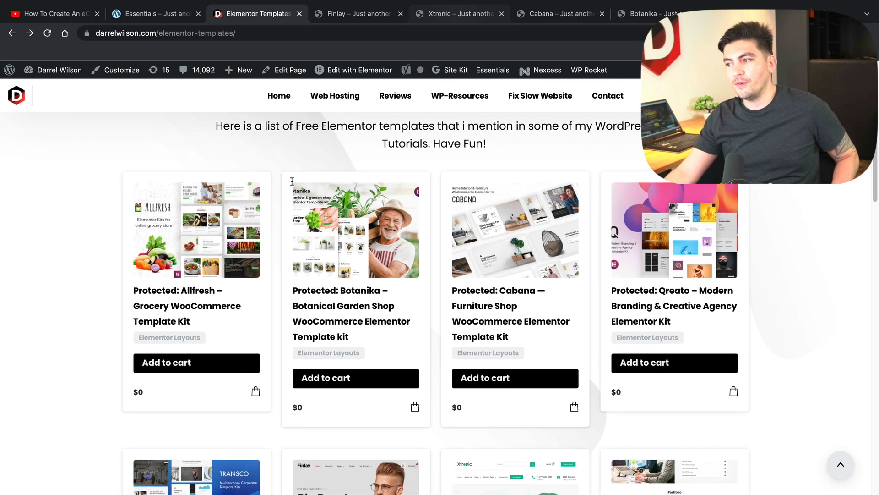
scroll("down", 3)
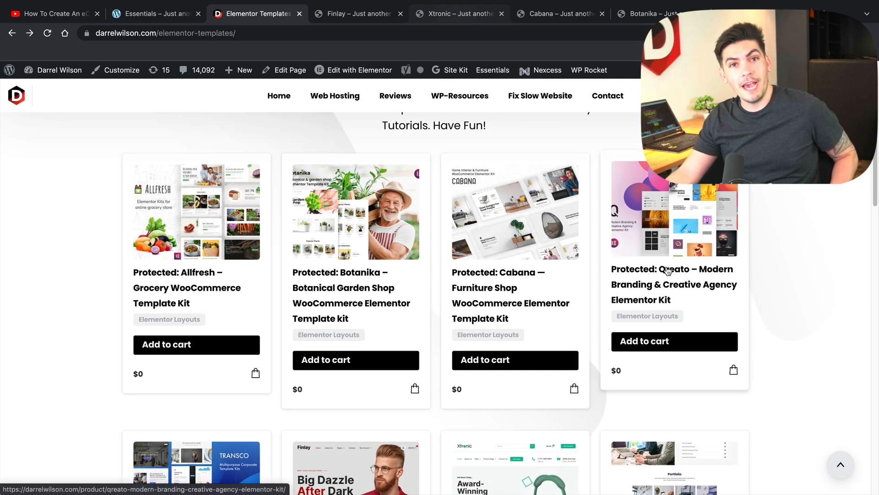
mouse_move(667, 283)
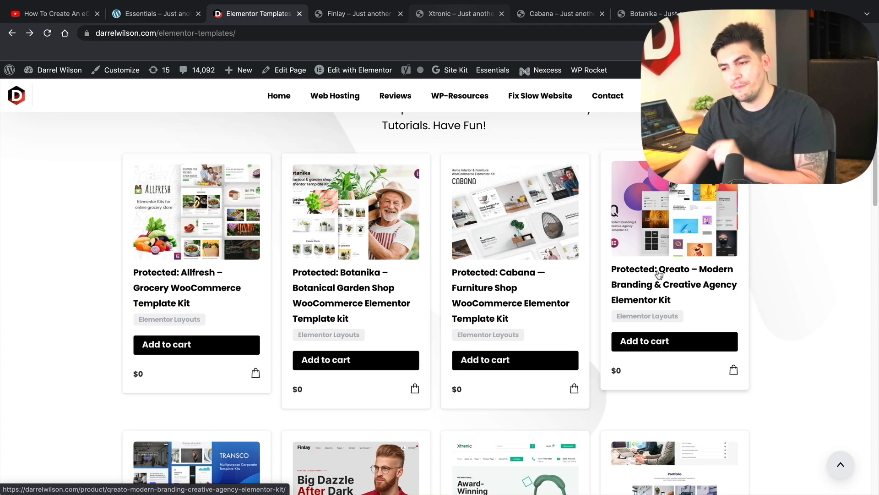
scroll("down", 3)
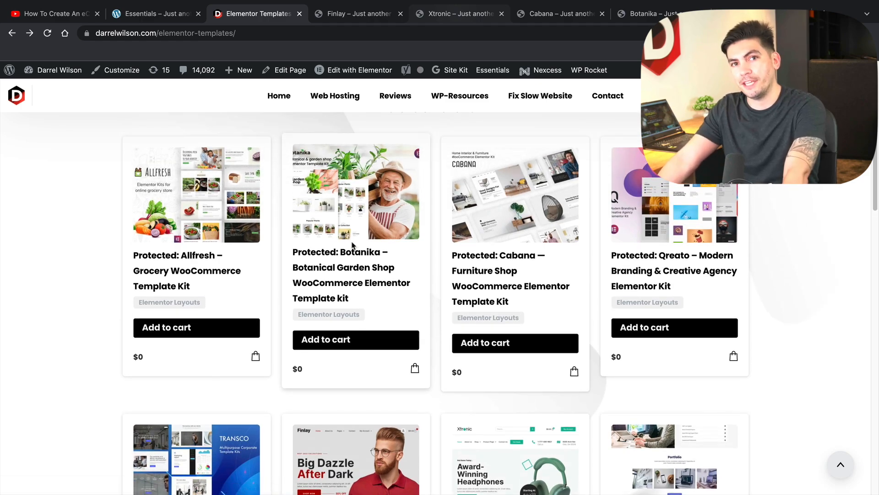
left_click(497, 259)
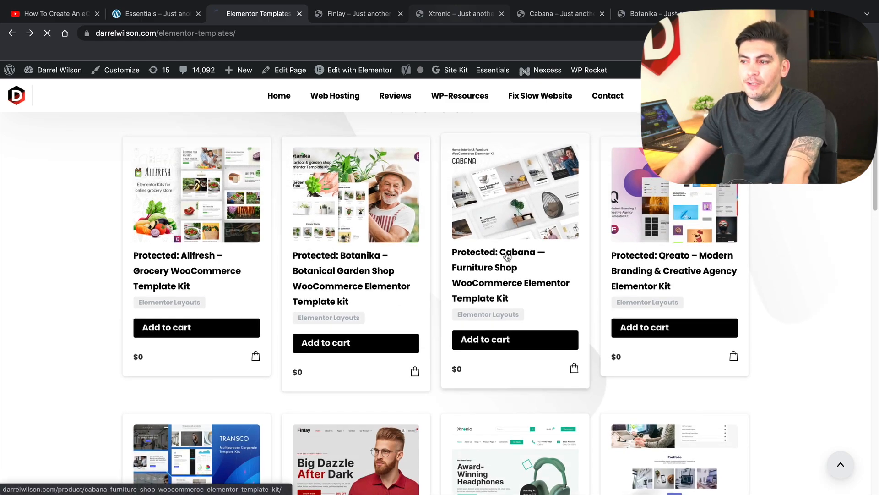
- Enter the lowercase kit name as the password to unlock the Cabana kit page
left_click(498, 259)
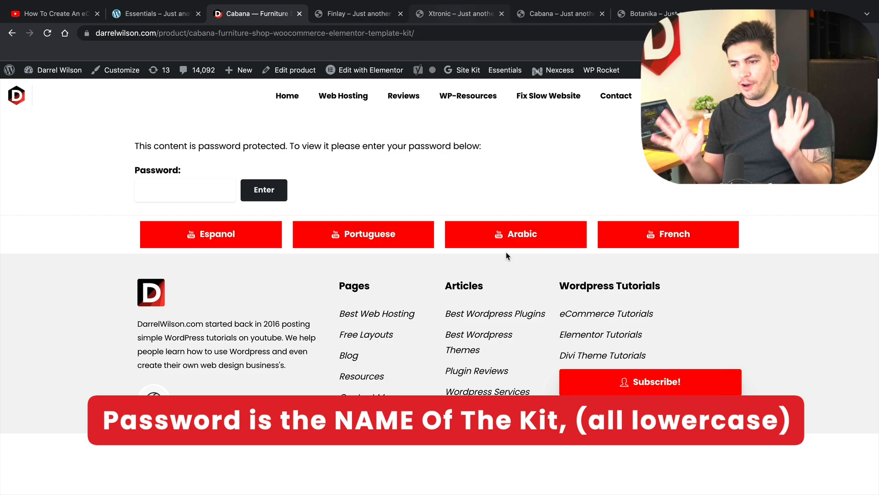
mouse_move(243, 82)
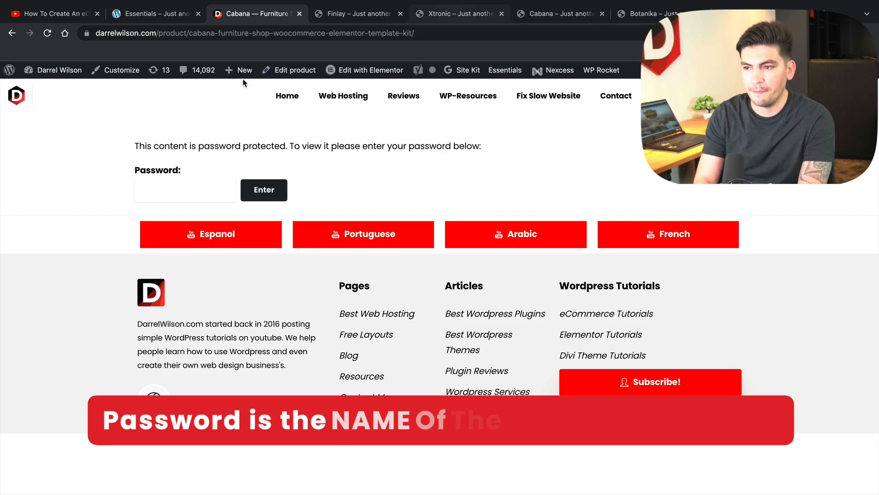
left_click(263, 189)
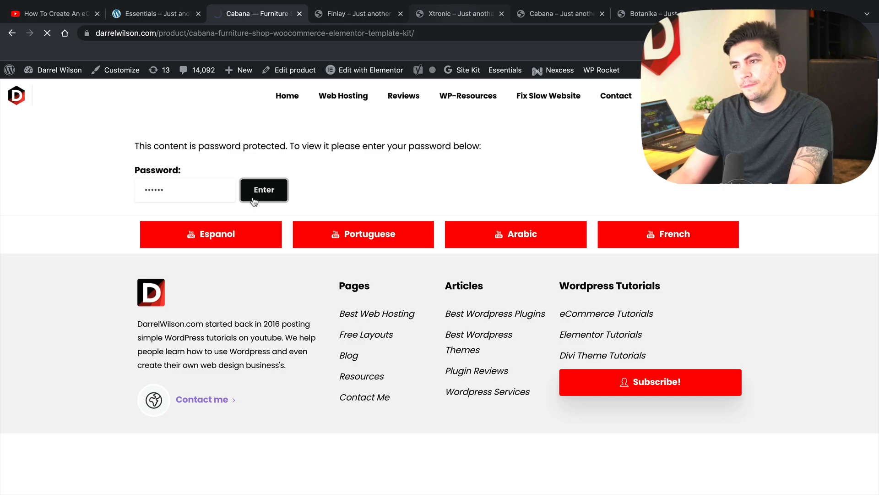
left_click(264, 190)
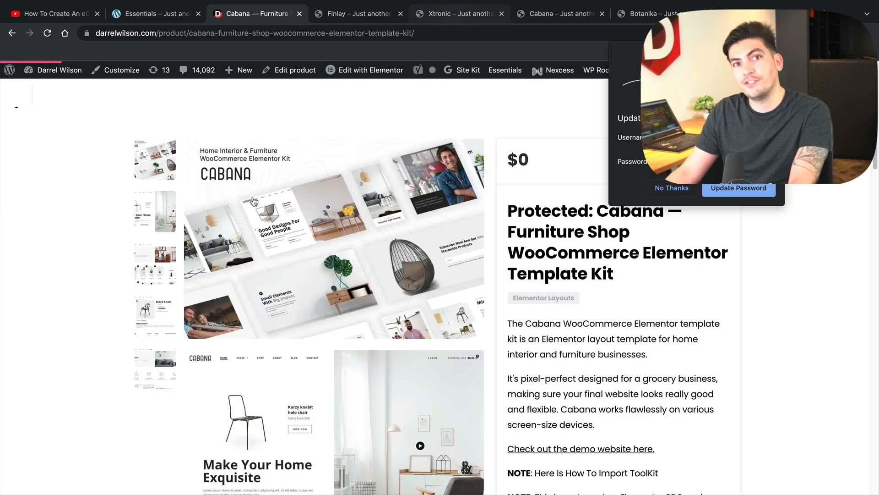
- Dismiss the save-password prompt and look over the Cabana kit's product details
left_click(671, 187)
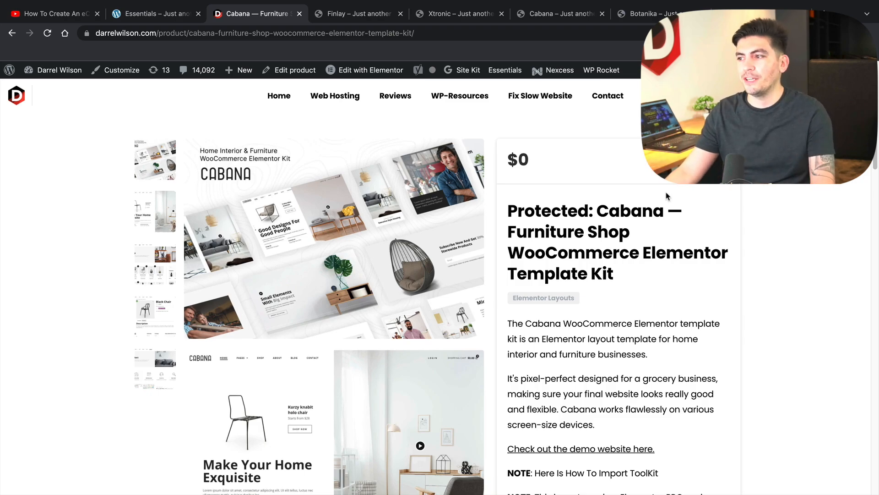
scroll("down", 3)
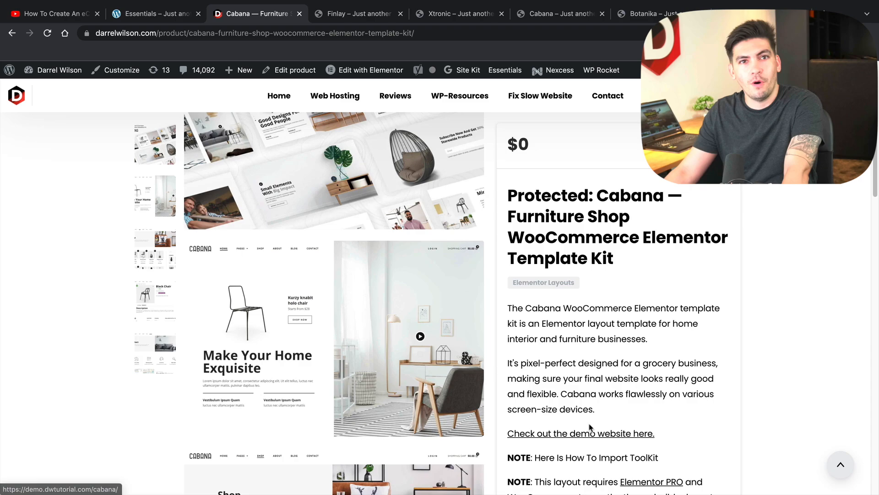
mouse_move(585, 412)
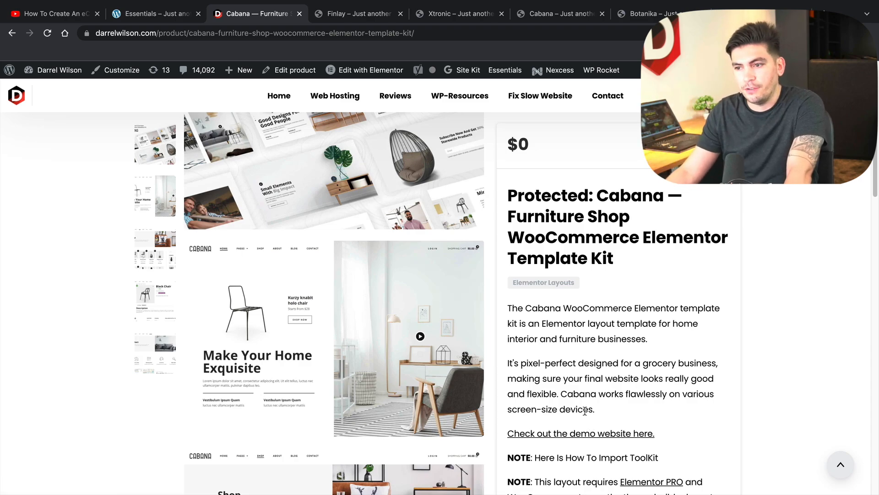
scroll("down", 3)
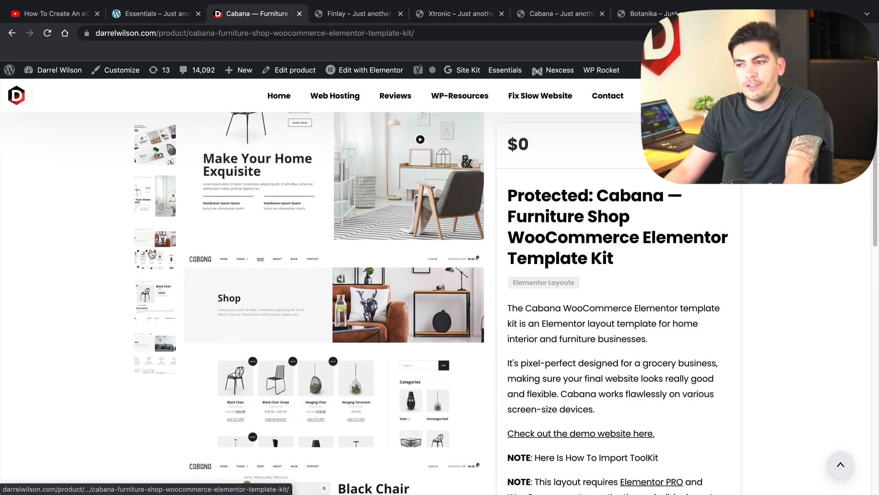
scroll("down", 3)
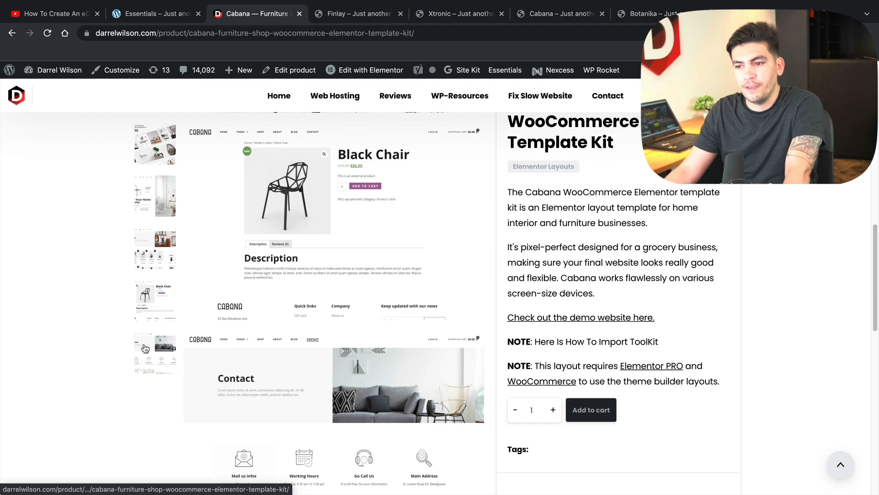
scroll("down", 3)
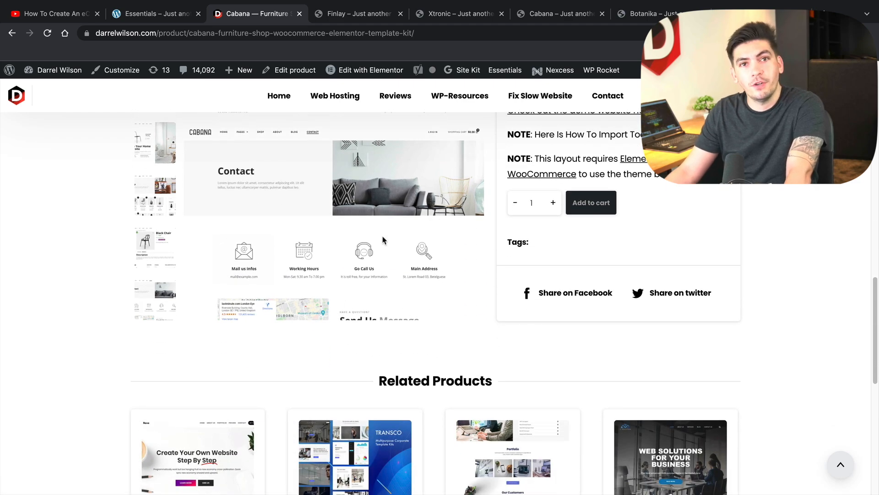
scroll("up", 3)
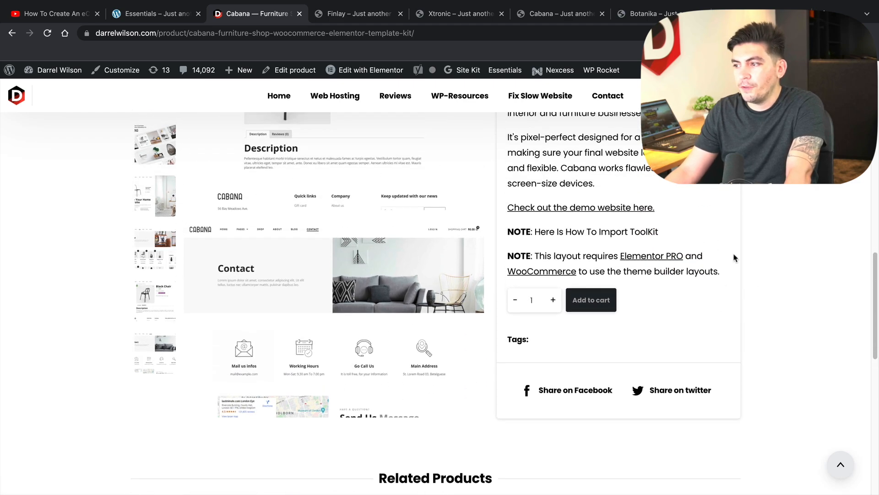
- Add the free Cabana kit to the cart and review the $0 cart
left_click(590, 299)
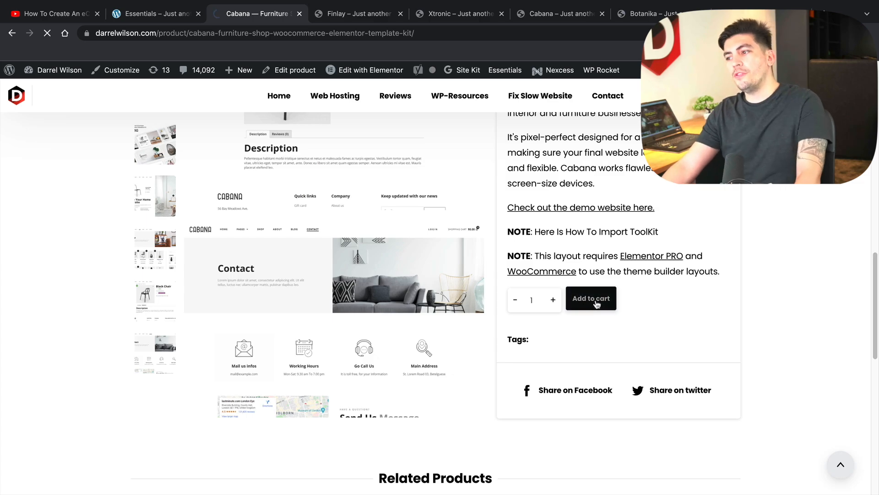
left_click(590, 298)
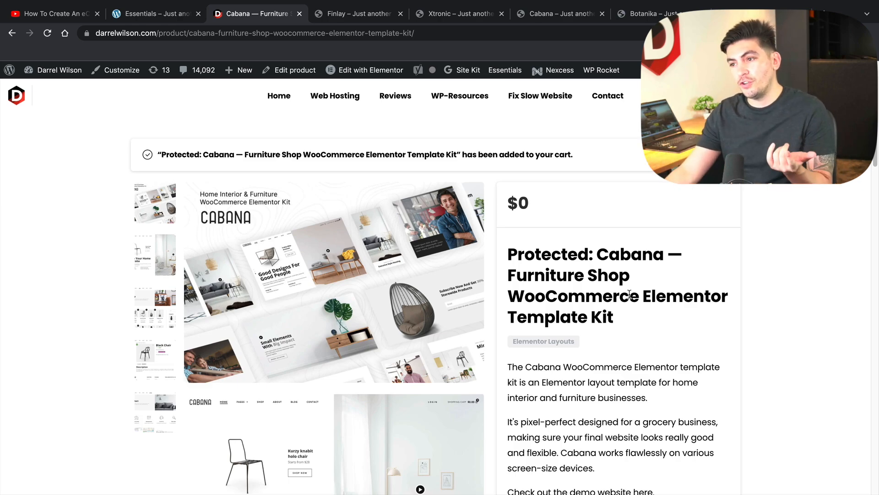
scroll("down", 3)
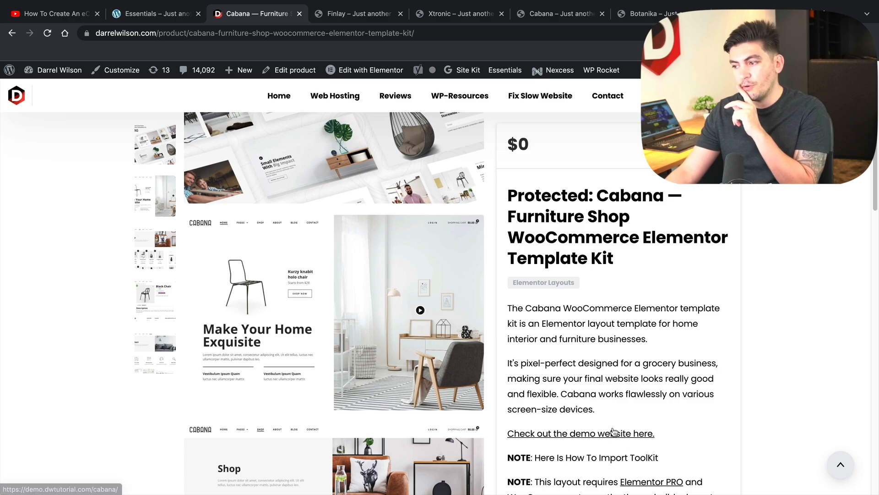
scroll("up", 3)
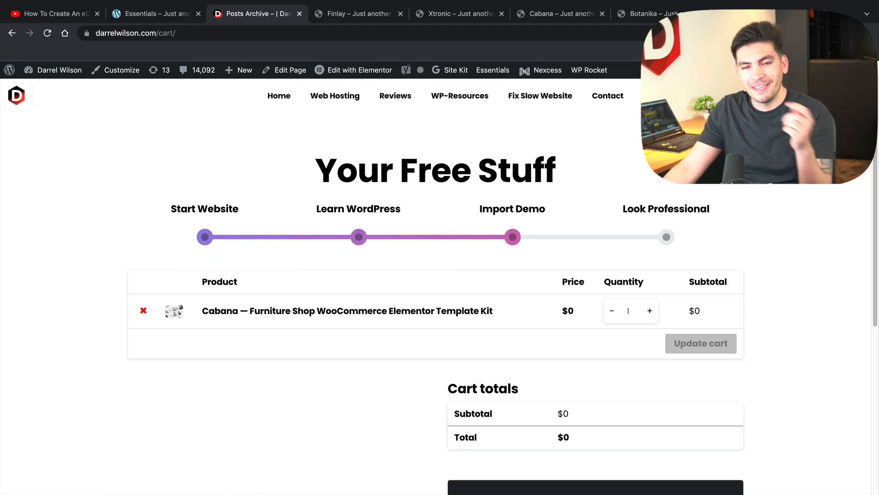
- Place the $0 Cabana order, download its zip, and move to the Essentials site
scroll("down", 3)
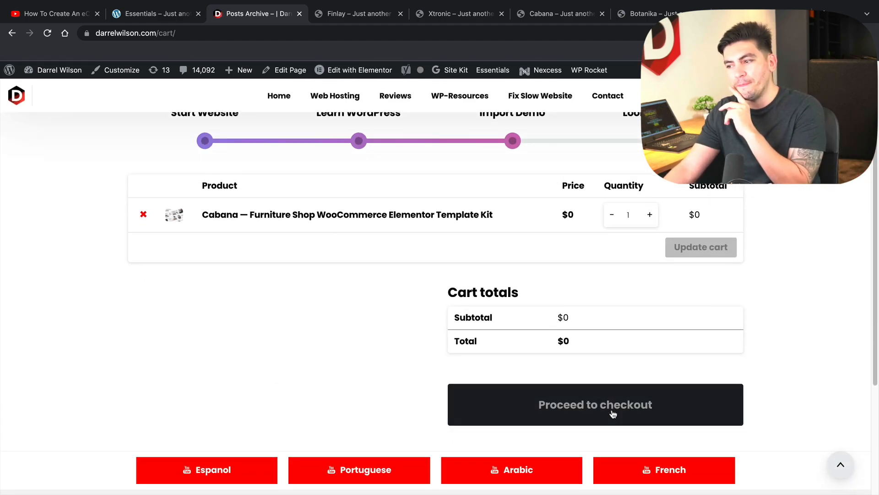
left_click(595, 404)
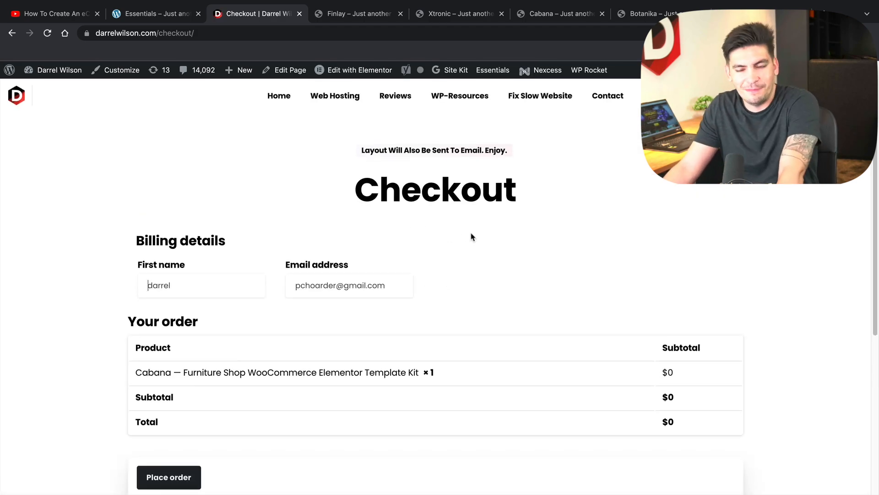
scroll("down", 3)
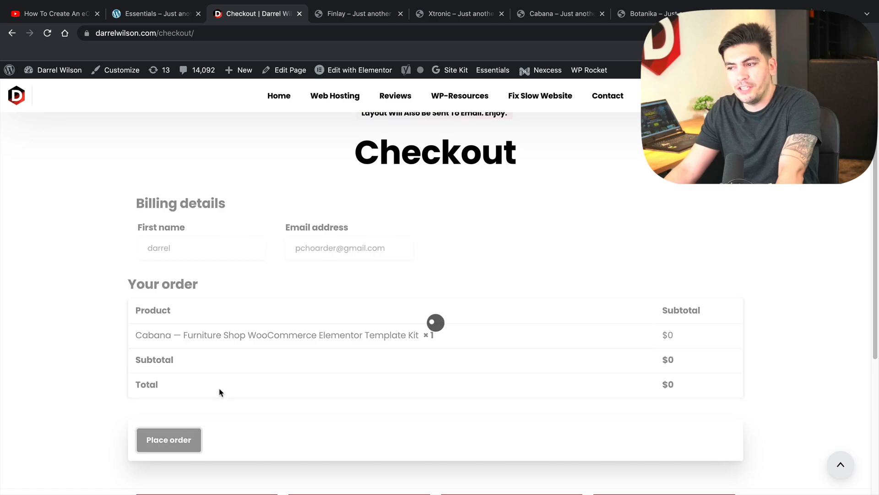
left_click(168, 439)
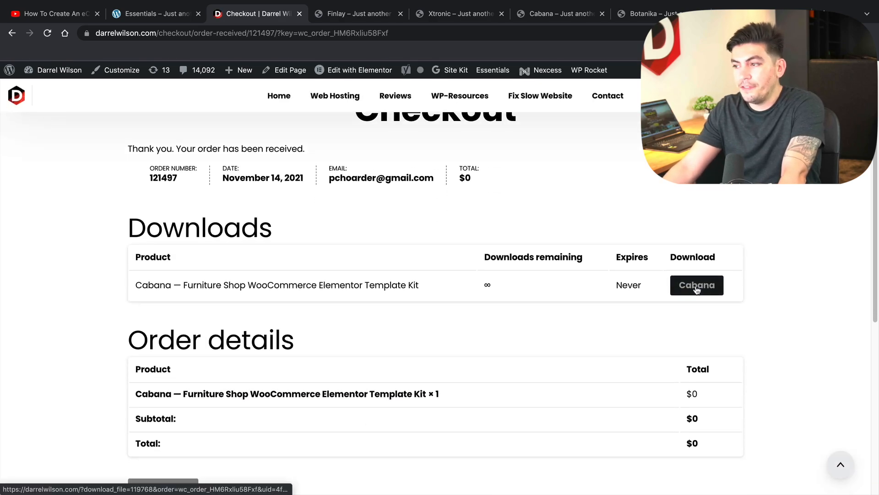
left_click(696, 285)
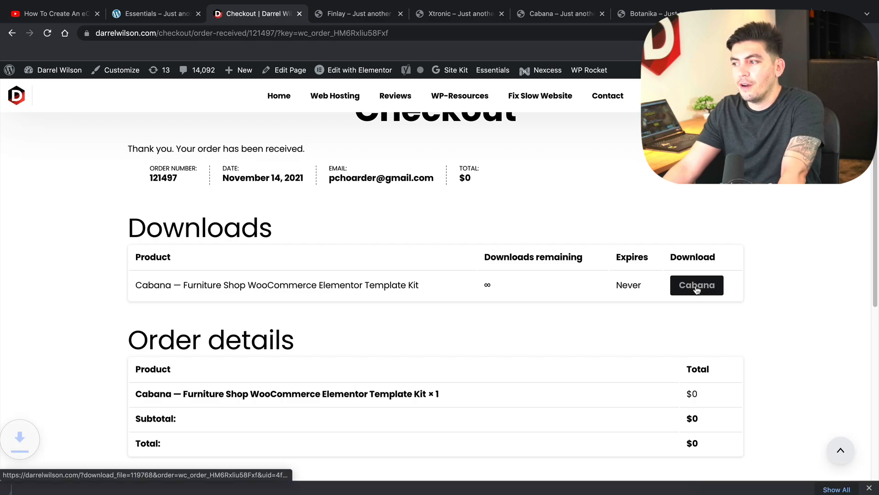
left_click(697, 284)
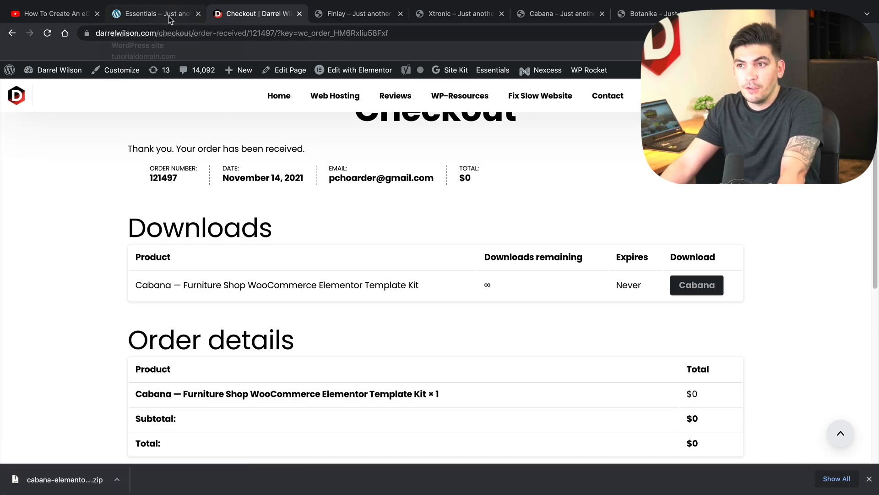
left_click(151, 14)
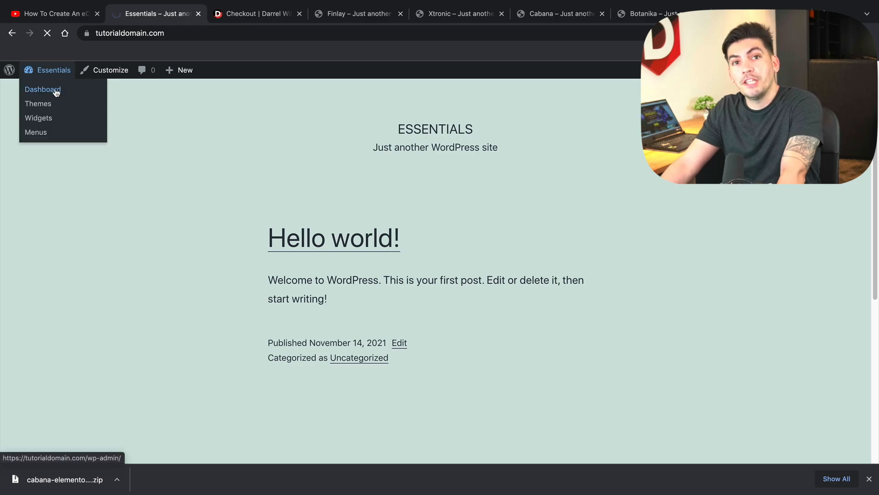
- Select all installed plugins on the Essentials site and bulk-activate them
left_click(42, 89)
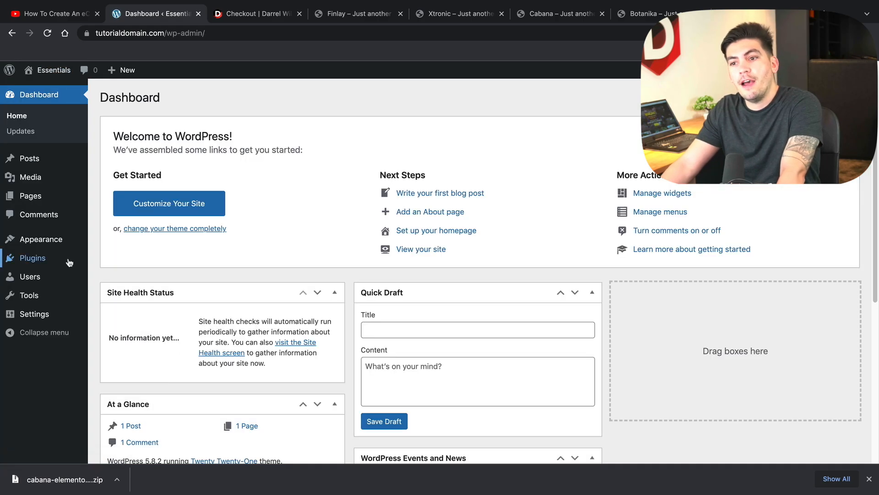
left_click(33, 257)
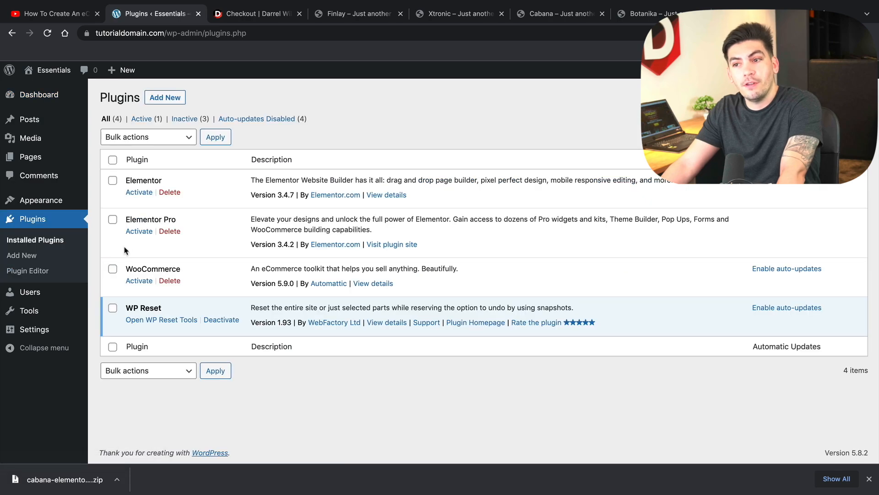
left_click(112, 160)
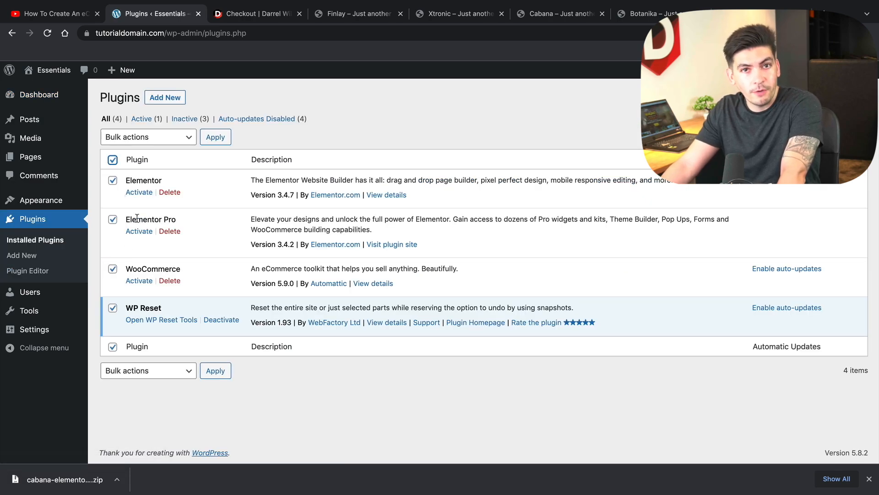
left_click(148, 136)
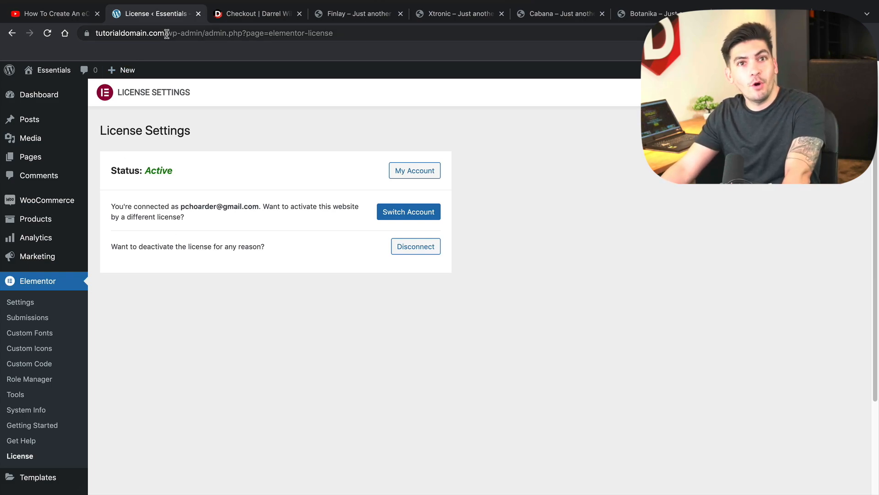
- Find Hello Elementor under Appearance > Themes > Add New and activate it
scroll("down", 3)
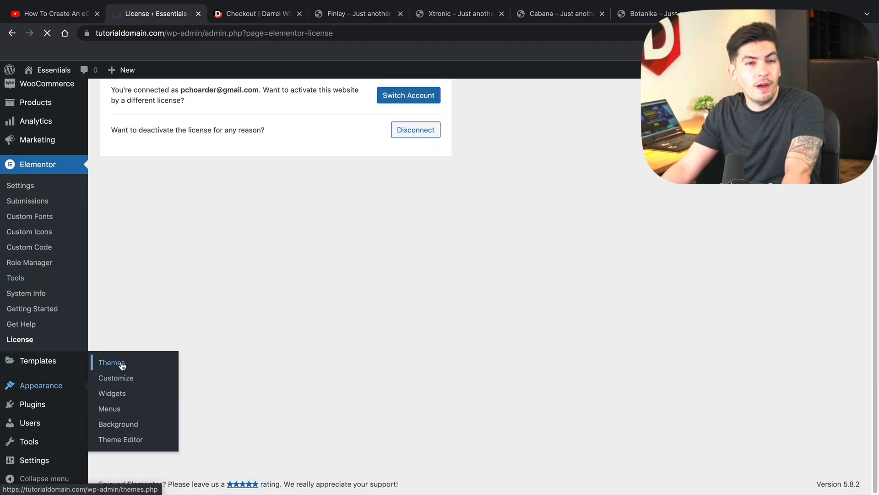
left_click(111, 362)
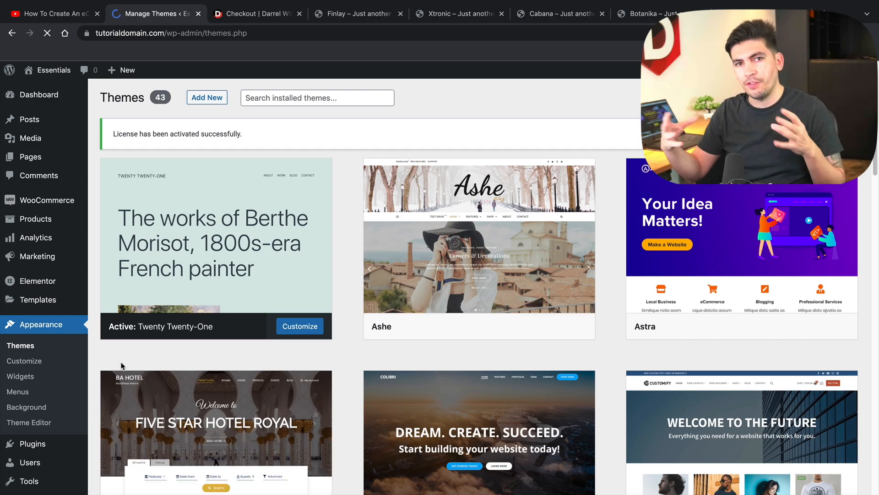
scroll("down", 3)
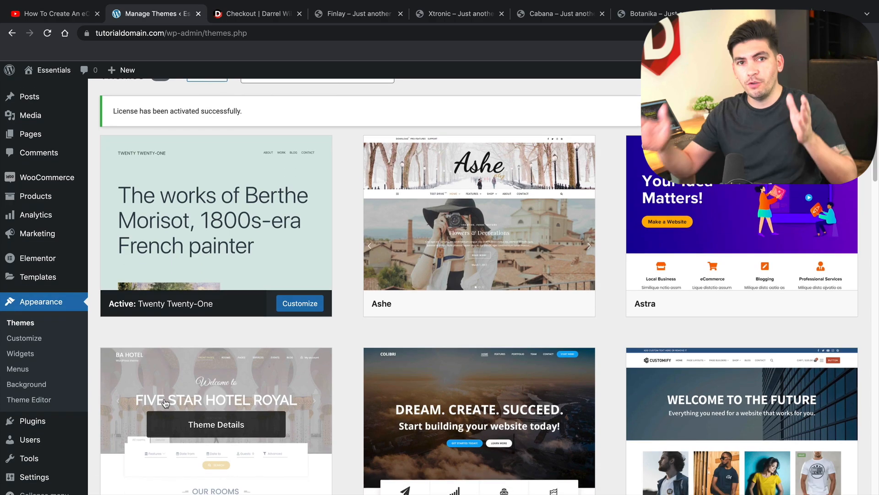
mouse_move(133, 424)
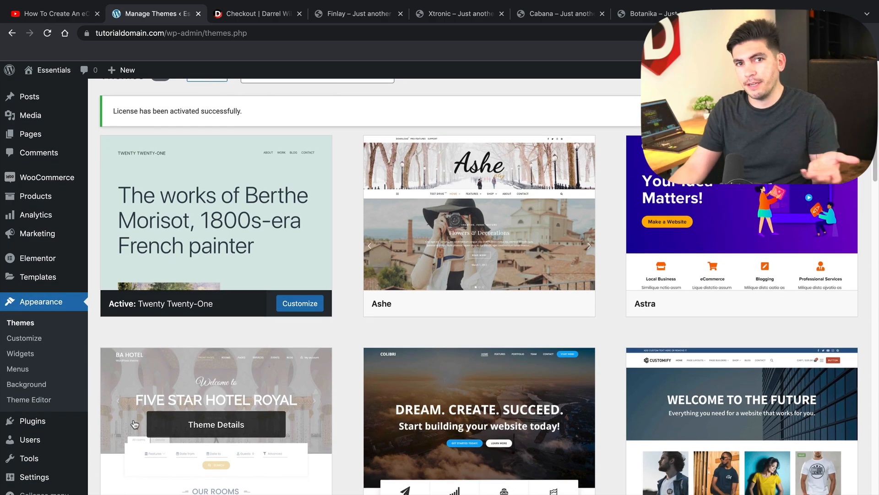
scroll("down", 3)
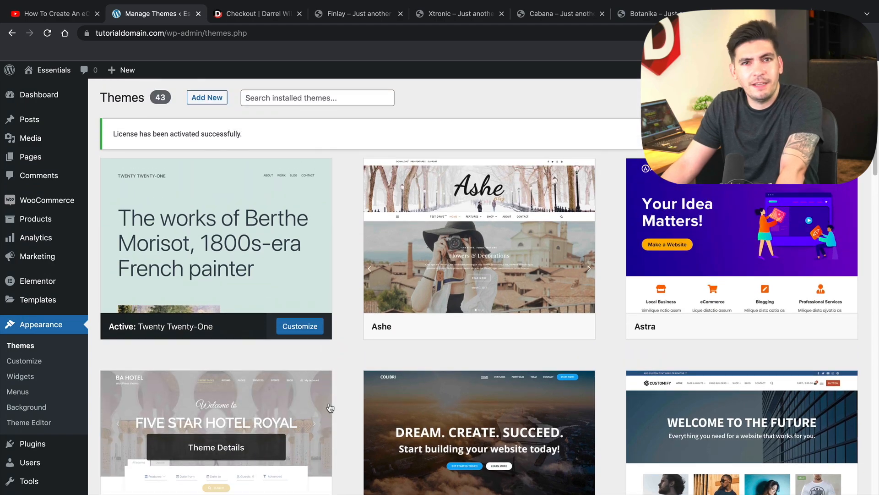
left_click(207, 97)
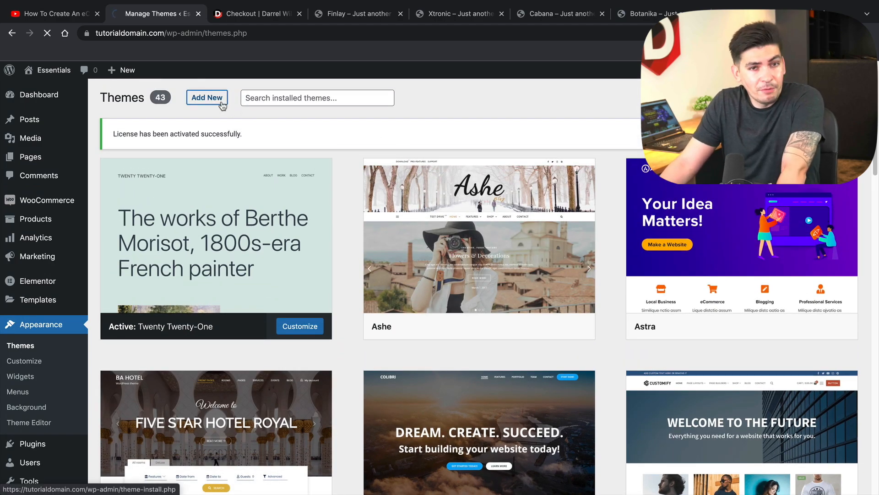
left_click(207, 97)
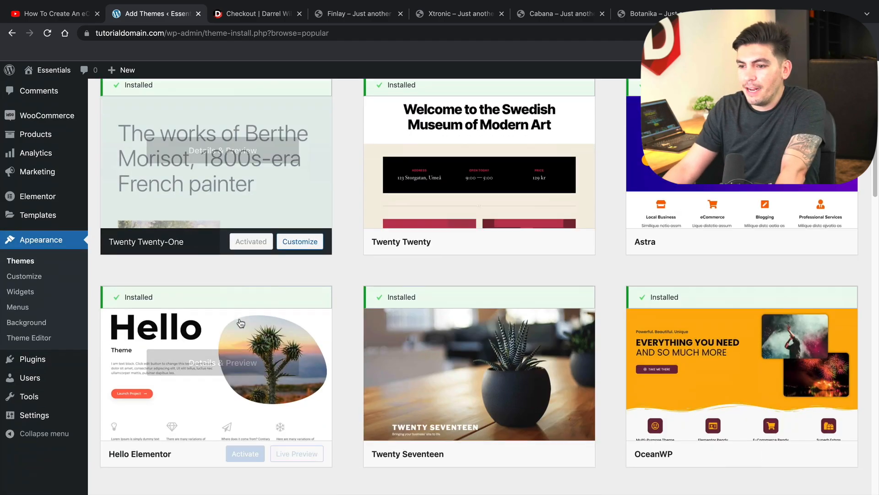
left_click(244, 331)
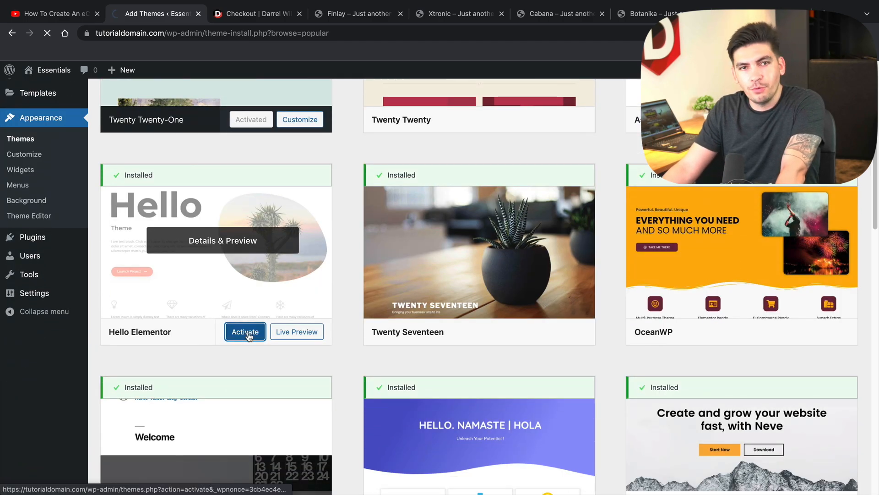
left_click(244, 332)
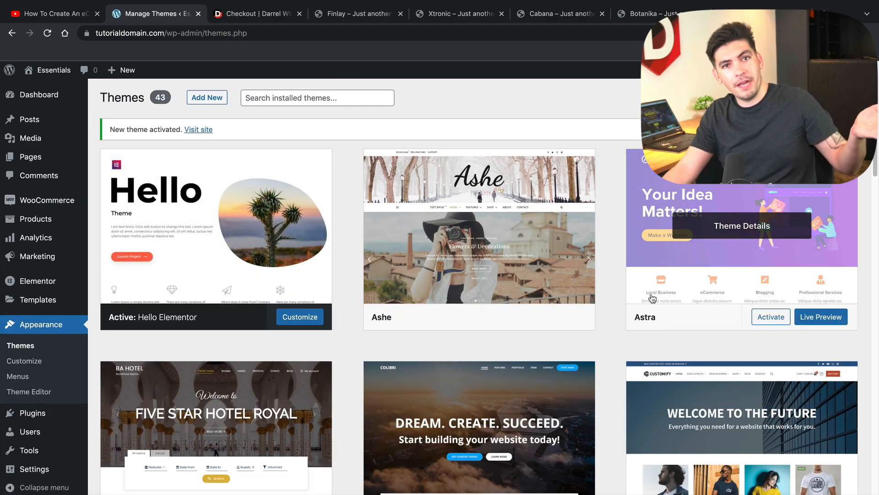
mouse_move(632, 264)
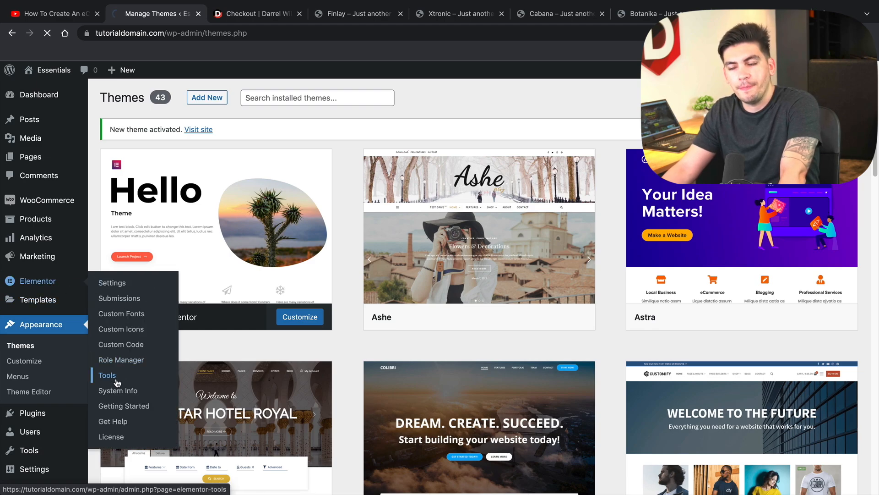
- Open Elementor Tools' Import / Export Kit tab and start importing a template kit
left_click(107, 375)
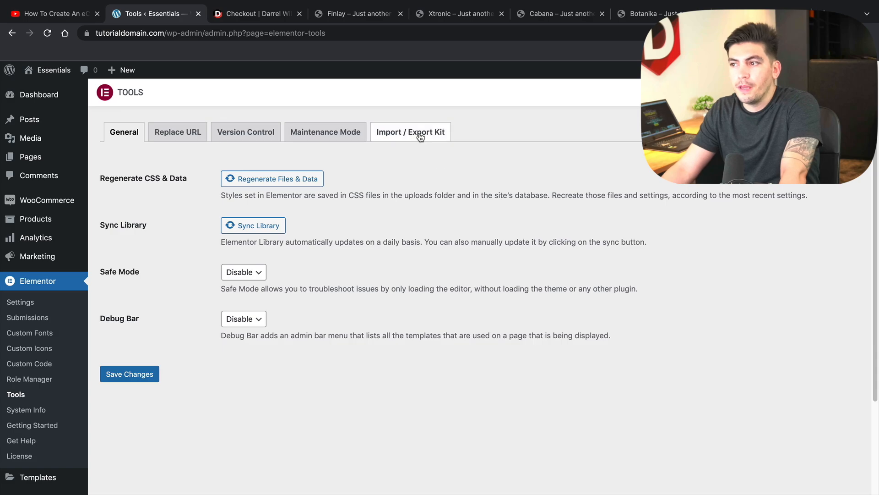
left_click(410, 132)
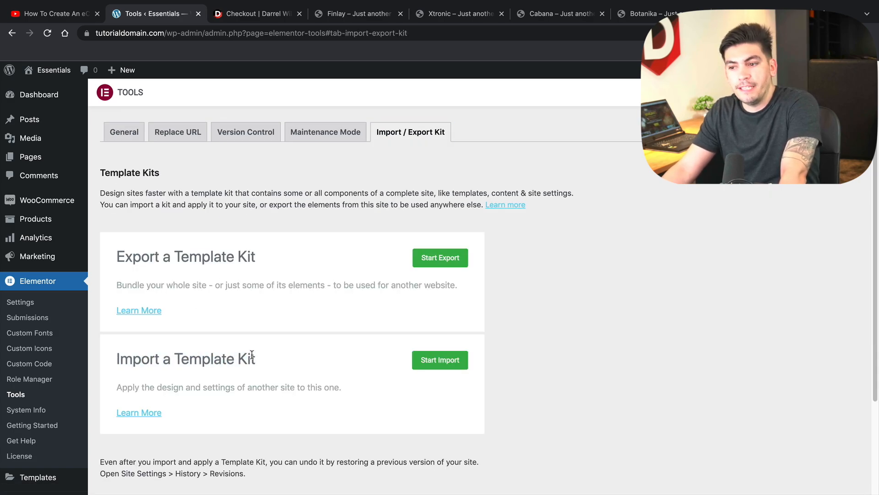
left_click(439, 359)
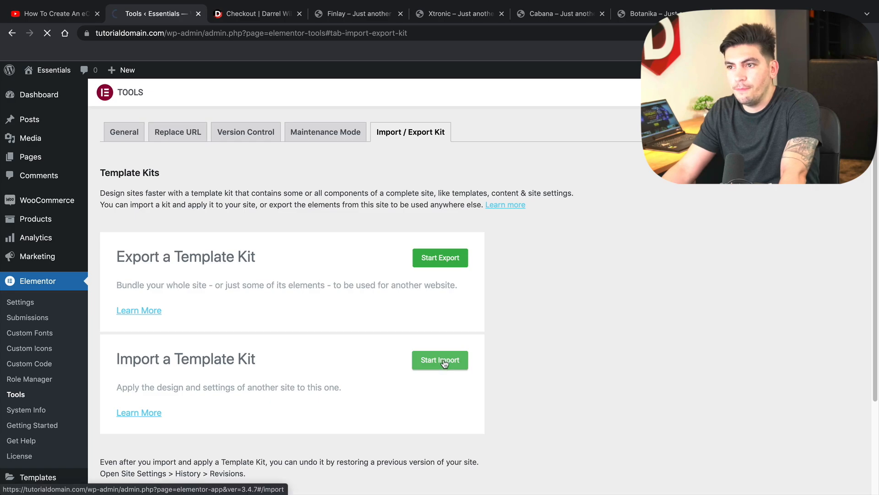
left_click(440, 360)
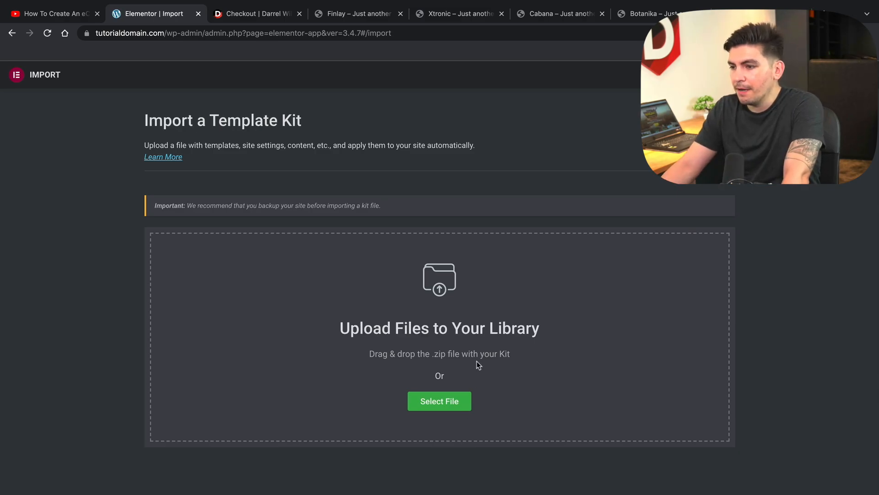
- Upload the cabana-elementor-kit zip from the Desktop as the kit to import
left_click(439, 401)
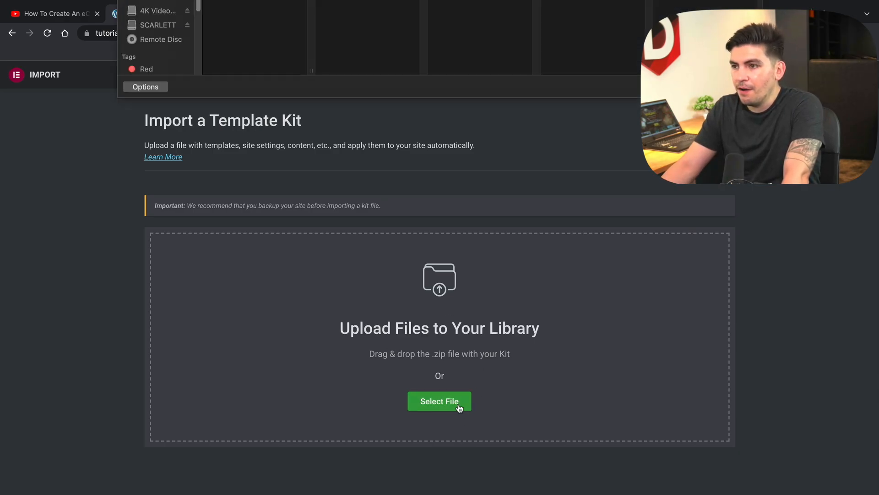
left_click(439, 400)
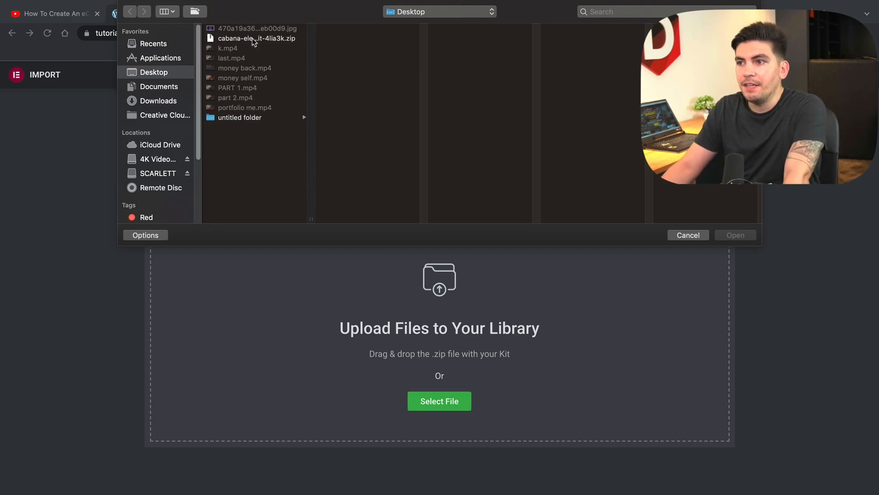
left_click(256, 38)
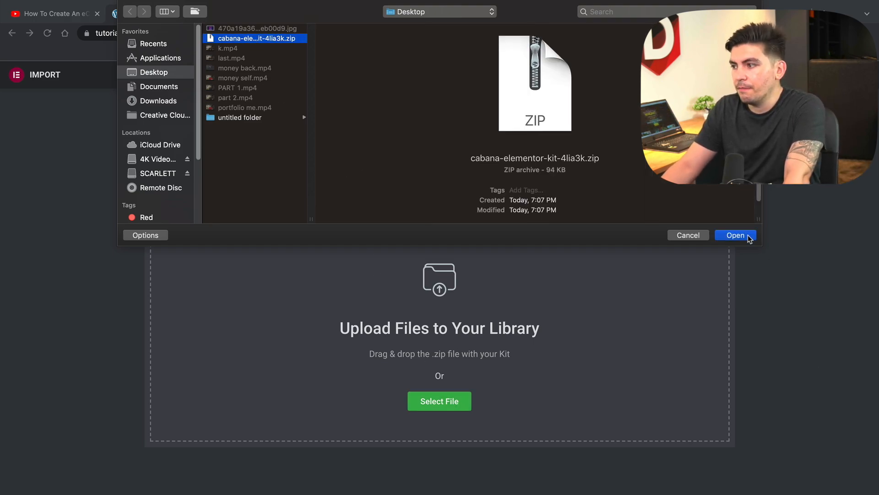
left_click(735, 235)
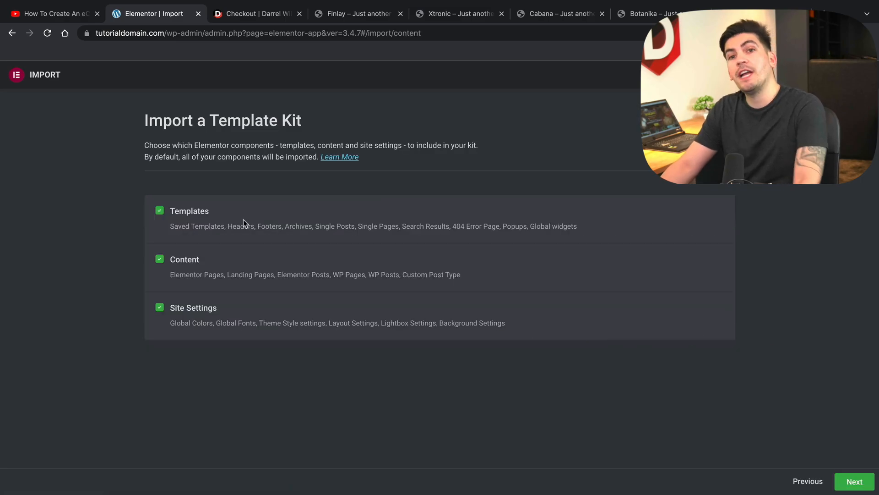
mouse_move(197, 220)
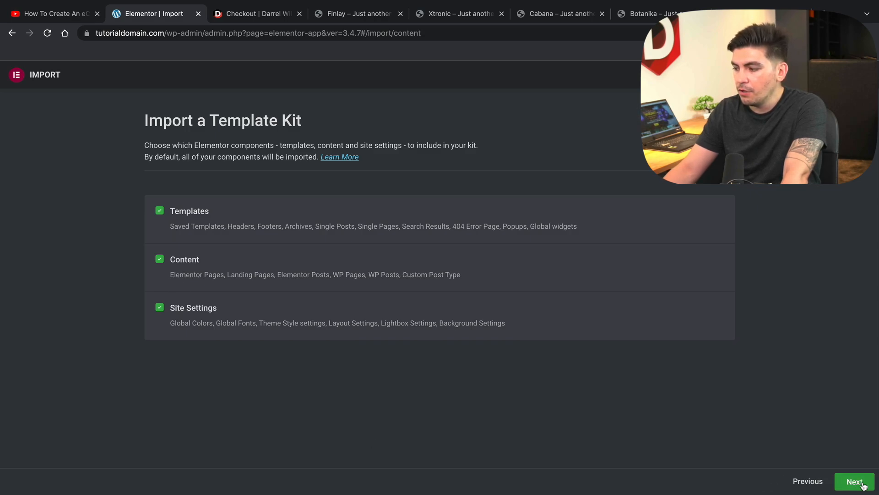
- Import all Cabana kit components, then return to the dashboard once complete
left_click(854, 482)
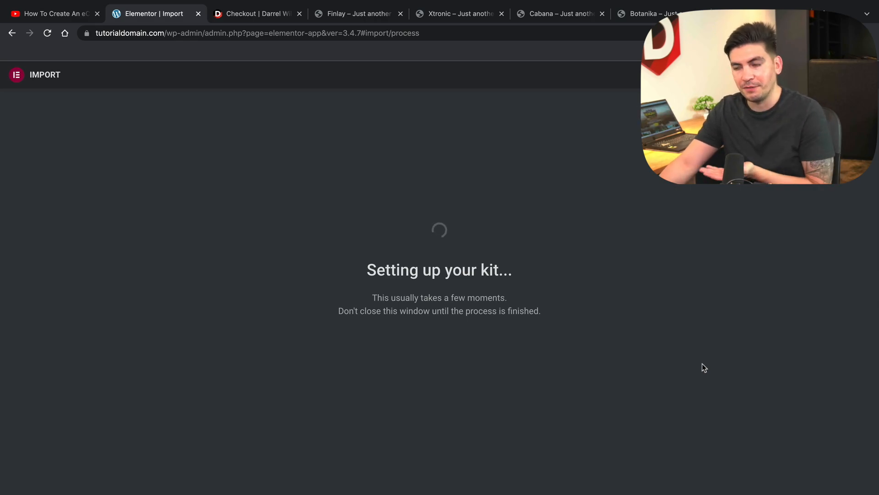
mouse_move(547, 314)
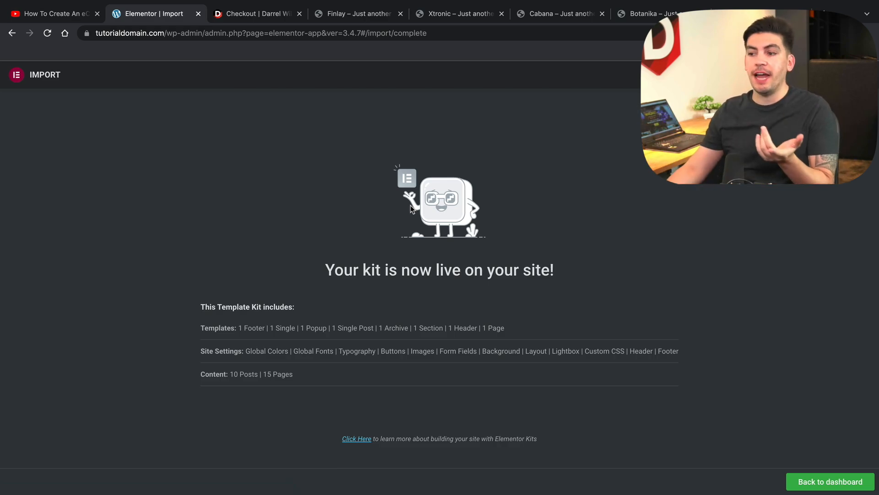
mouse_move(523, 348)
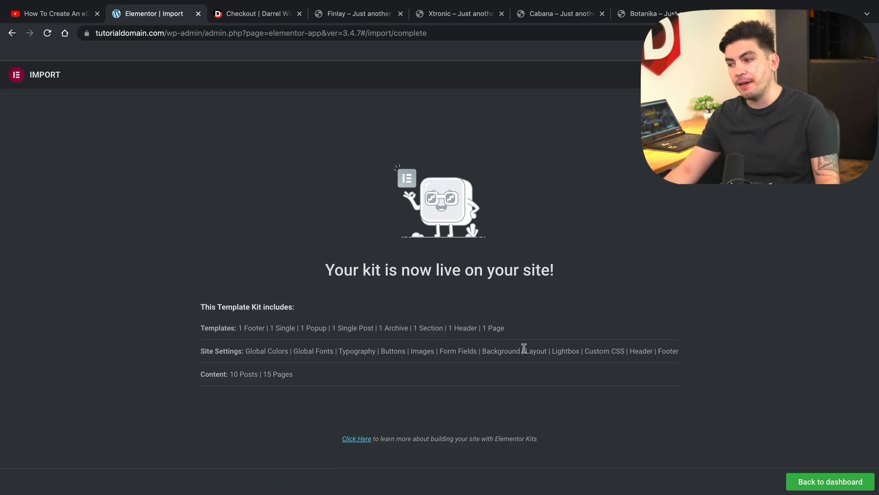
left_click(829, 481)
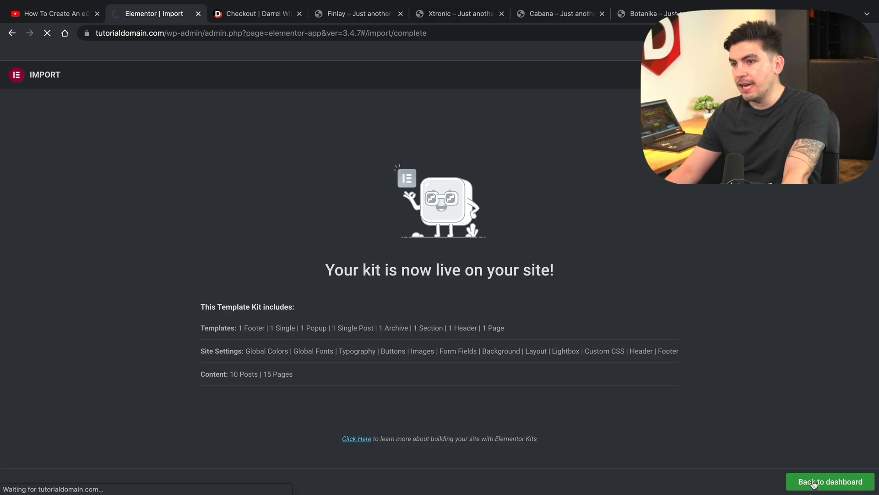
- Visit the live site and scroll through the Cabana homepage's products and blog posts
left_click(829, 481)
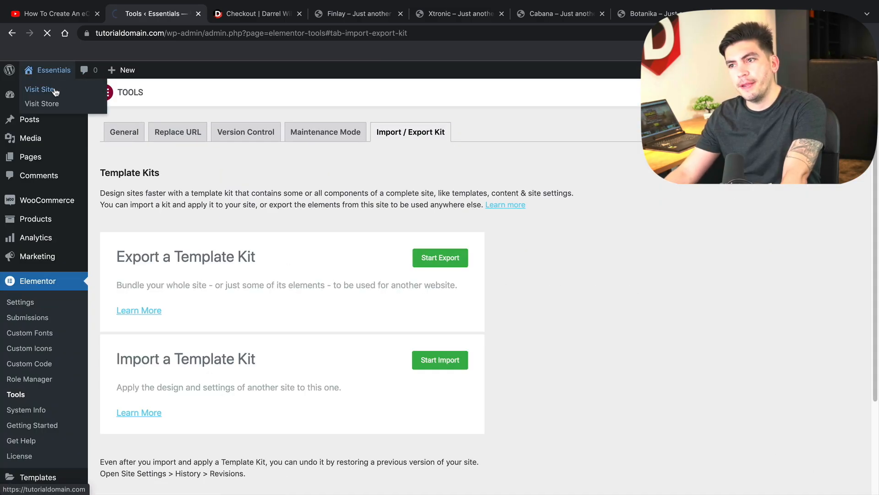
left_click(40, 89)
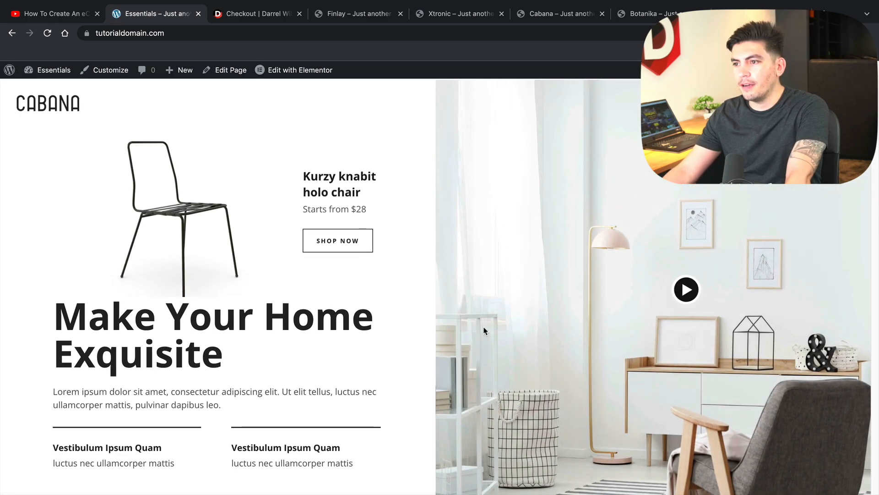
scroll("down", 3)
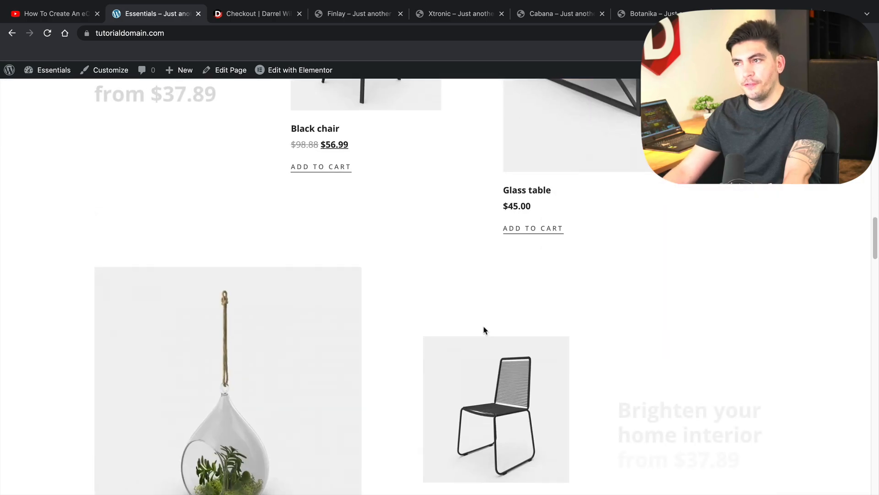
scroll("down", 3)
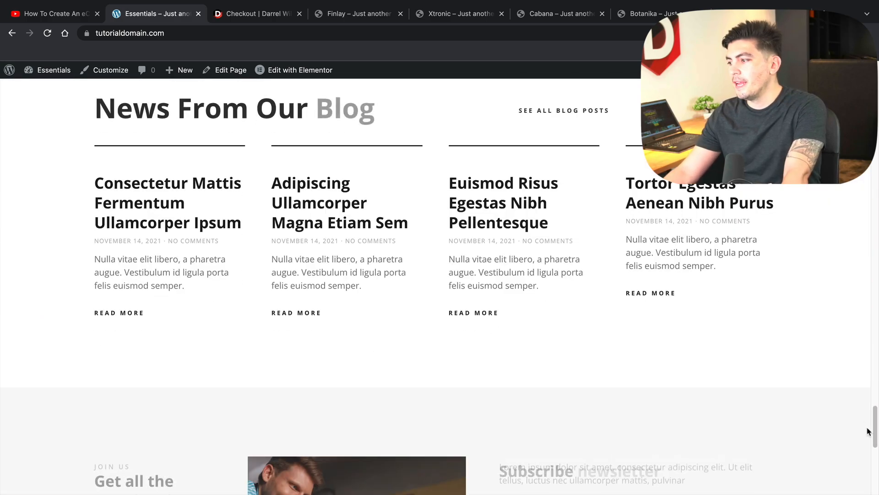
scroll("up", 3)
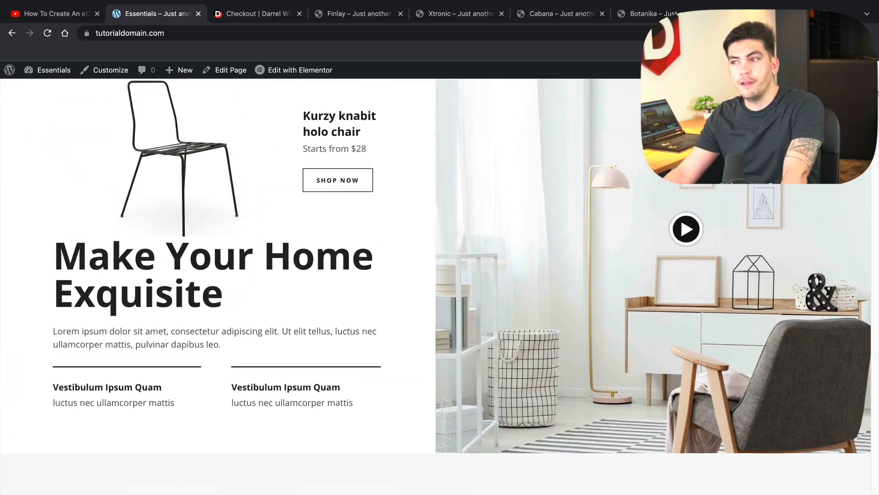
scroll("up", 3)
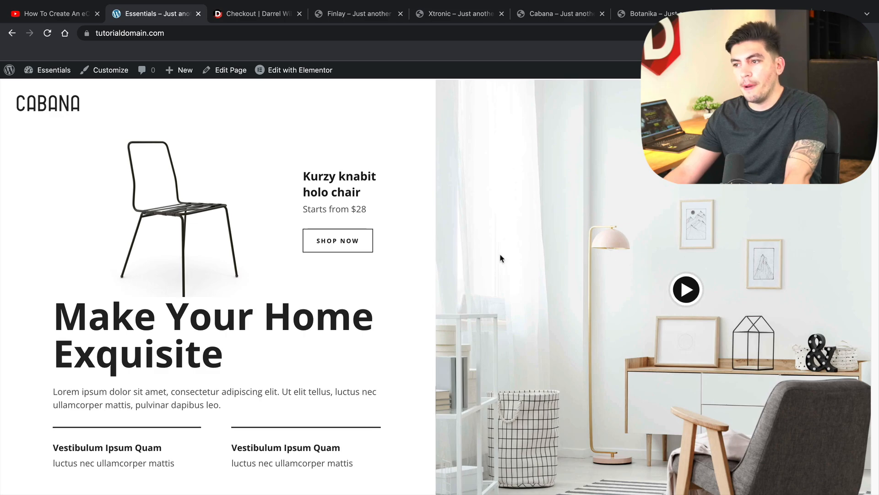
left_click(54, 70)
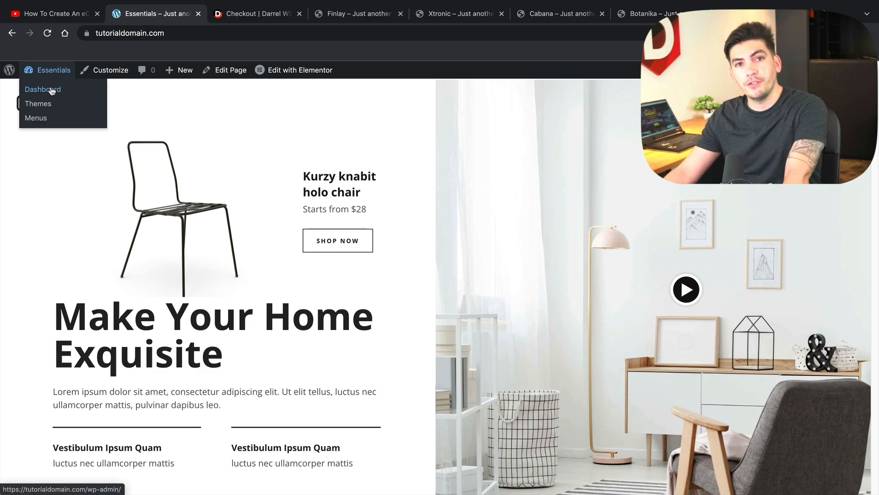
- Go to Appearance > Menus and name the new menu 'Menu'
left_click(38, 103)
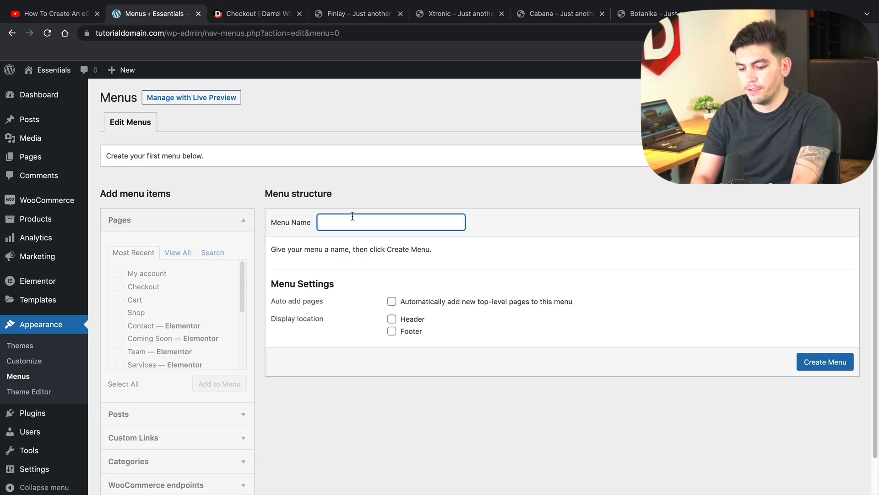
type("Menu")
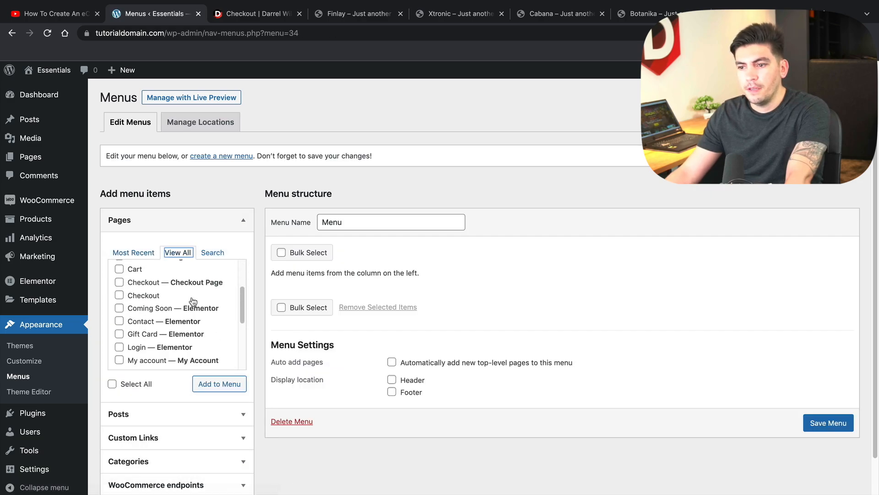
scroll("down", 3)
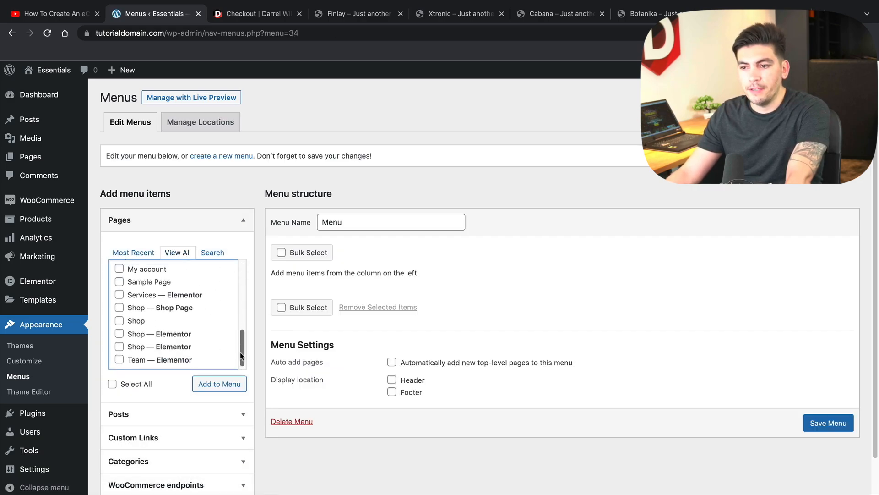
scroll("up", 3)
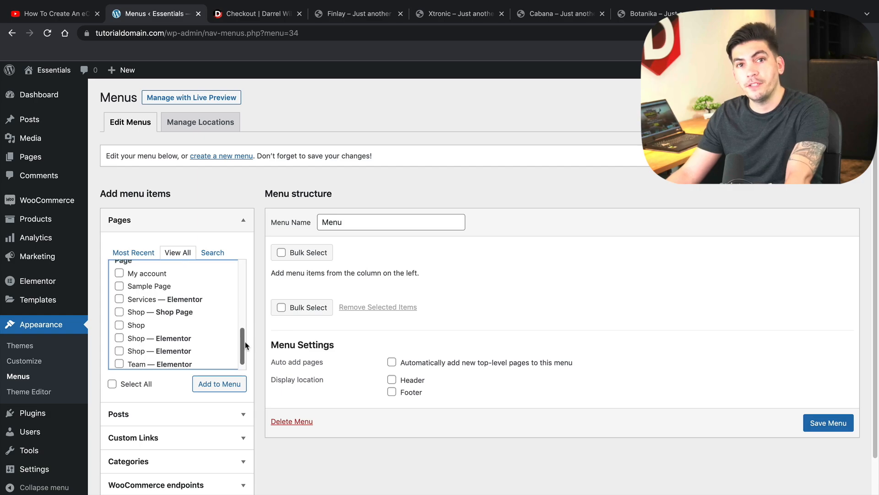
scroll("up", 3)
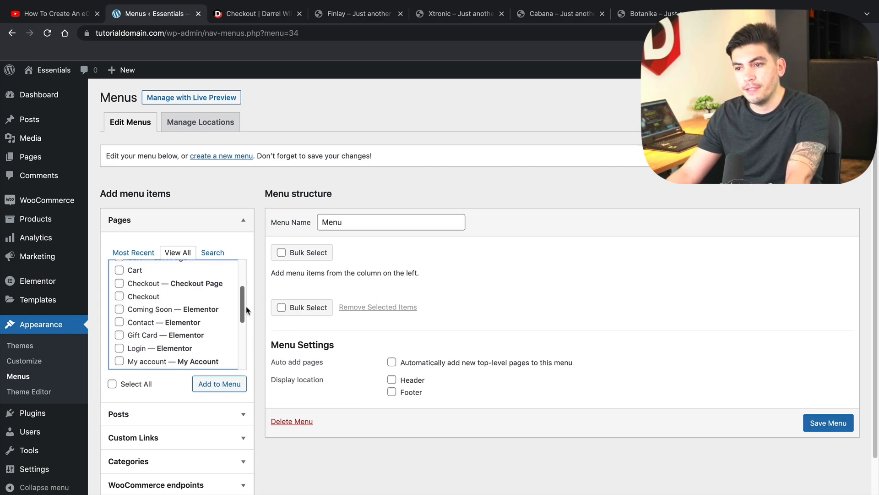
scroll("up", 3)
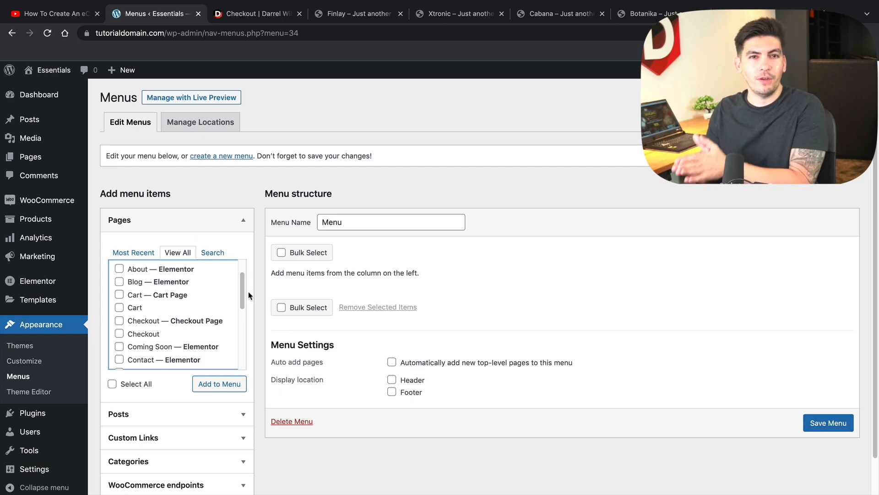
scroll("up", 3)
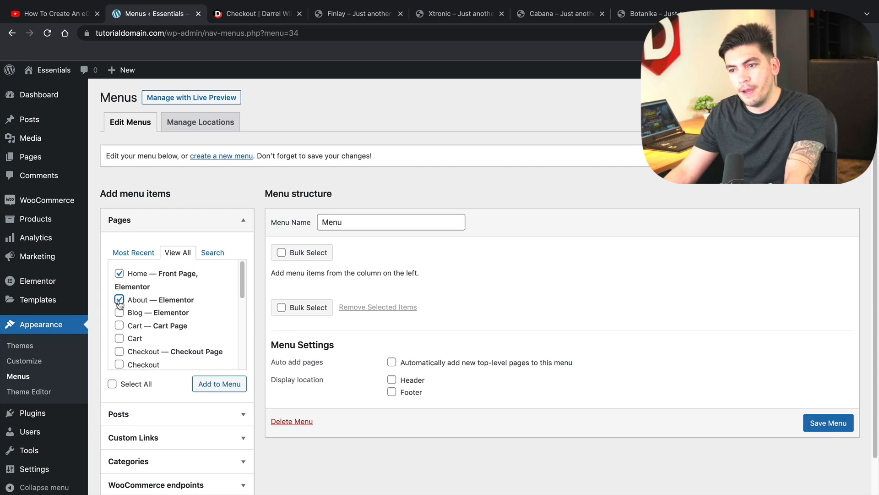
scroll("down", 3)
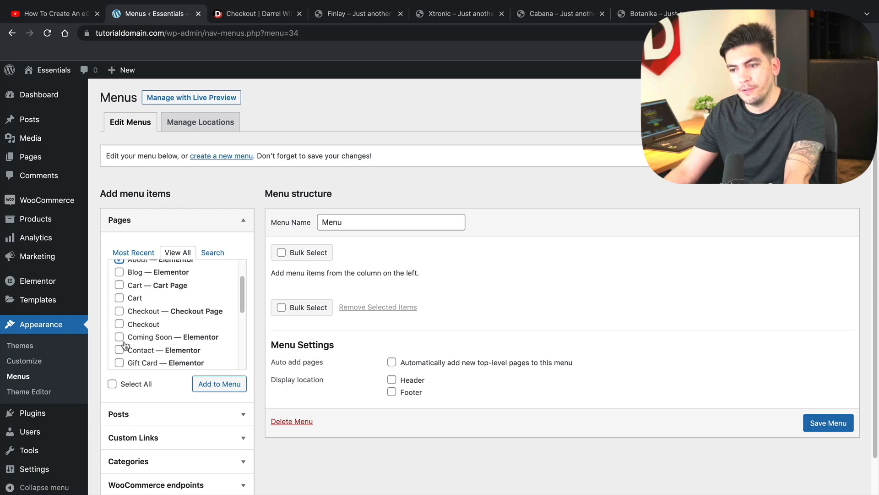
- Tick Contact among the site pages, leaving Gift Card out, and add the selection to the menu
left_click(119, 289)
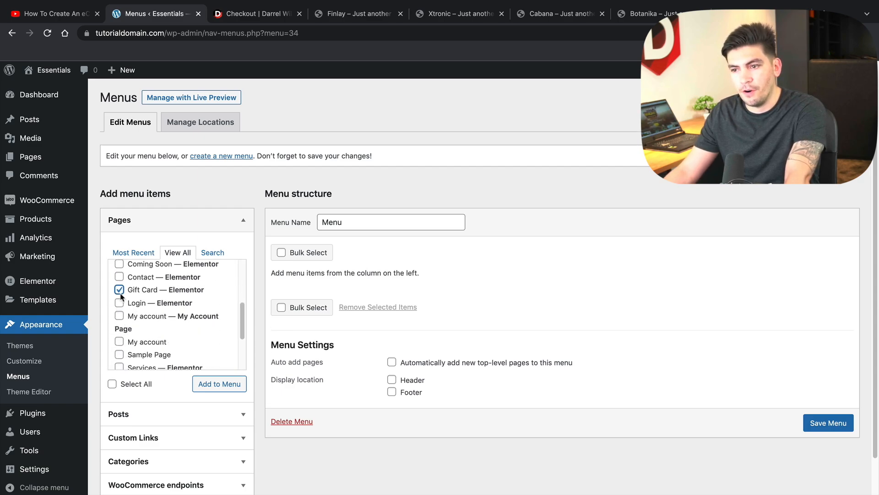
left_click(120, 277)
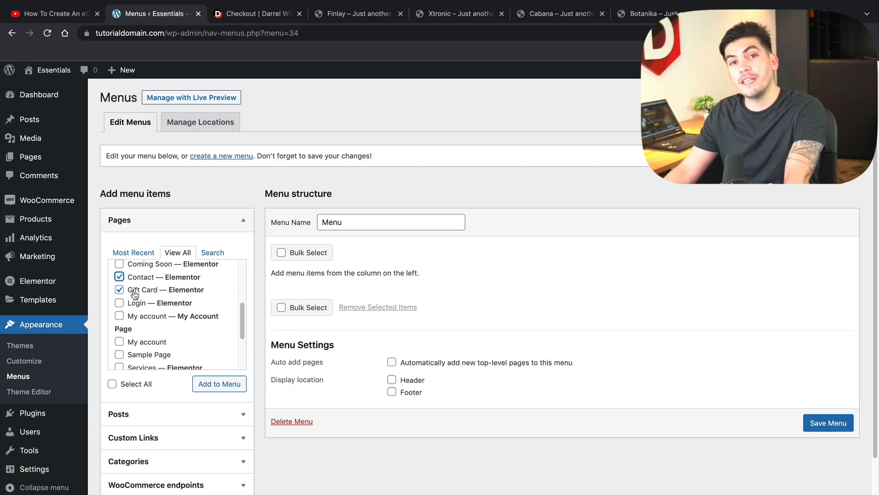
left_click(119, 290)
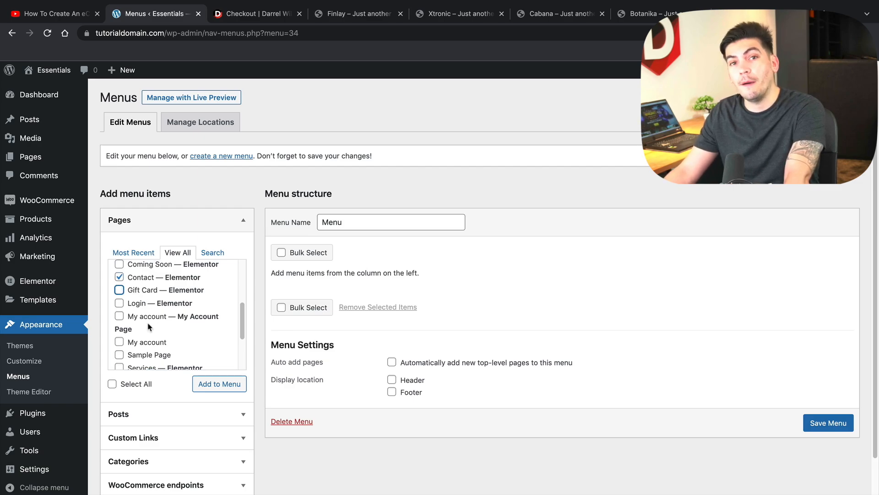
scroll("down", 3)
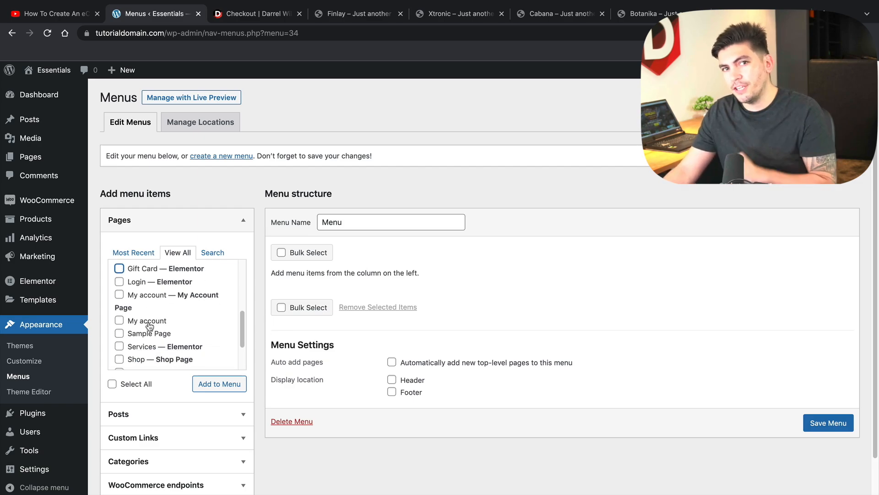
scroll("down", 3)
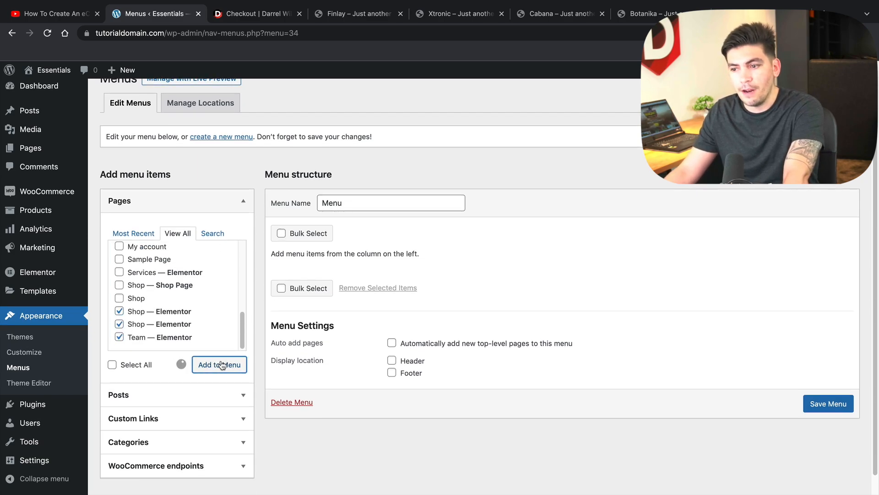
left_click(220, 364)
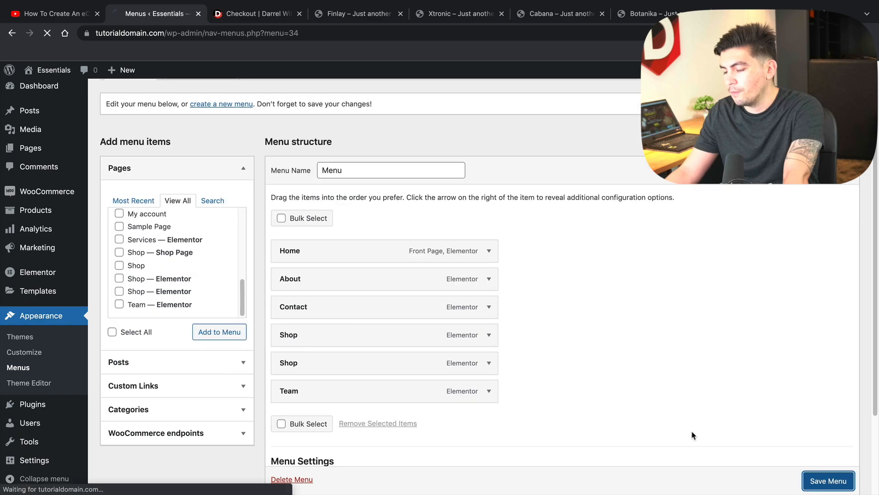
mouse_move(450, 334)
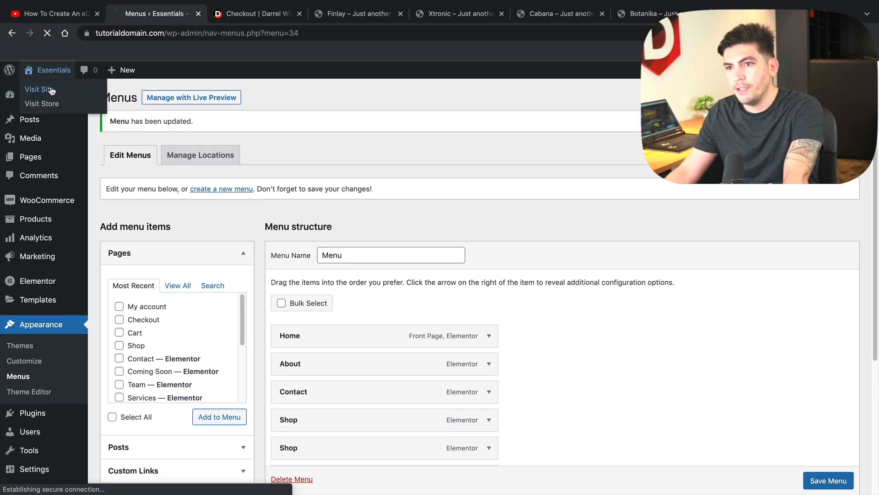
- Visit the live site and check the new menu's Shop and Team pages
left_click(38, 88)
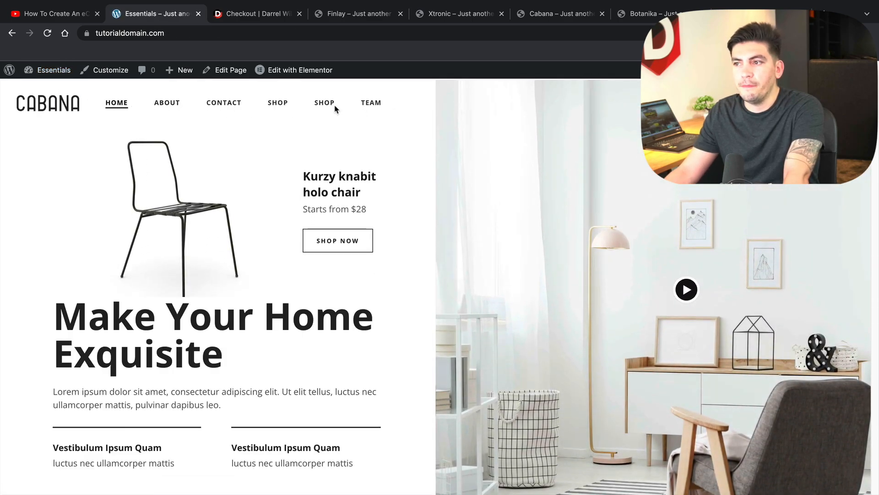
mouse_move(128, 107)
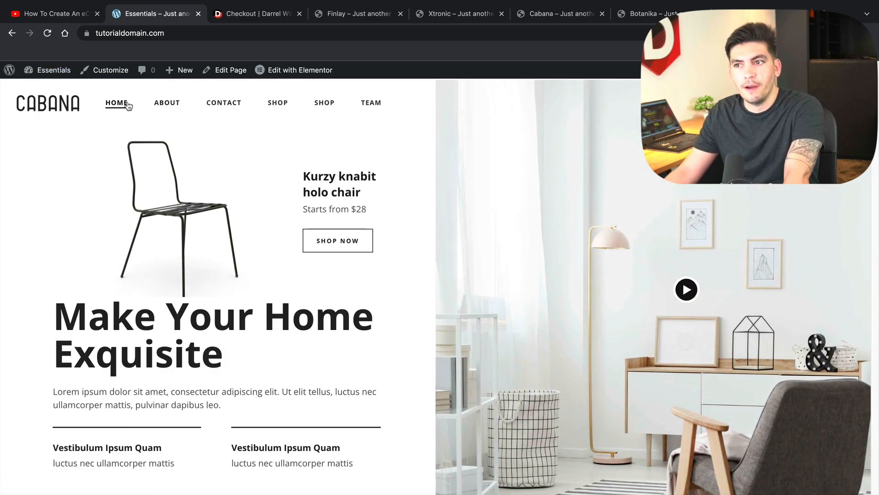
mouse_move(278, 102)
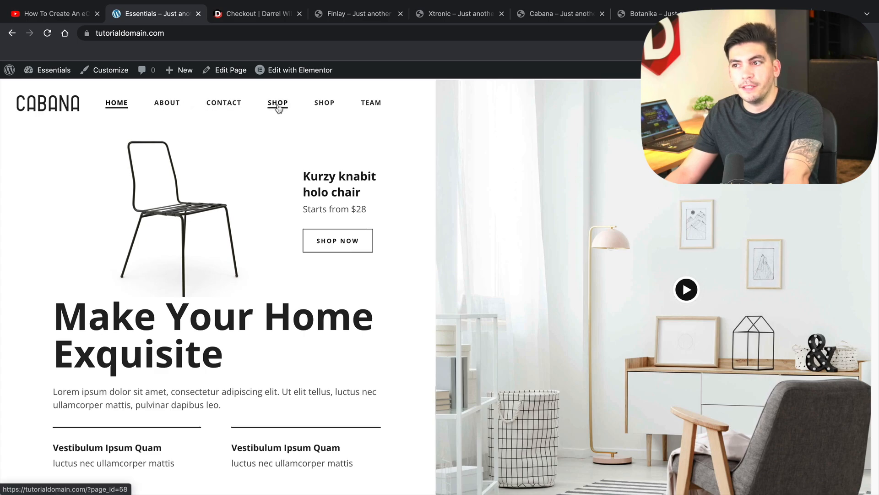
left_click(277, 103)
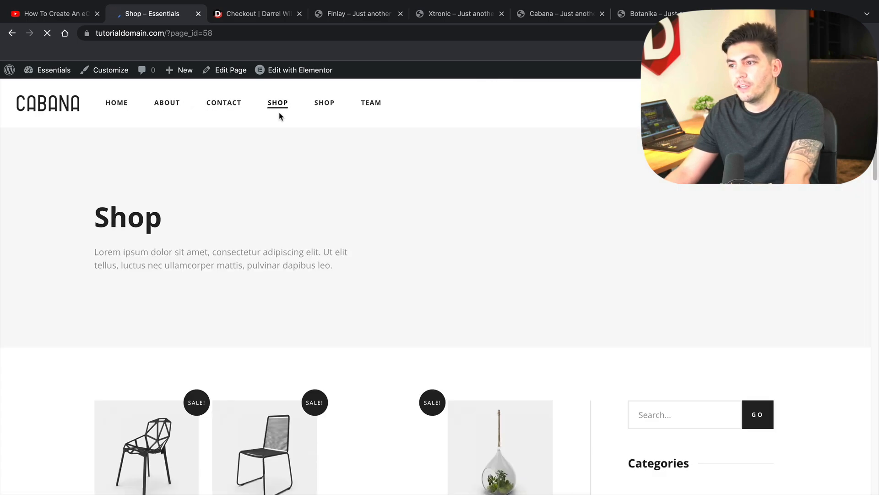
scroll("down", 3)
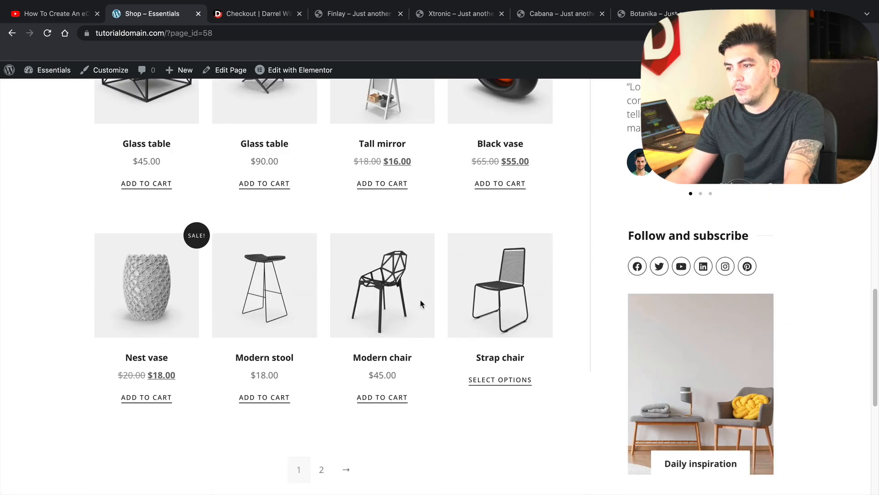
scroll("up", 3)
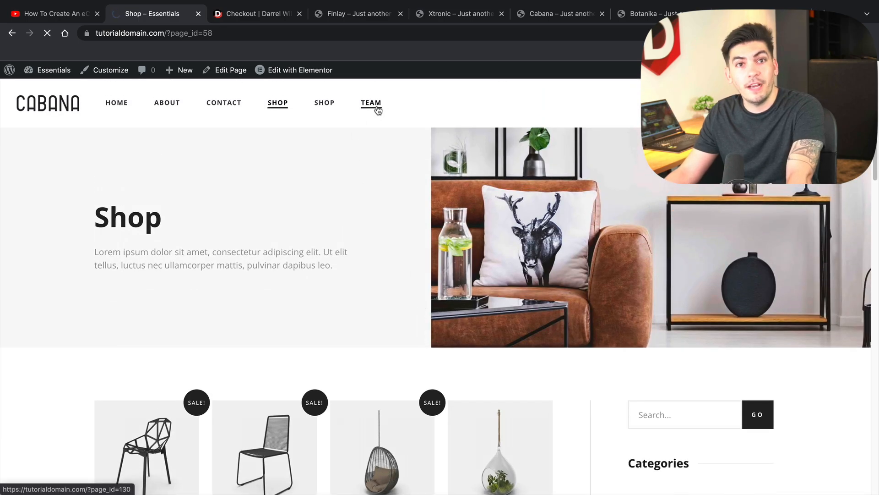
left_click(371, 103)
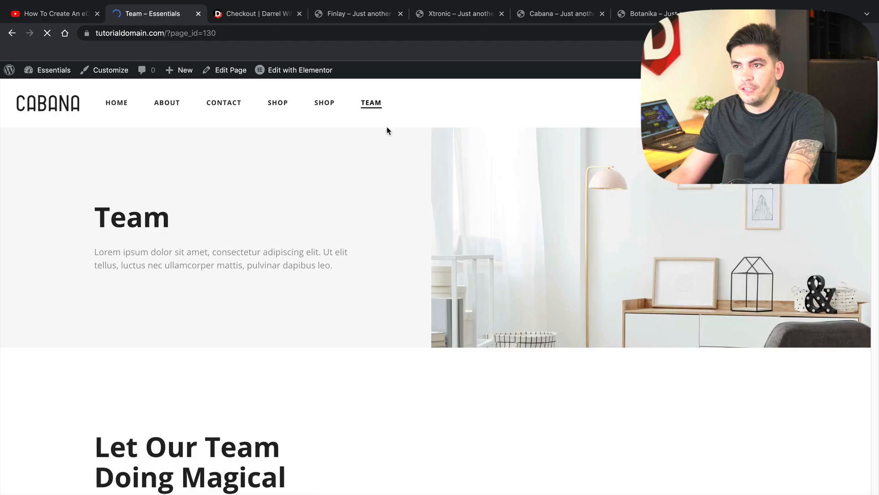
scroll("down", 3)
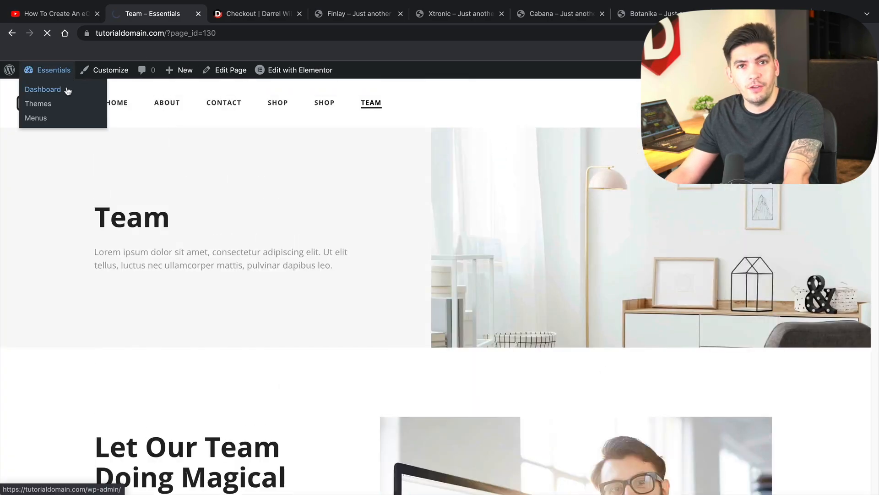
- Go to the dashboard, open Templates > Theme Builder and switch to the new Theme Builder
left_click(42, 89)
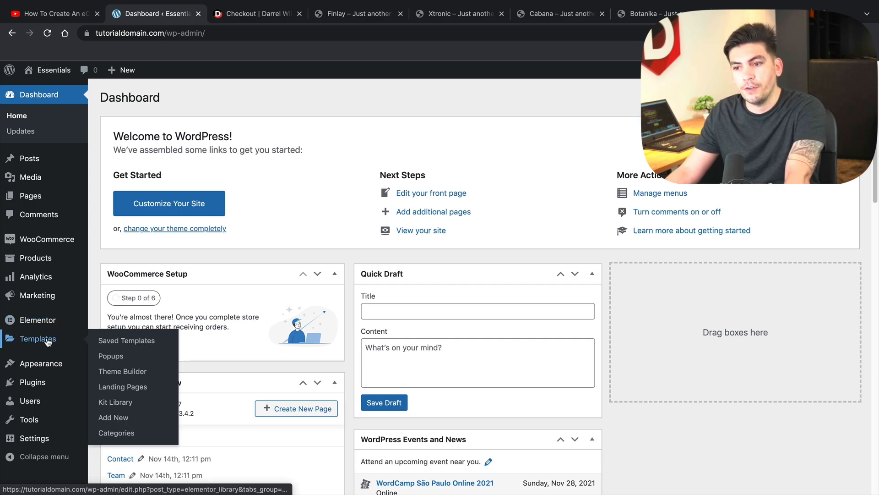
left_click(122, 371)
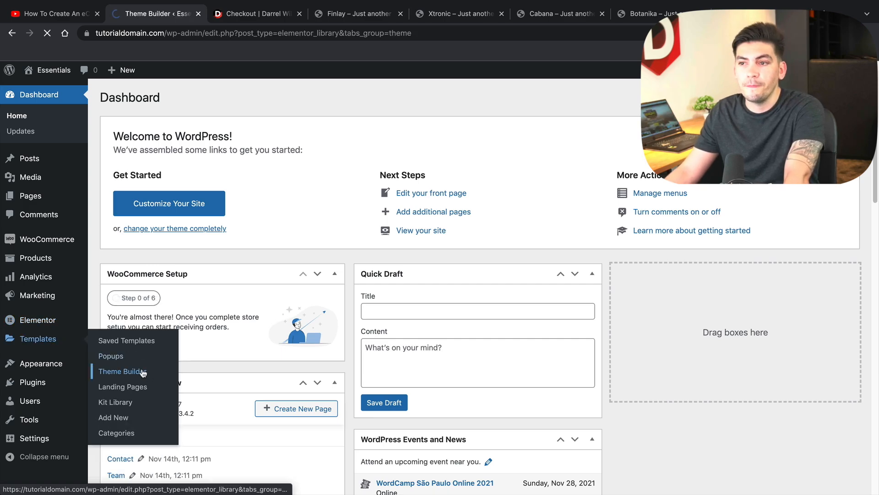
left_click(120, 372)
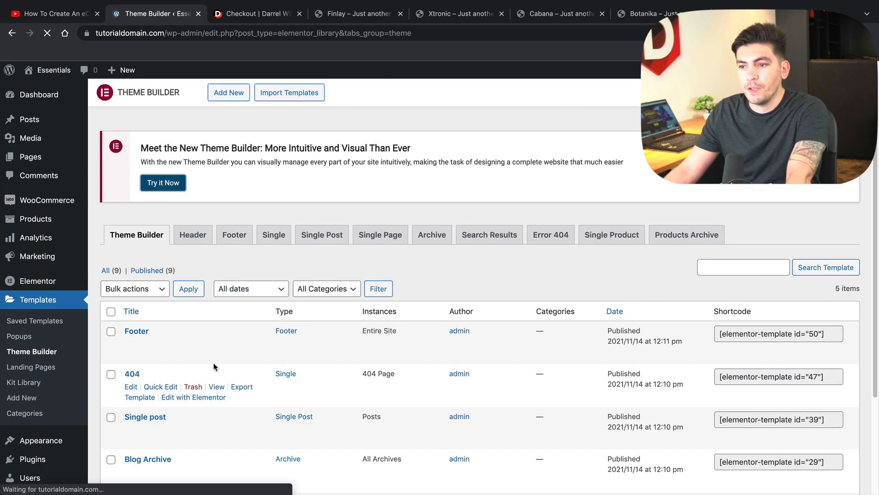
left_click(162, 183)
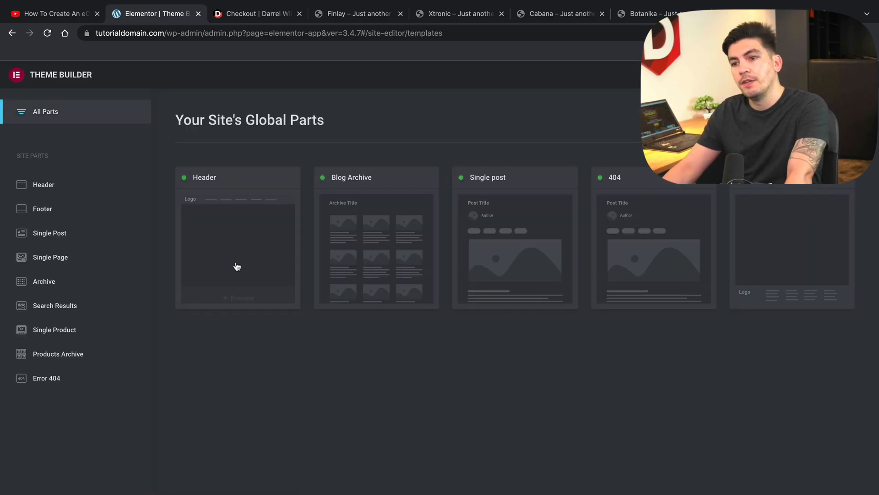
mouse_move(503, 225)
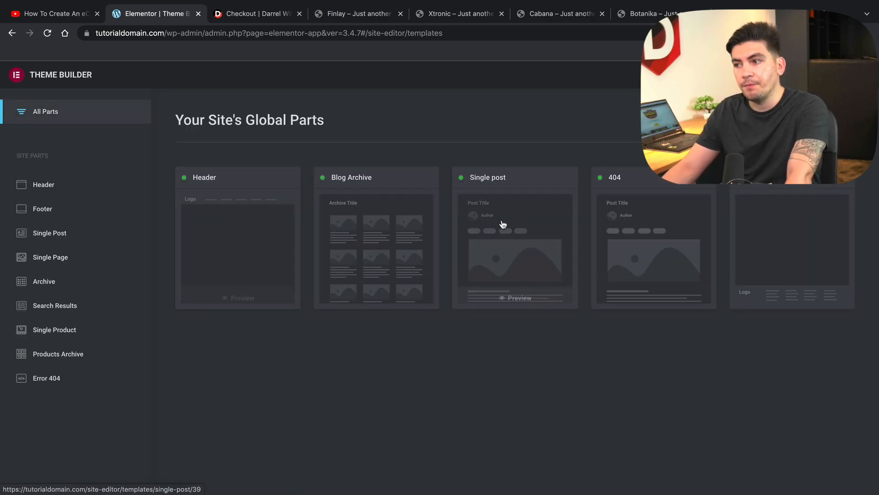
mouse_move(532, 223)
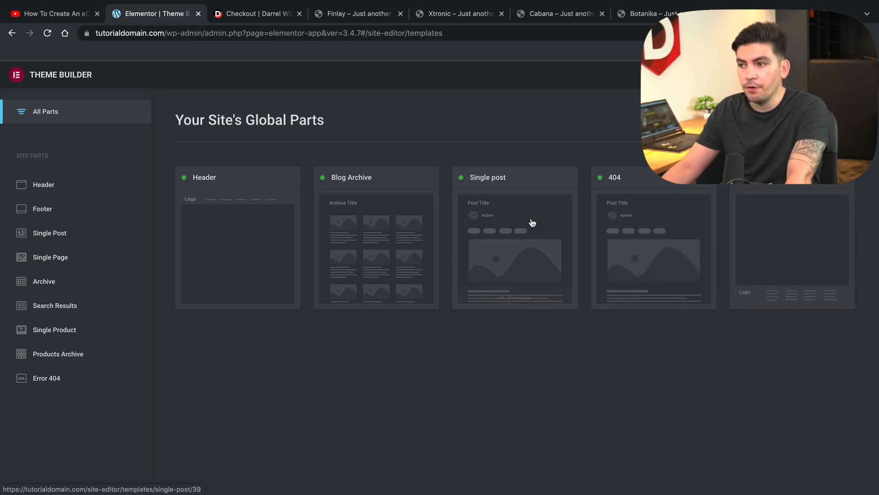
mouse_move(420, 163)
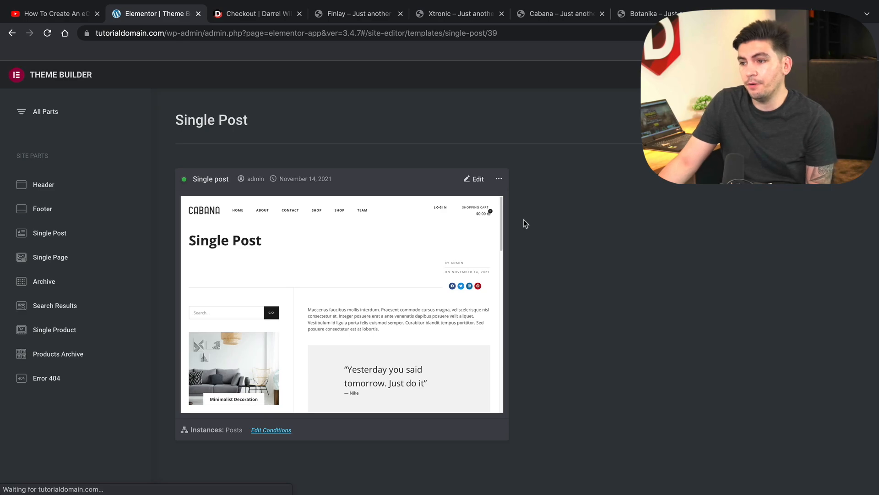
- Scroll through the Single post template preview from header to footer
scroll("down", 3)
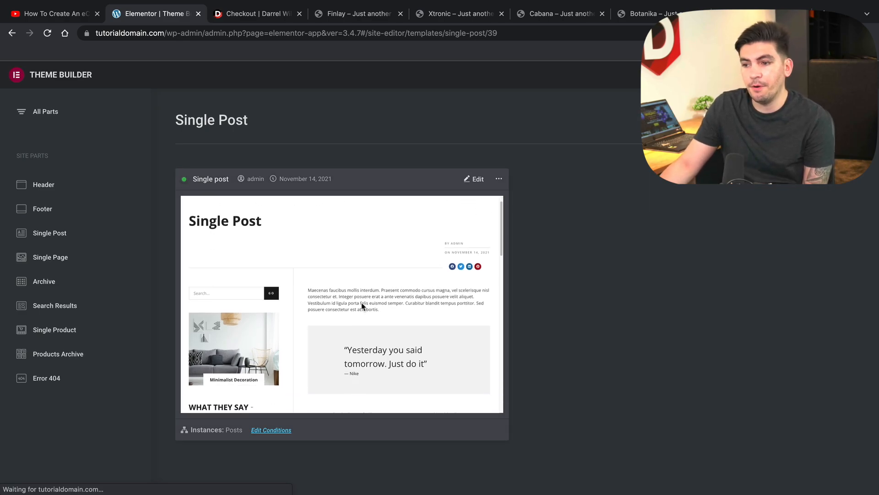
scroll("down", 3)
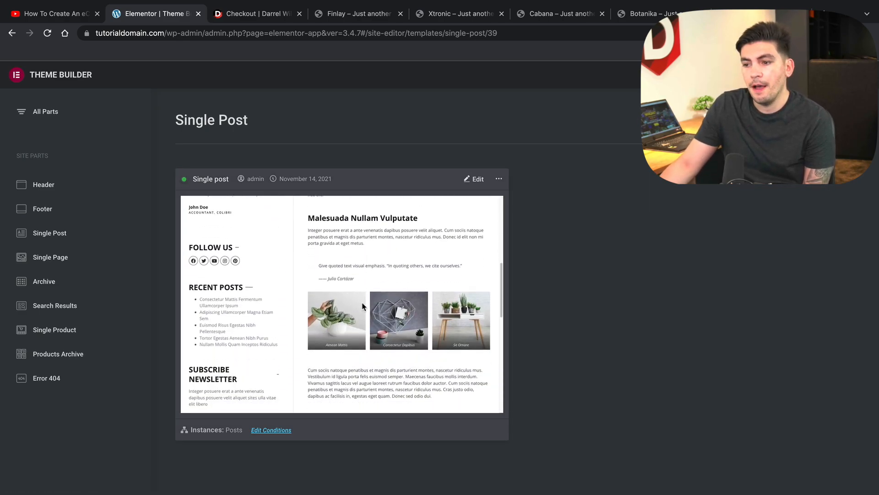
scroll("down", 3)
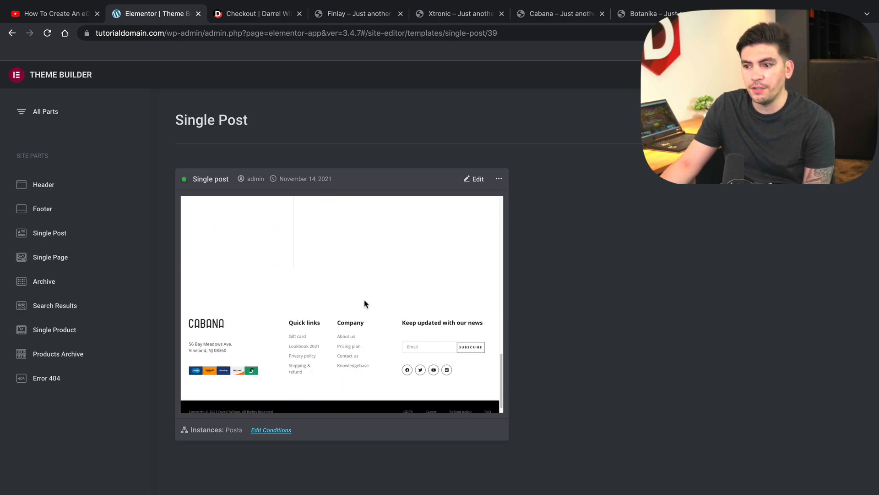
scroll("up", 3)
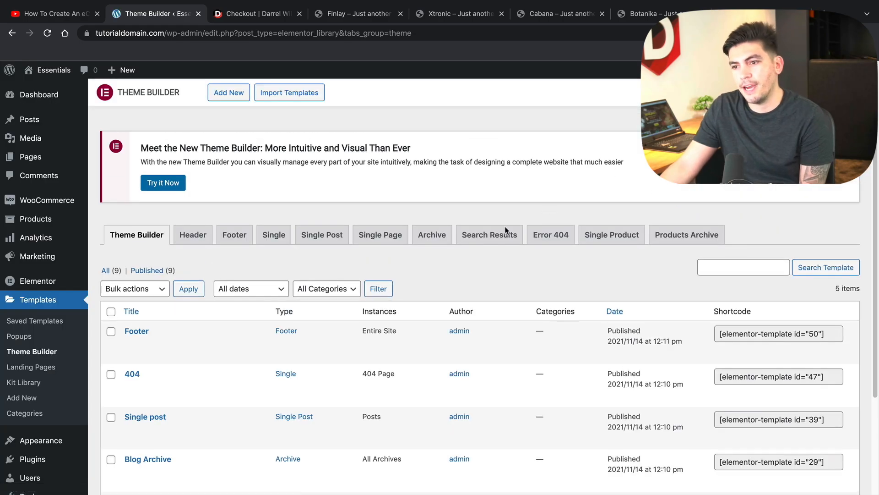
mouse_move(261, 278)
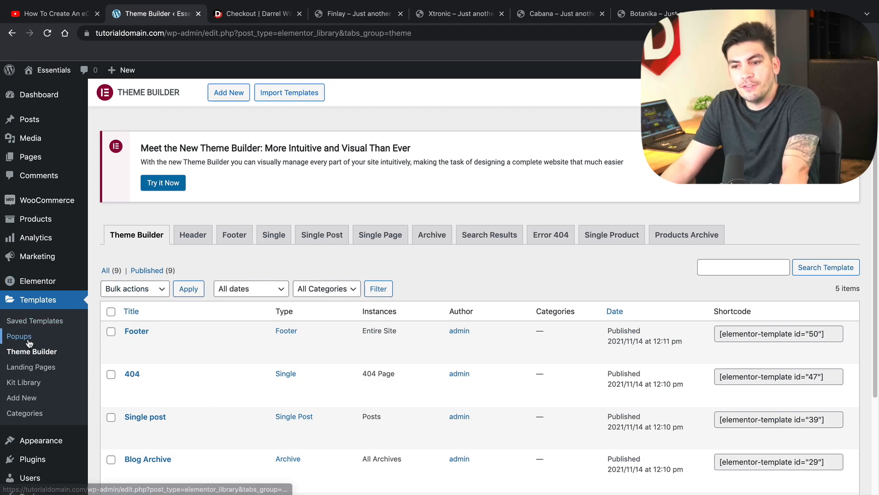
- Preview the Optin popup from the Popups list, then open it for editing
left_click(19, 336)
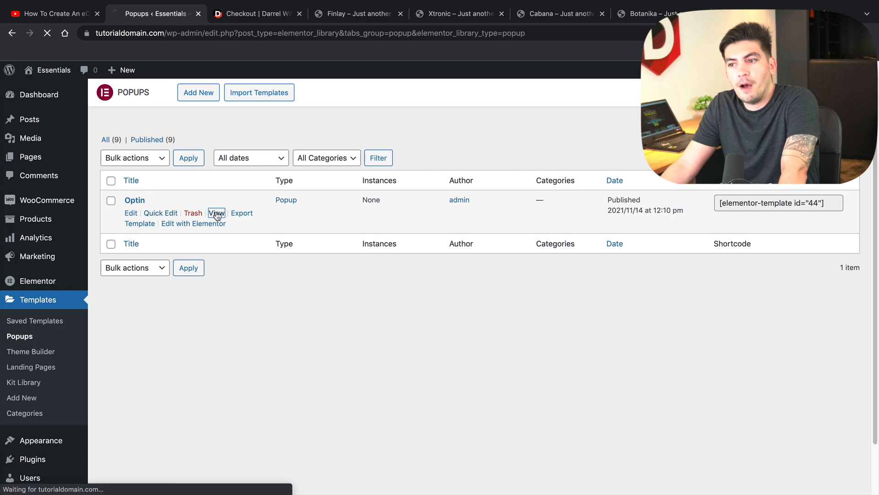
left_click(216, 212)
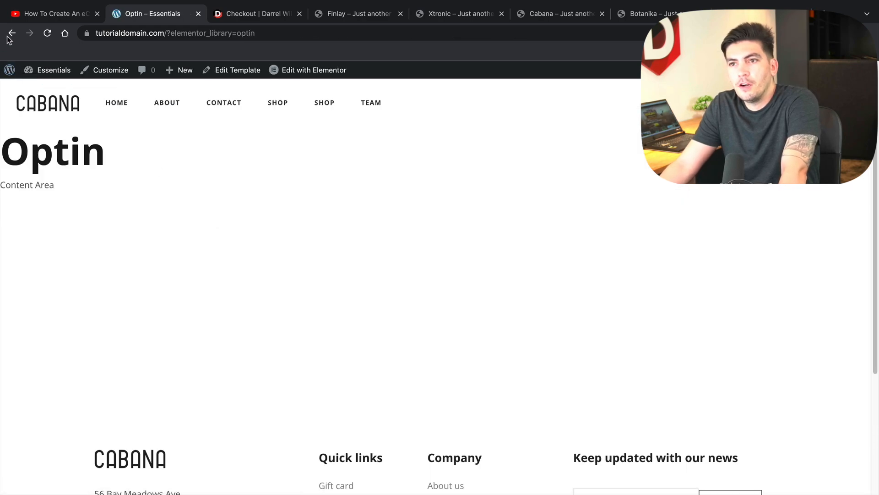
left_click(11, 33)
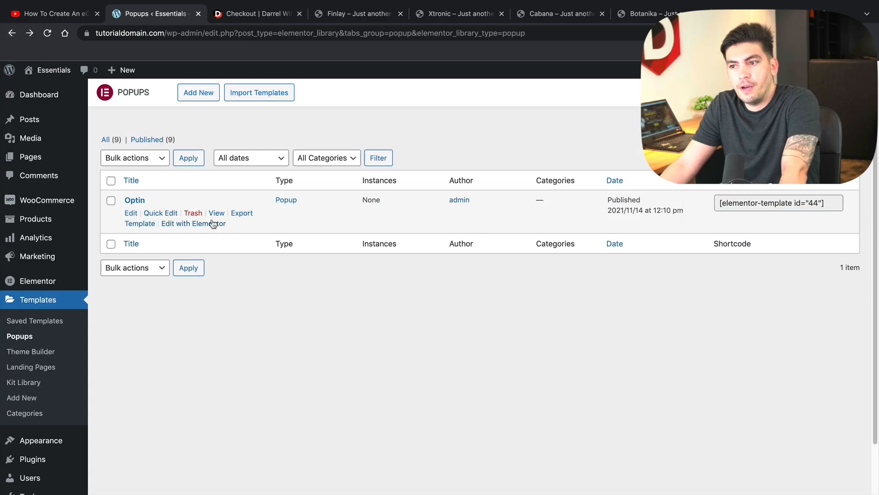
left_click(193, 223)
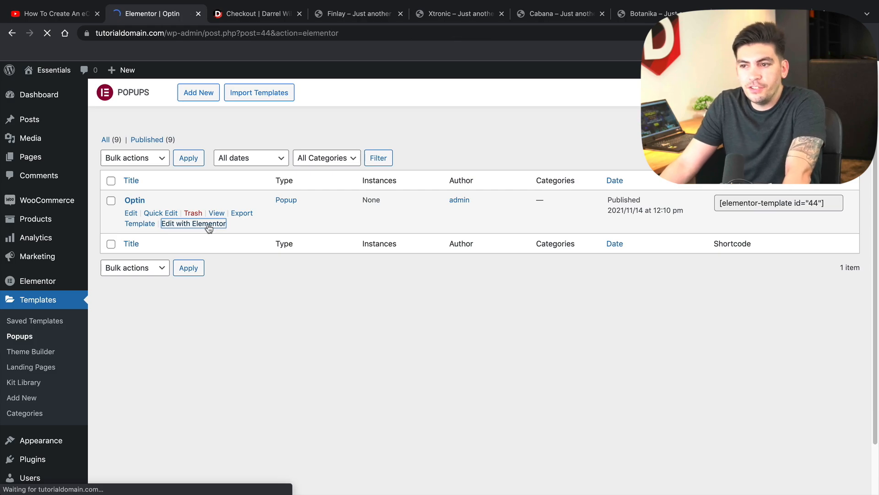
- Inspect the Optin popup's image and newsletter section, then exit to view the live page
left_click(192, 224)
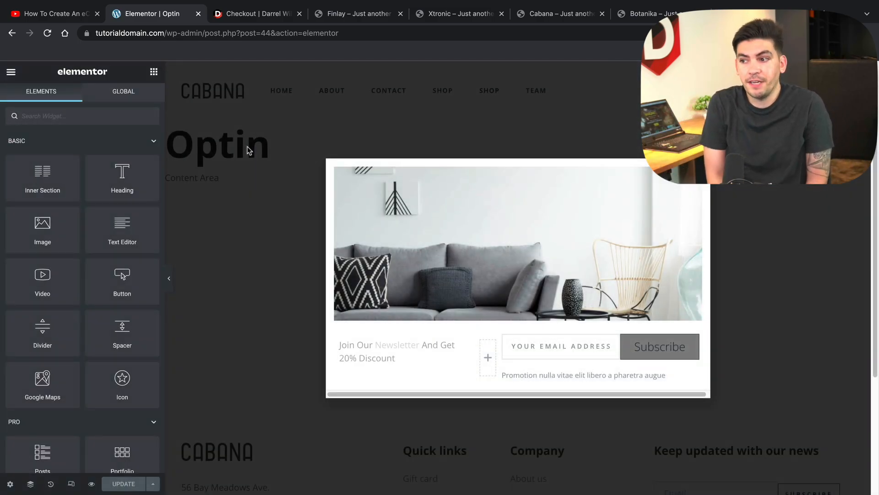
left_click(517, 280)
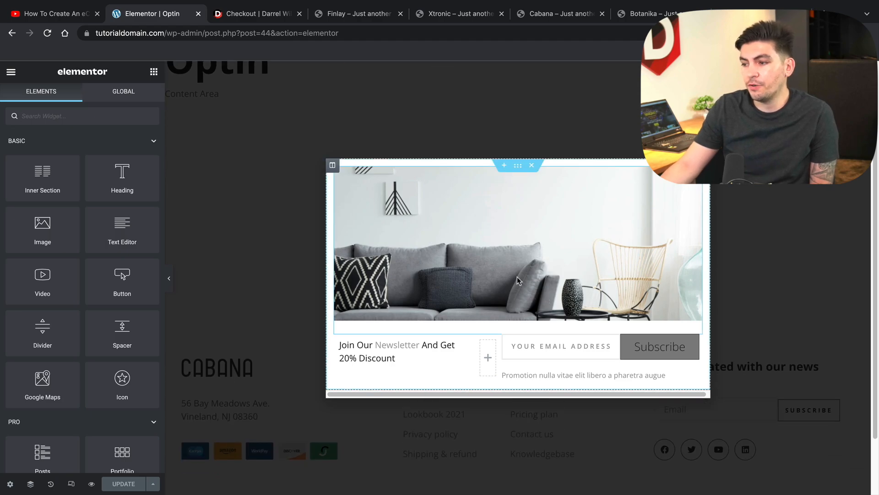
mouse_move(581, 321)
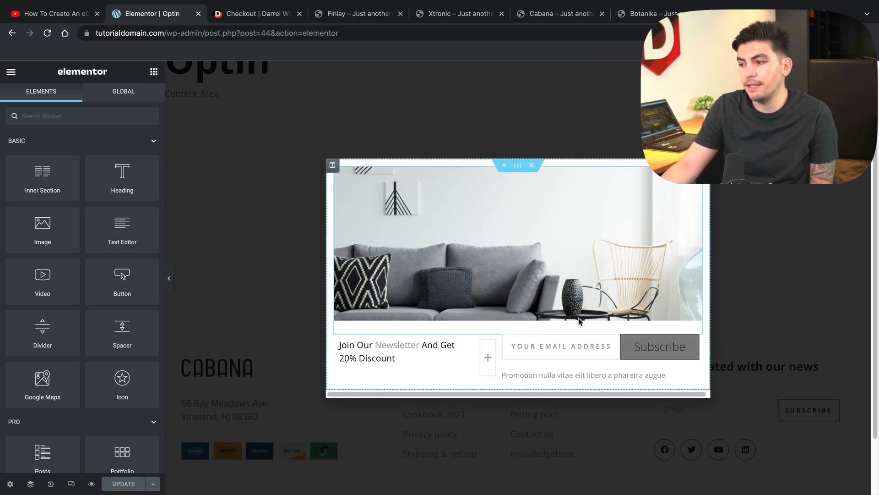
mouse_move(436, 320)
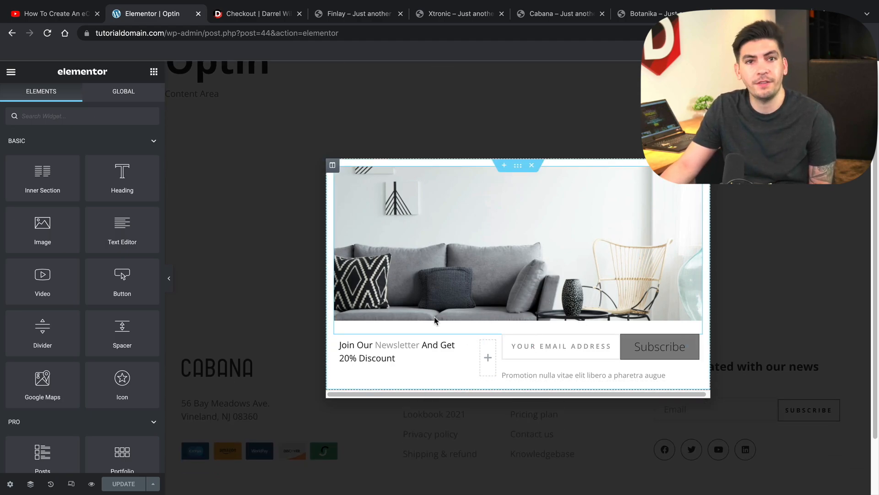
left_click(250, 169)
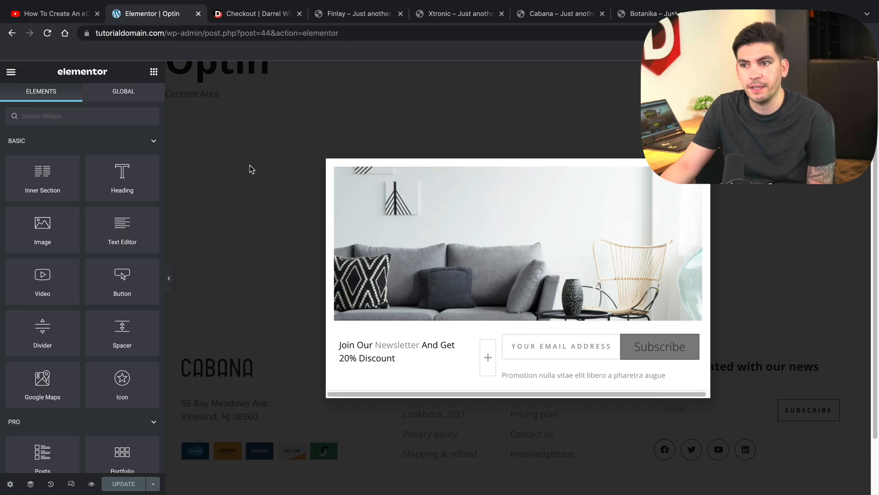
left_click(10, 72)
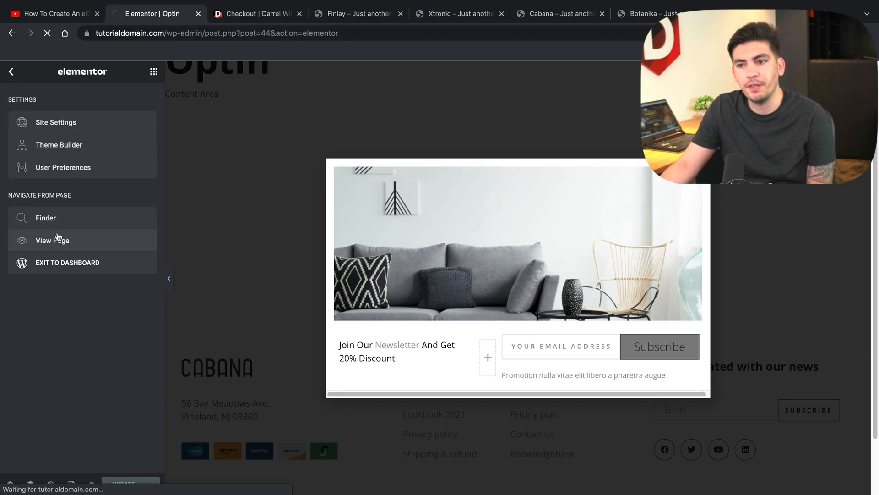
left_click(52, 240)
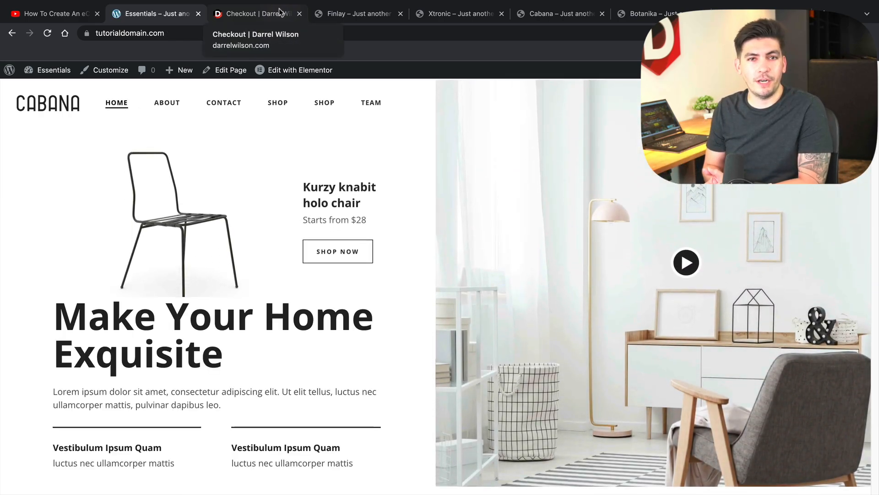
- Compare the Finlay and Xtronic demo stores, glance at the Cabana kit order confirmation, then return to Finlay
scroll("down", 3)
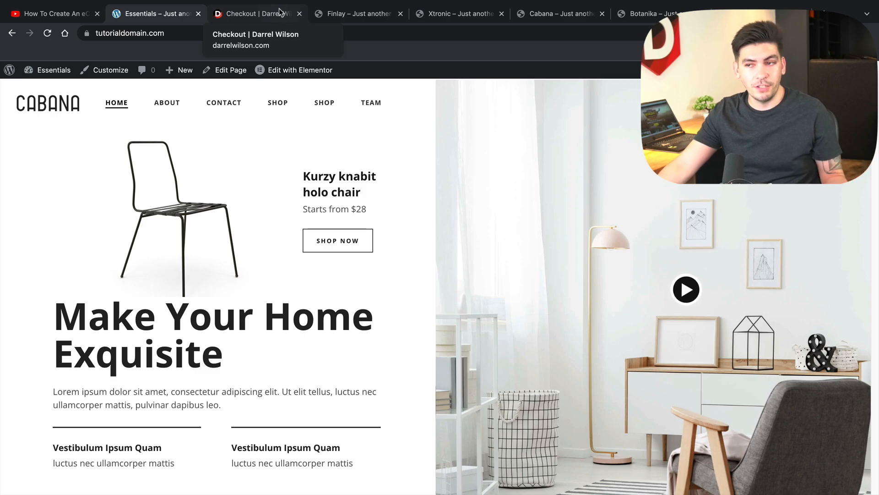
mouse_move(353, 13)
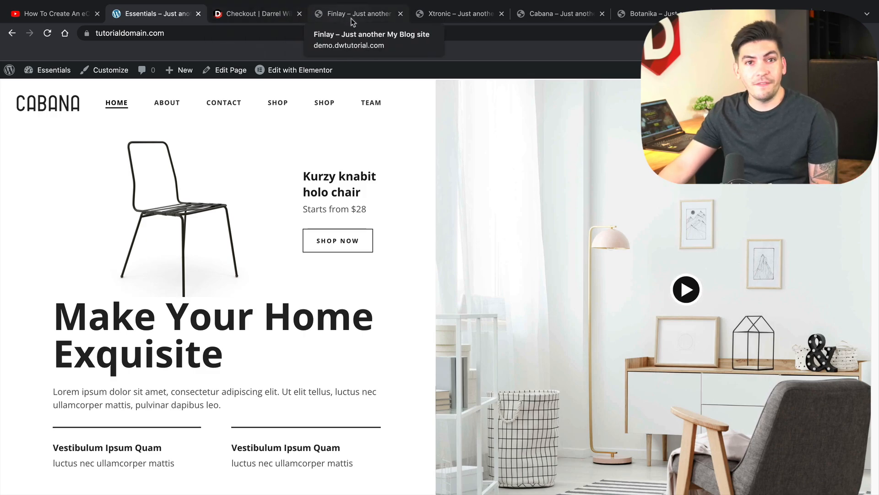
left_click(358, 13)
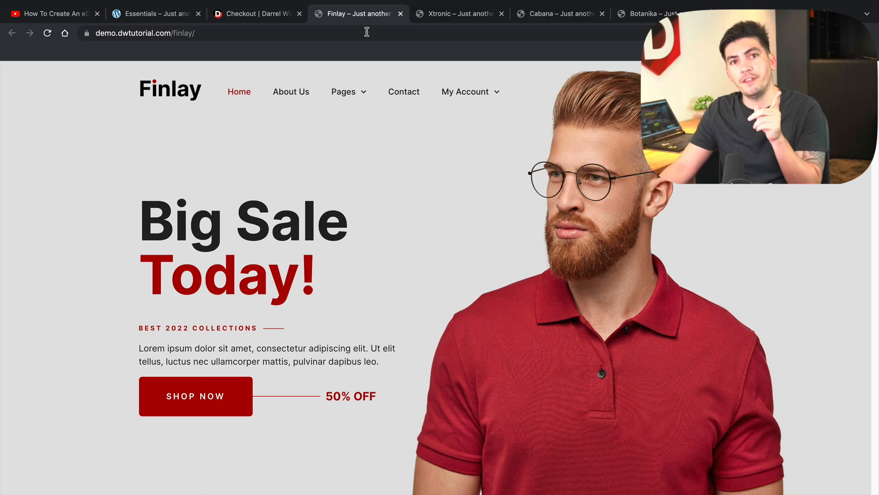
left_click(459, 14)
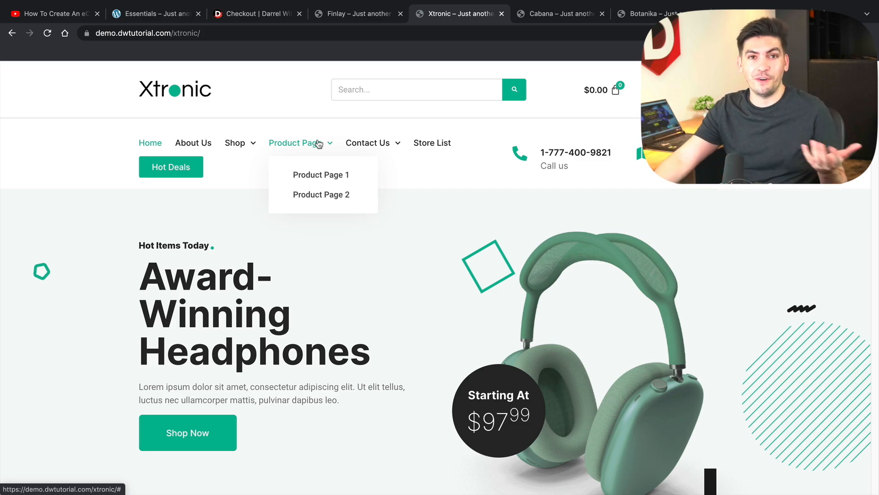
mouse_move(256, 148)
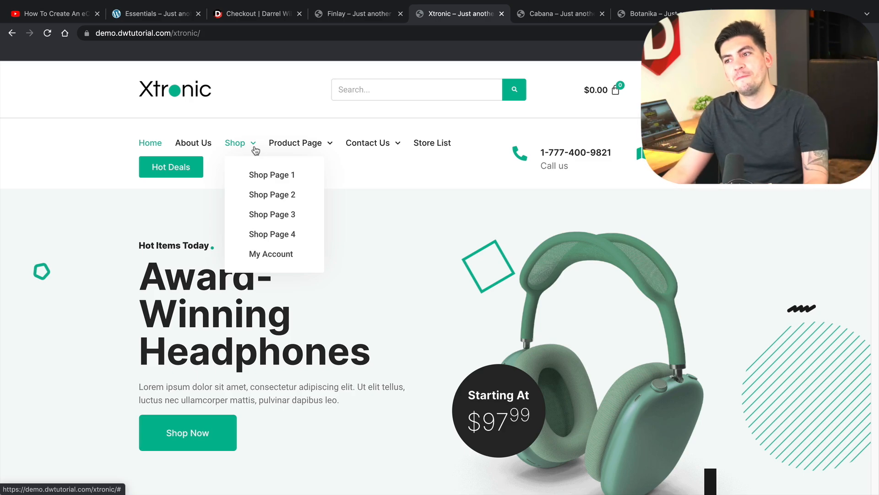
mouse_move(257, 13)
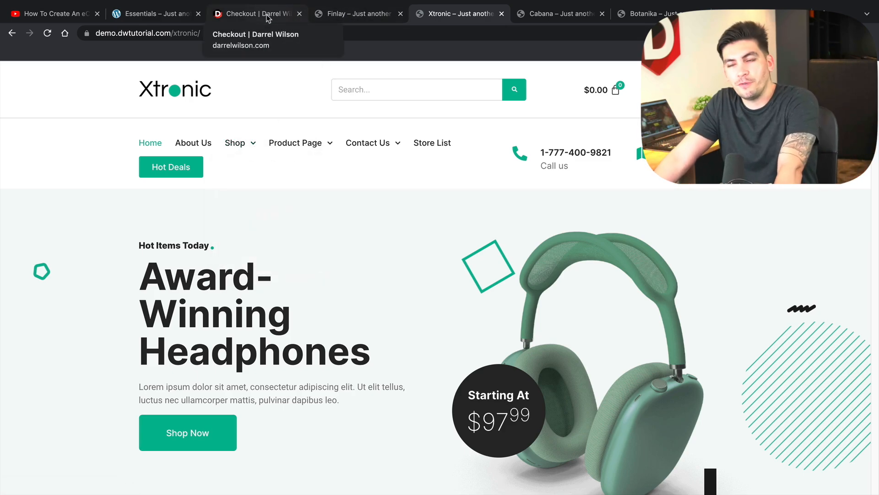
left_click(255, 14)
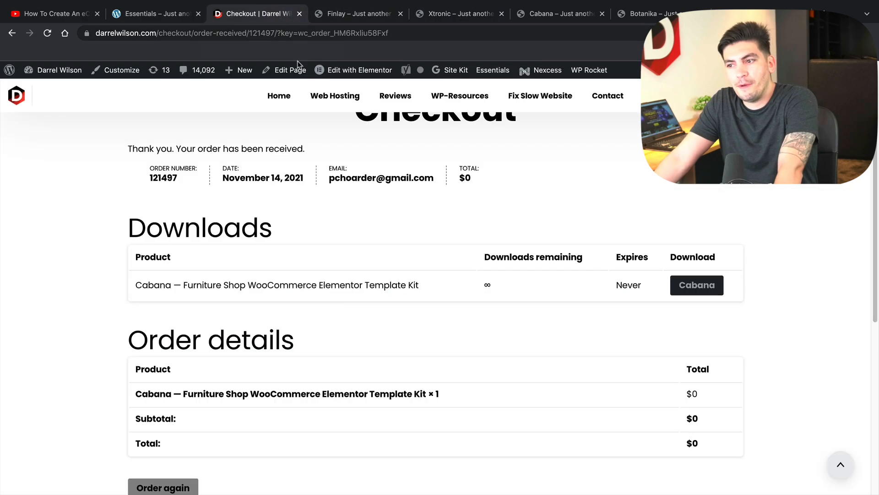
left_click(357, 14)
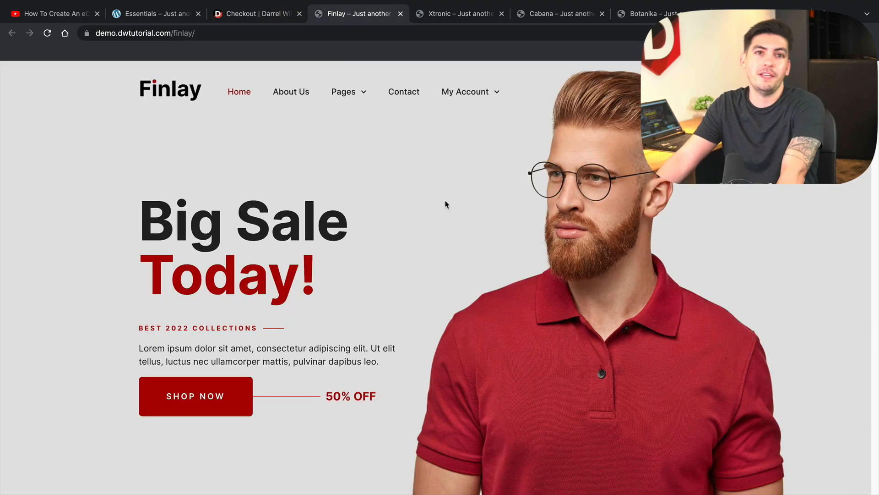